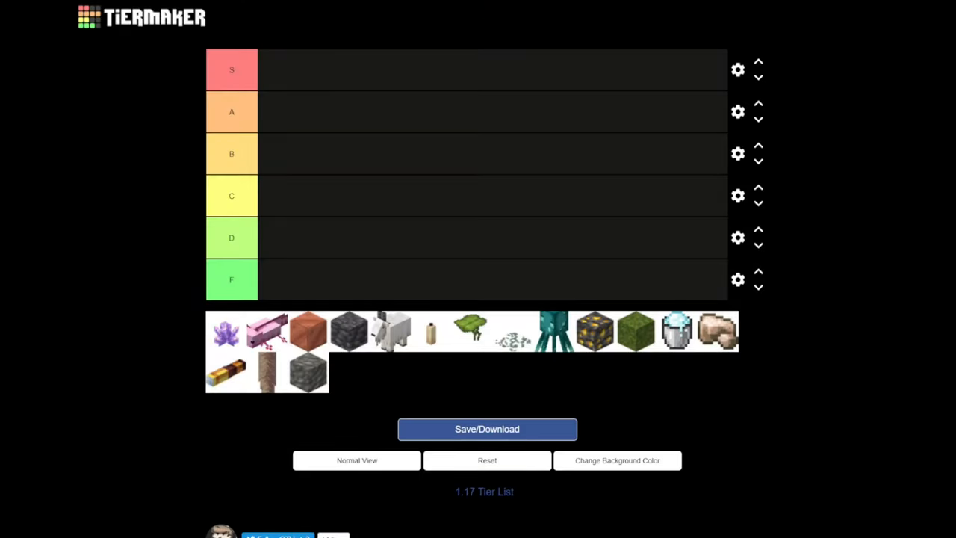
mouse_move(472, 302)
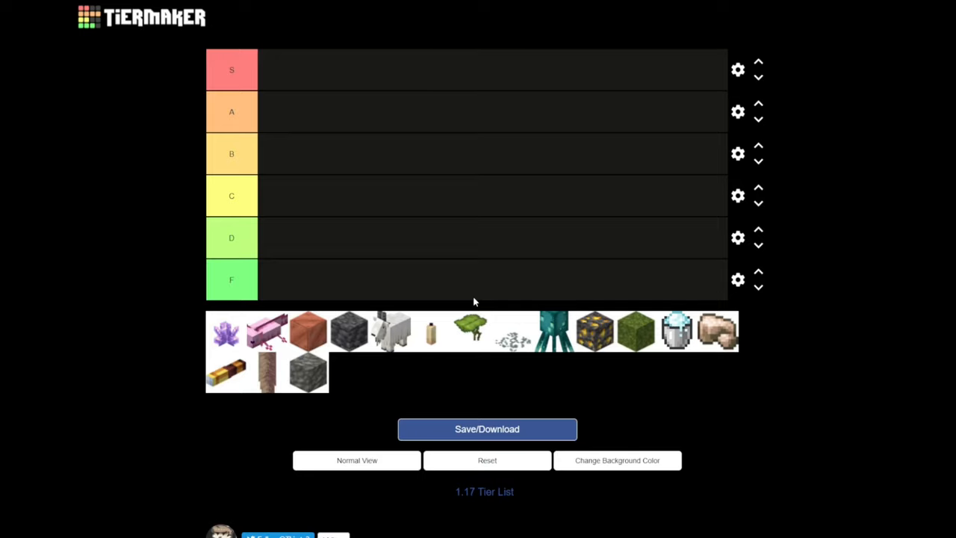
mouse_move(654, 206)
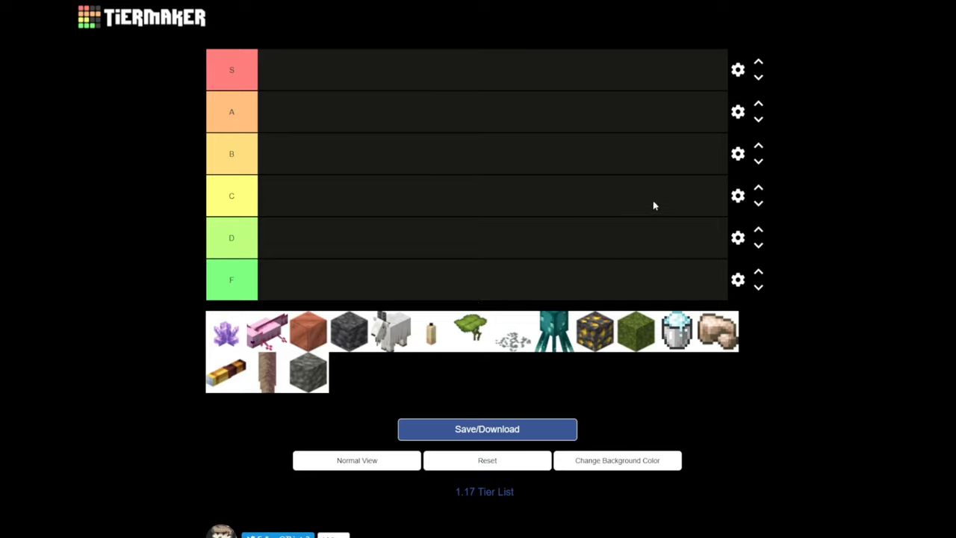
mouse_move(690, 93)
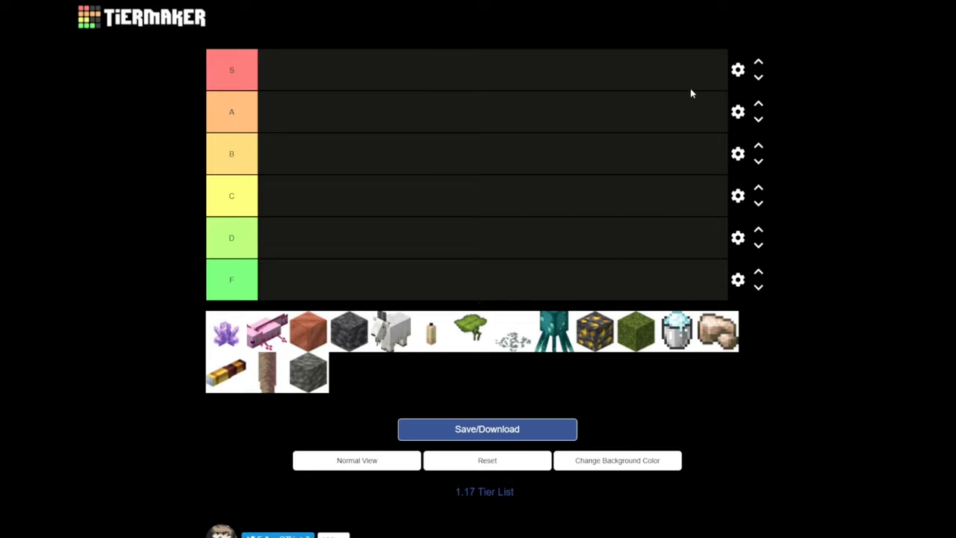
mouse_move(475, 188)
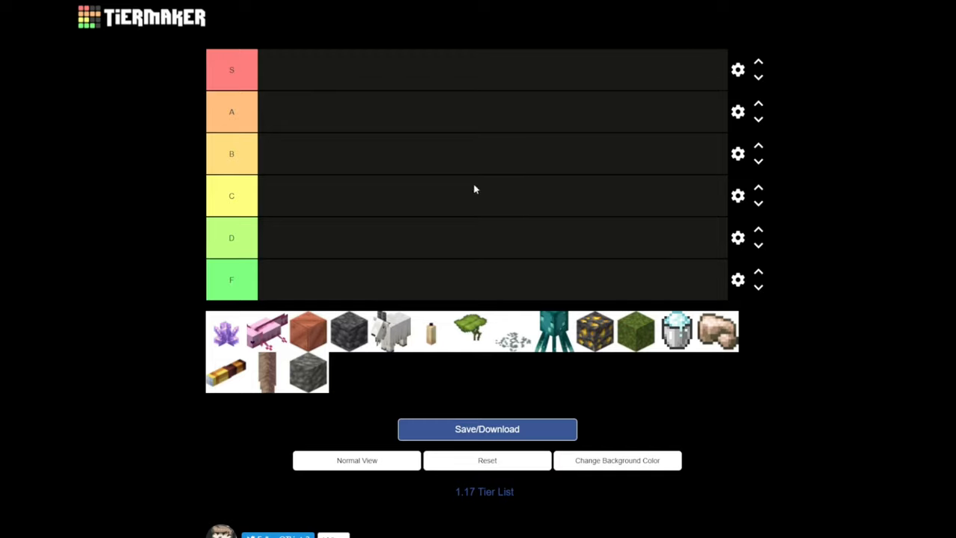
mouse_move(227, 46)
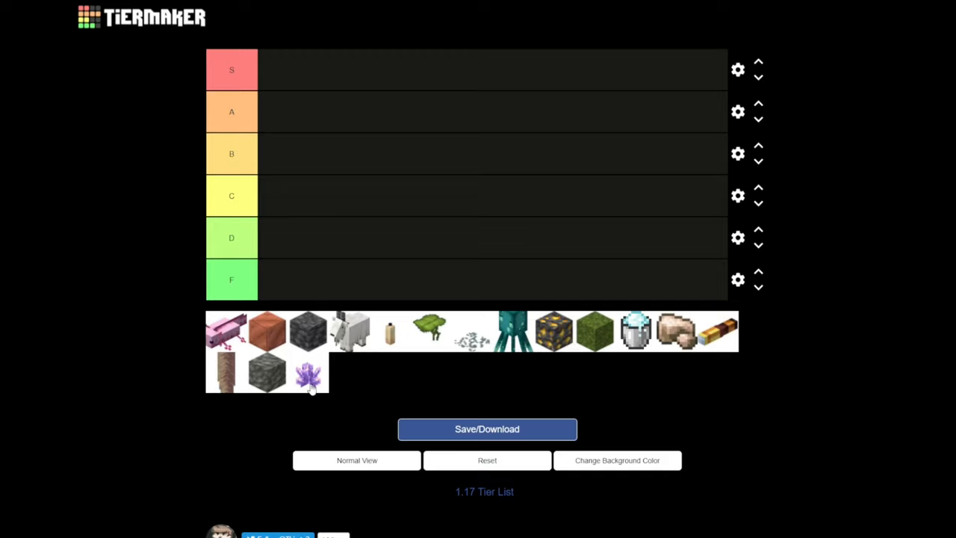
mouse_move(418, 246)
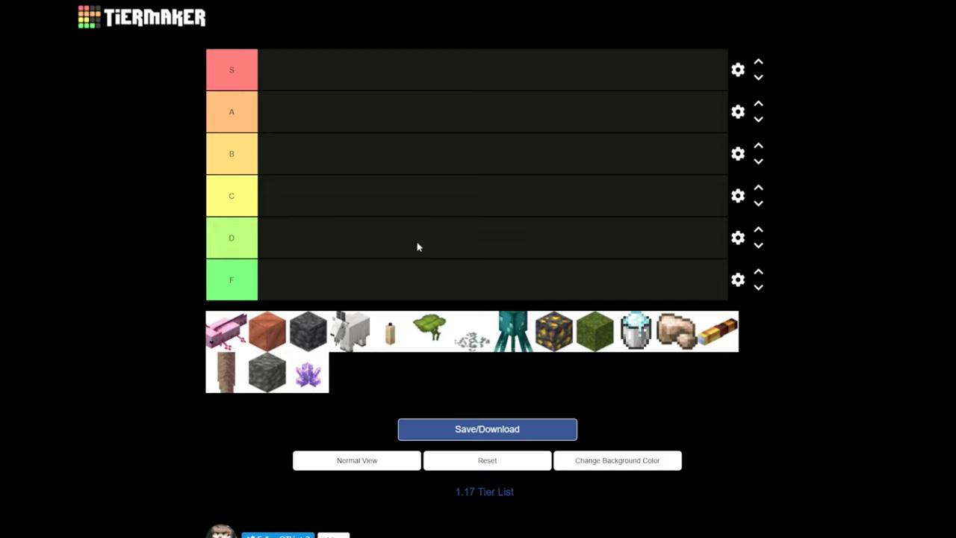
mouse_move(731, 312)
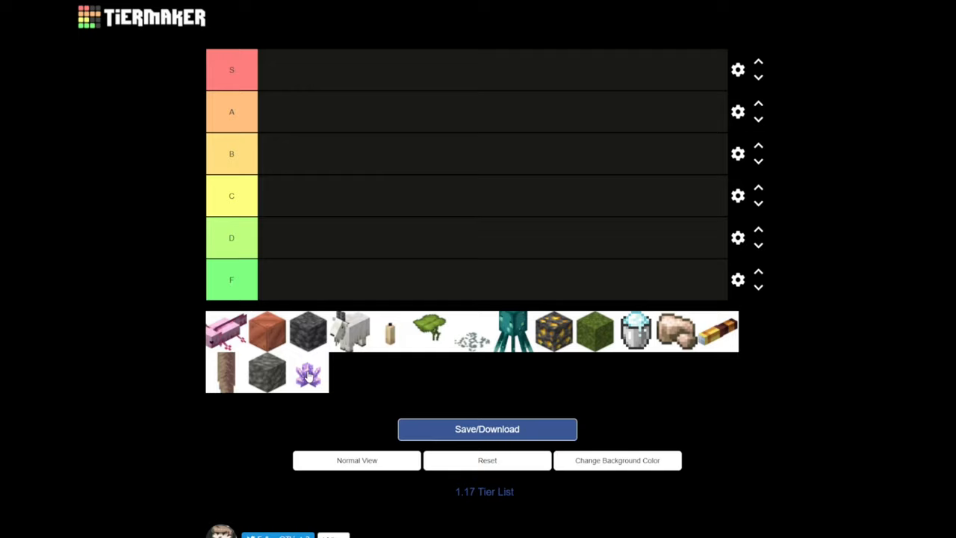
mouse_move(303, 352)
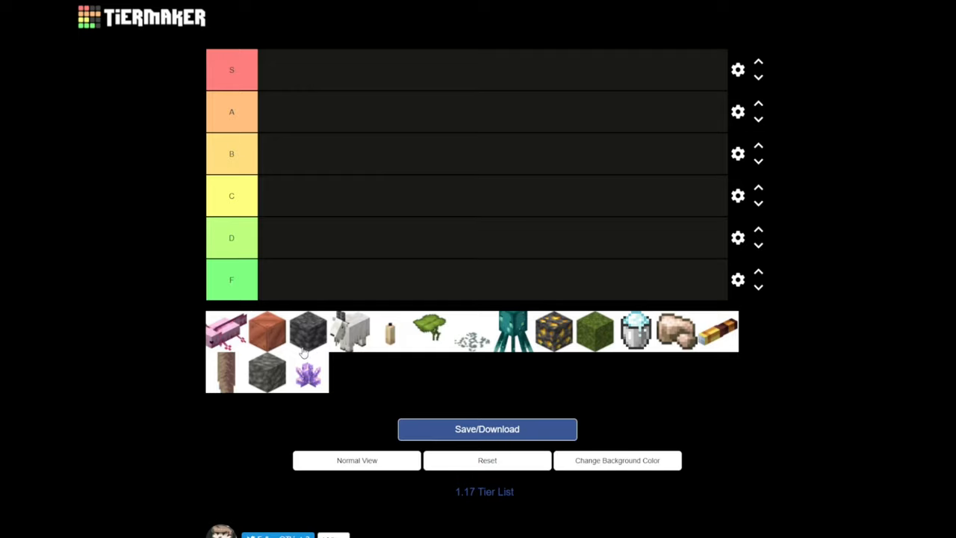
mouse_move(313, 382)
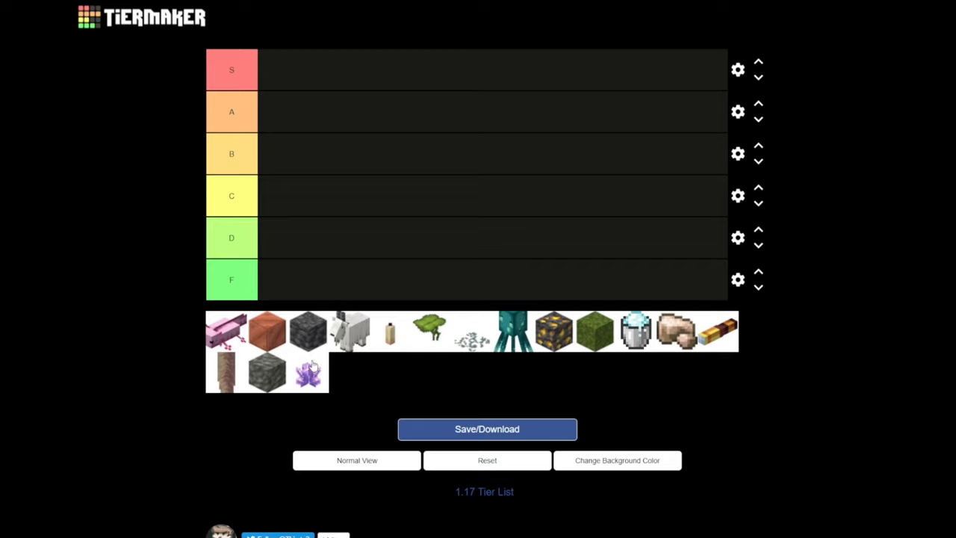
mouse_move(311, 412)
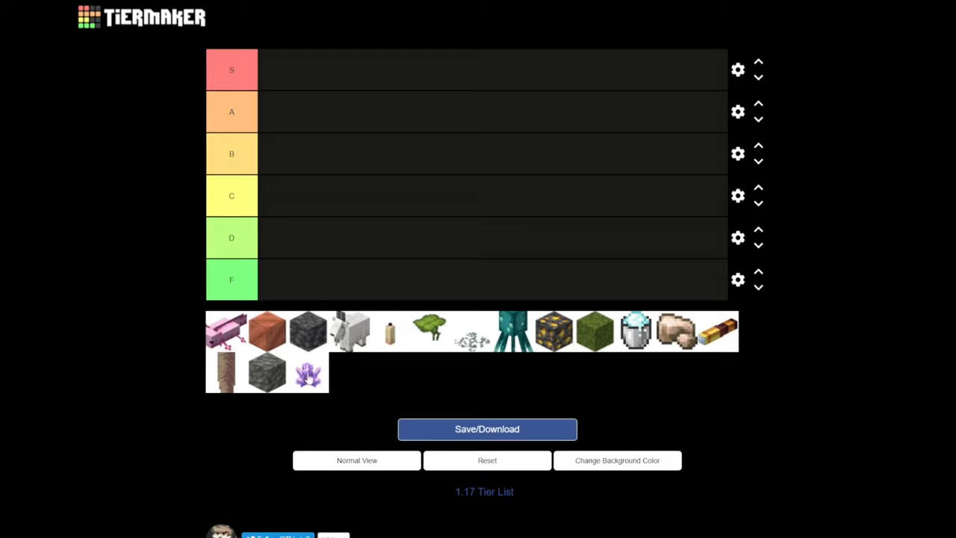
- Place the purple amethyst cluster from the pool into tier C
left_click_drag(308, 371, 343, 209)
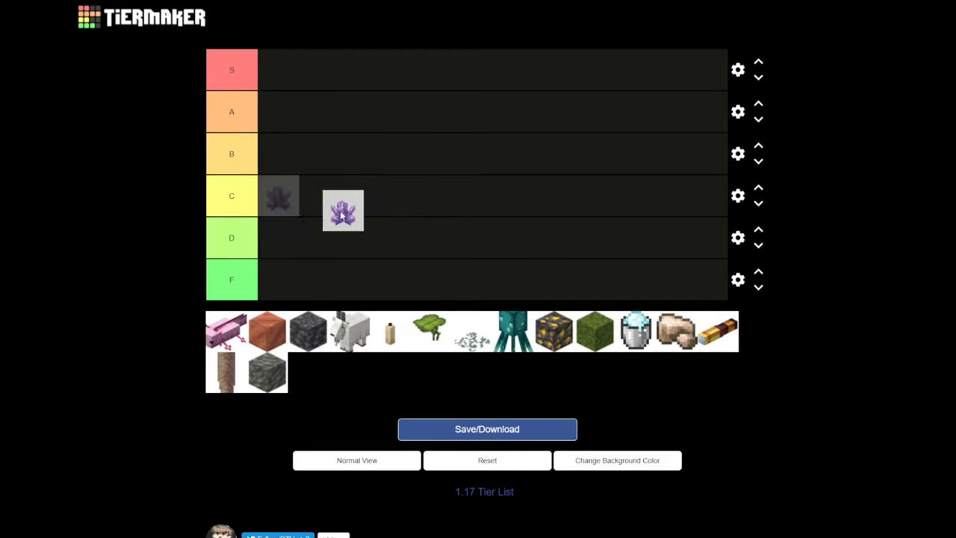
left_click_drag(344, 209, 278, 196)
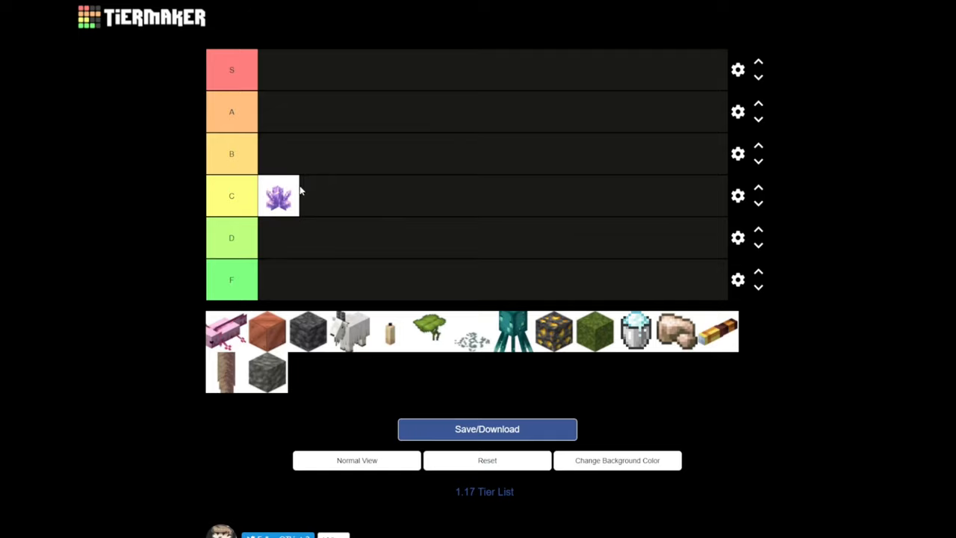
mouse_move(312, 218)
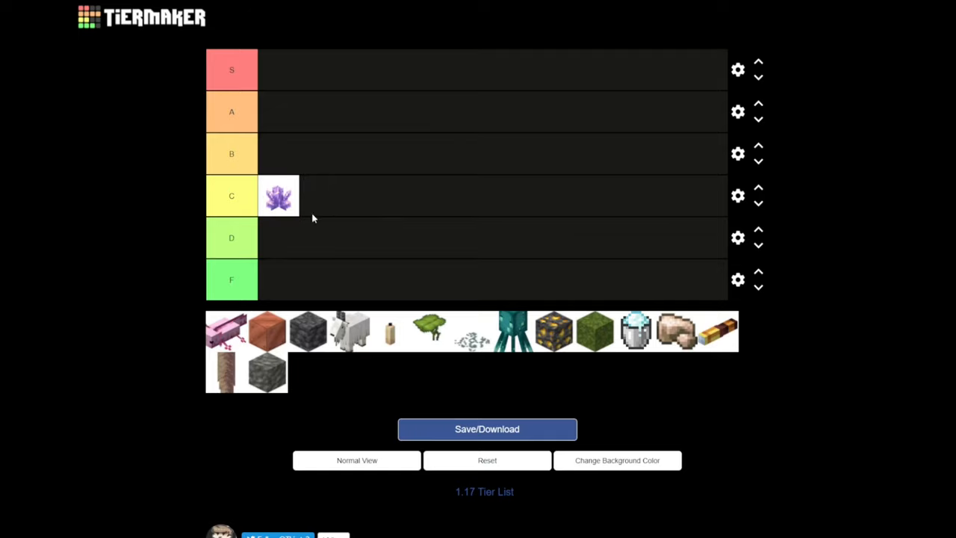
mouse_move(274, 385)
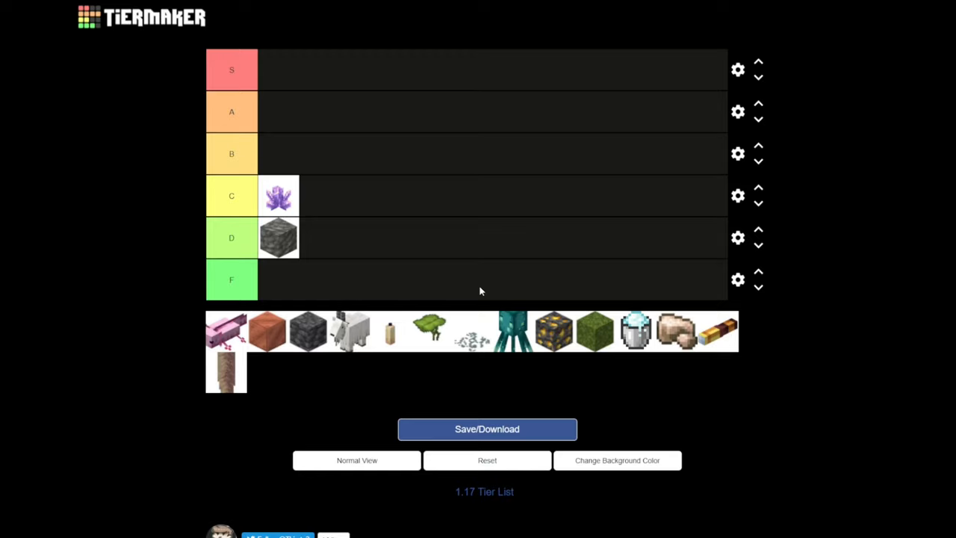
mouse_move(564, 323)
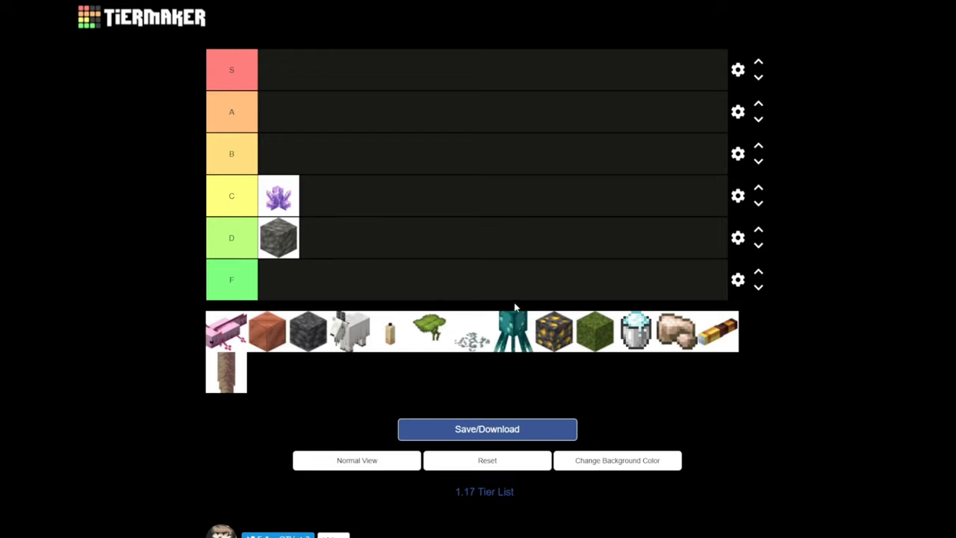
mouse_move(326, 309)
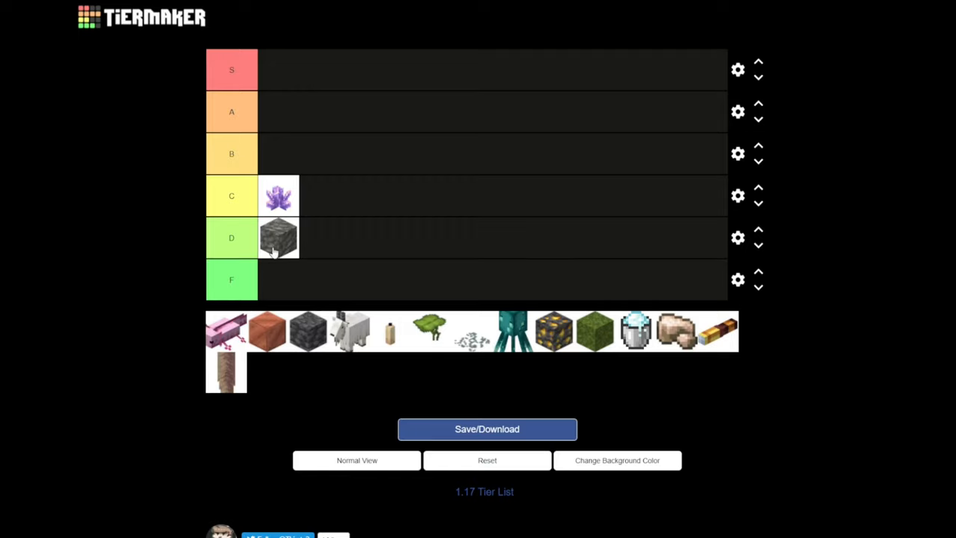
mouse_move(282, 253)
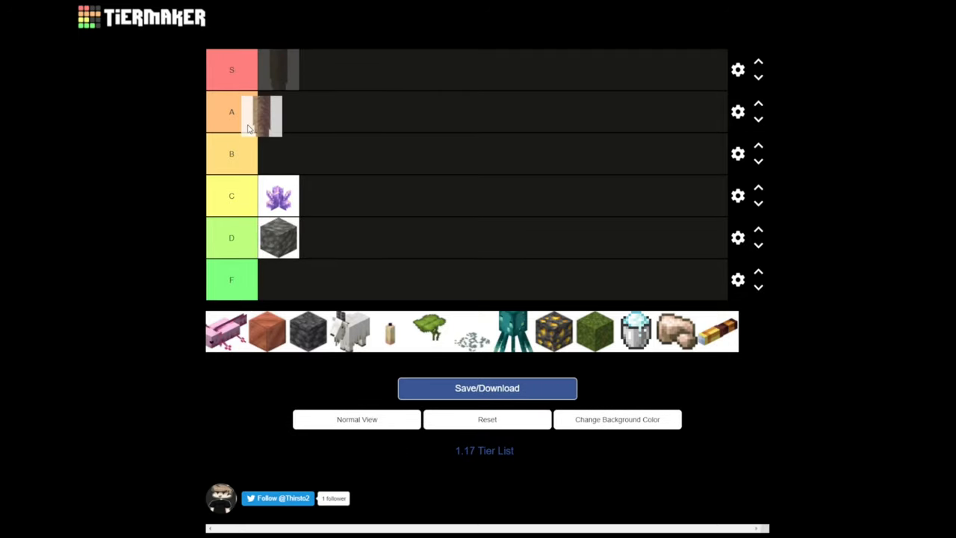
- Place the pointed dripstone in tier A, briefly trying it in S
left_click_drag(278, 70, 278, 110)
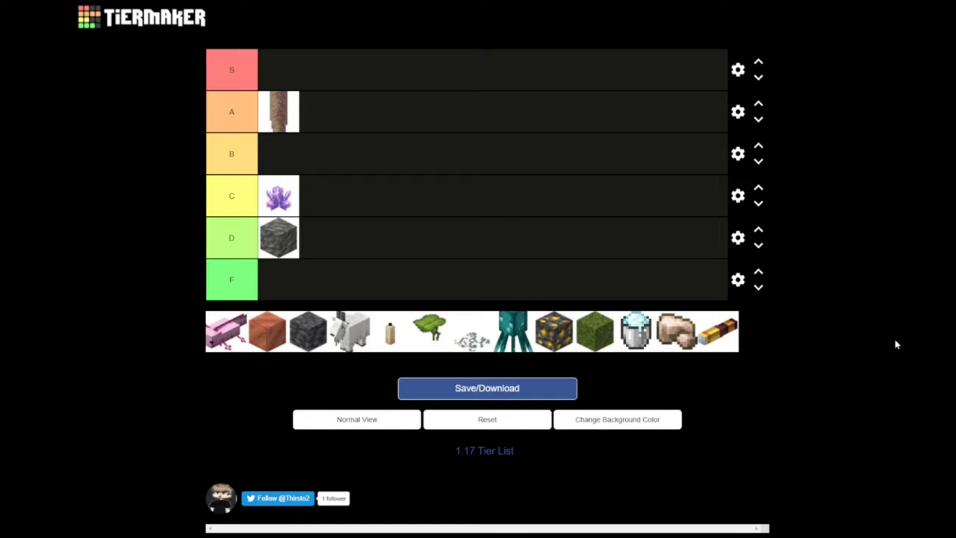
mouse_move(3, 167)
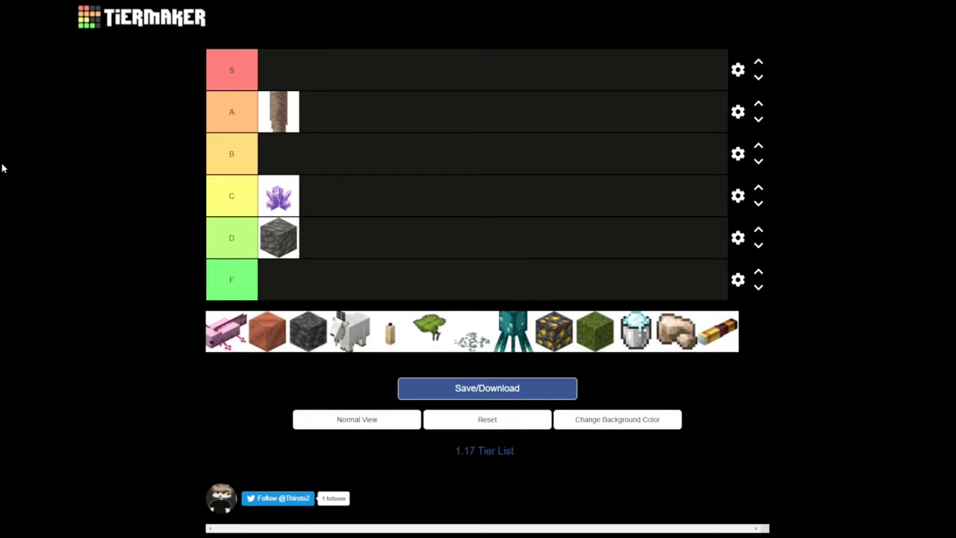
mouse_move(83, 371)
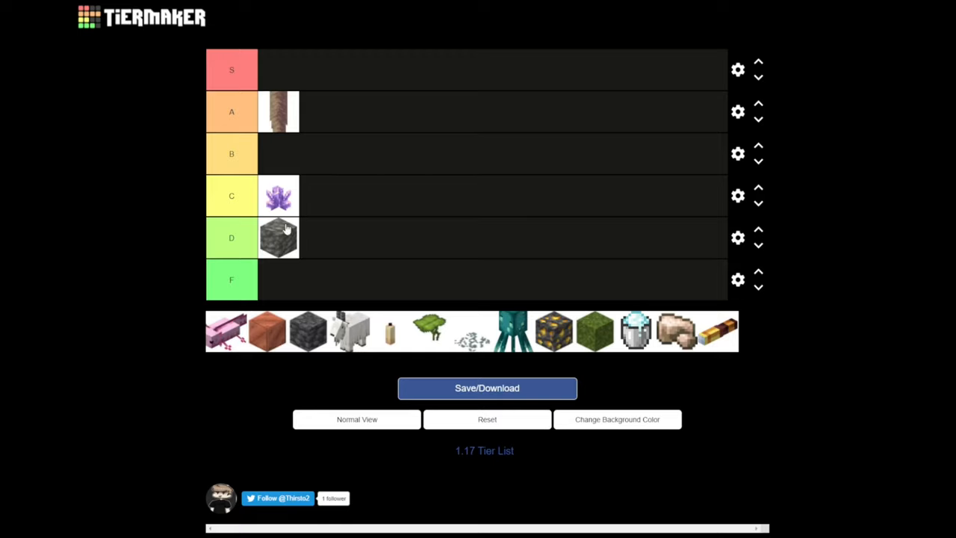
left_click_drag(278, 238, 301, 245)
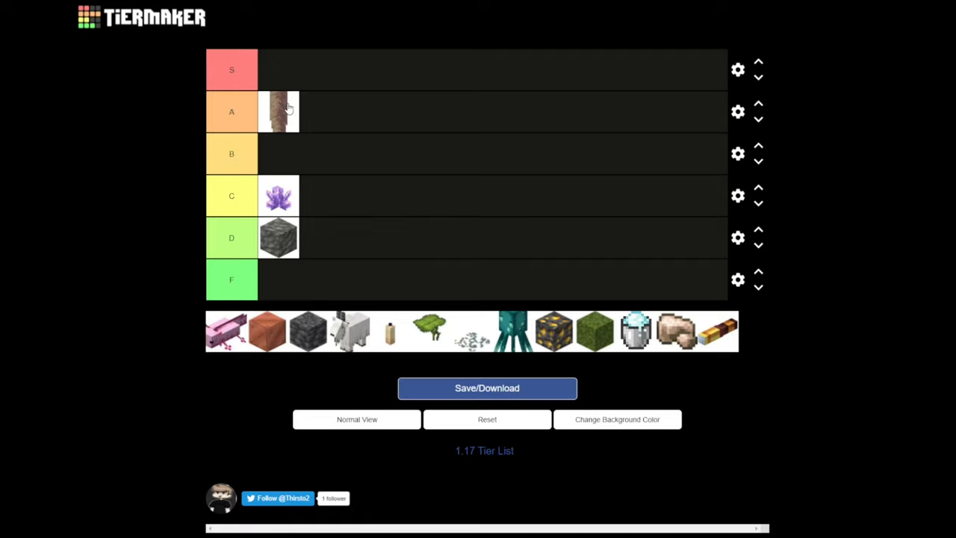
mouse_move(291, 126)
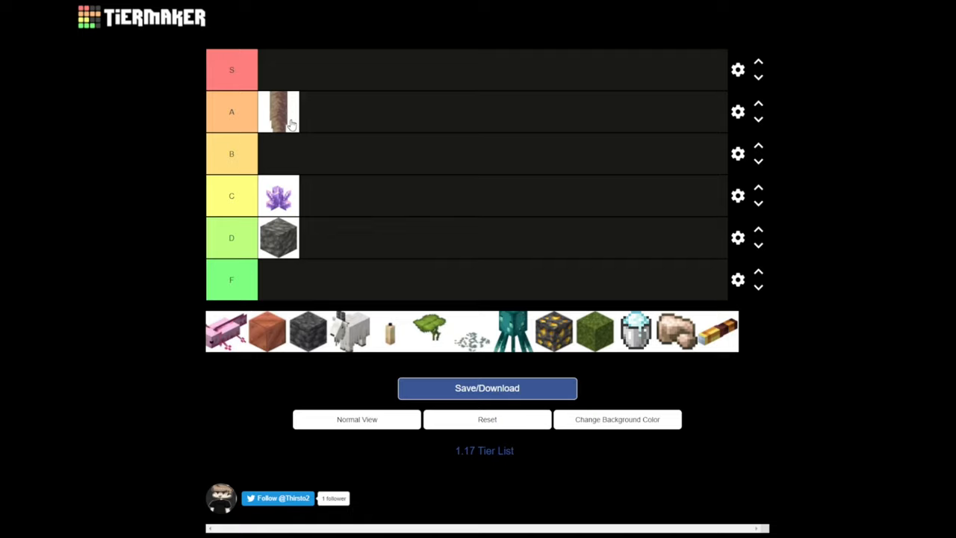
left_click_drag(278, 111, 278, 70)
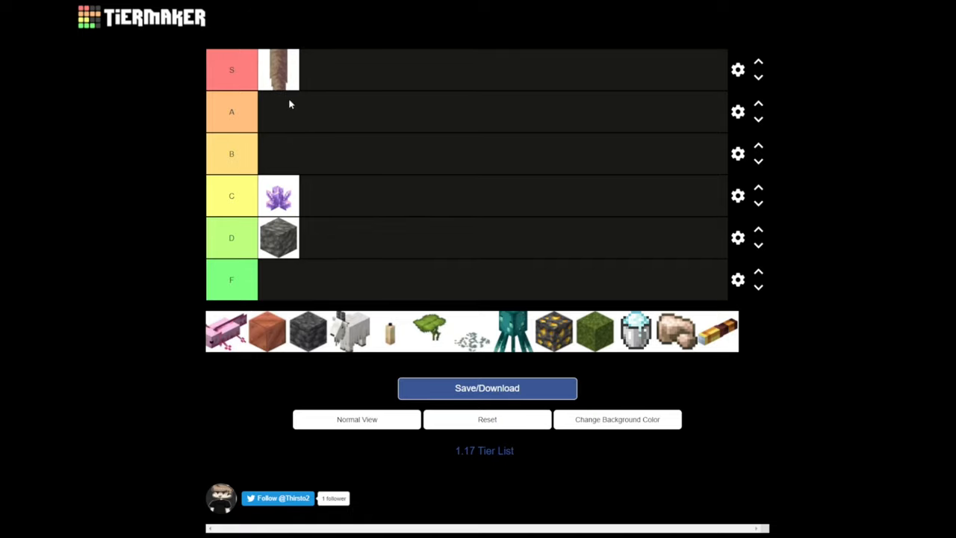
left_click_drag(278, 69, 278, 110)
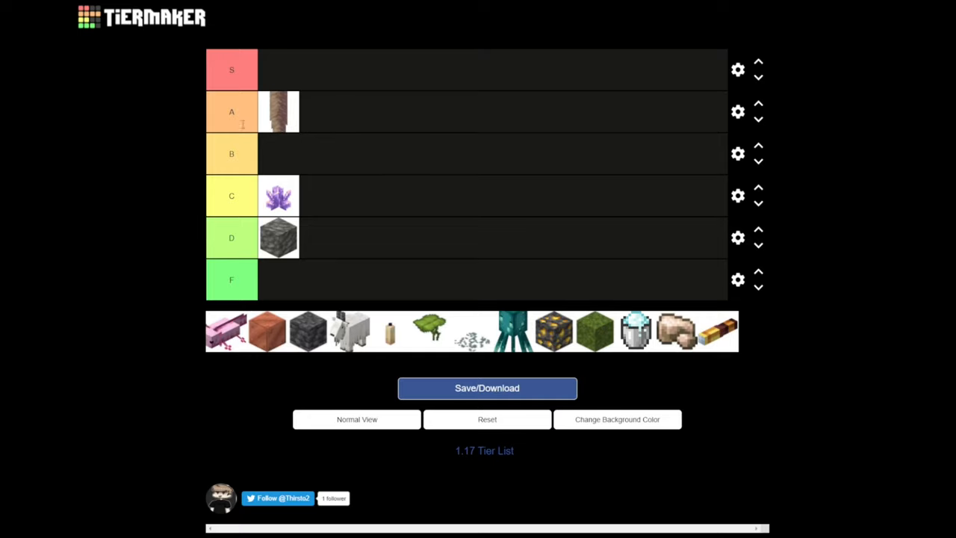
mouse_move(267, 21)
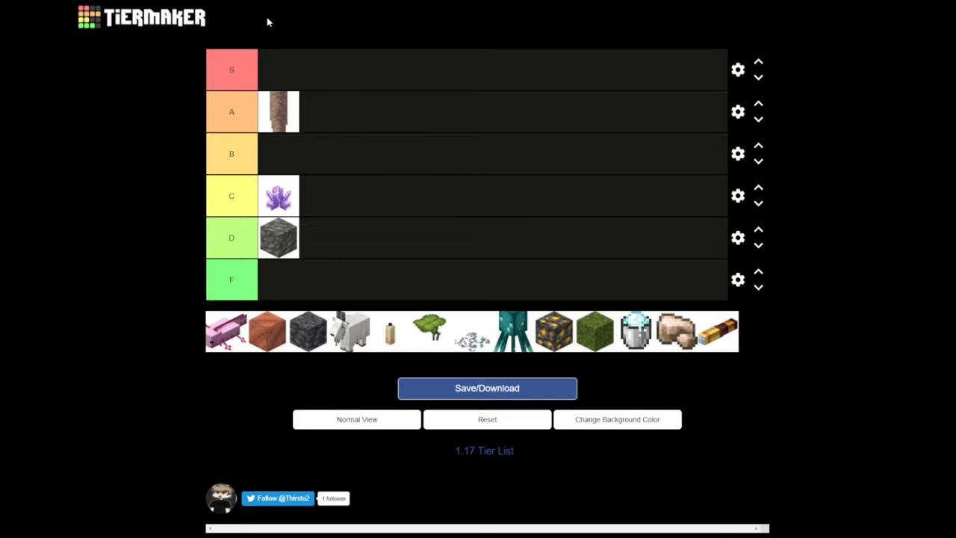
- Waver the dripstone between S and A again, finally settling it in tier A
left_click_drag(278, 110, 291, 67)
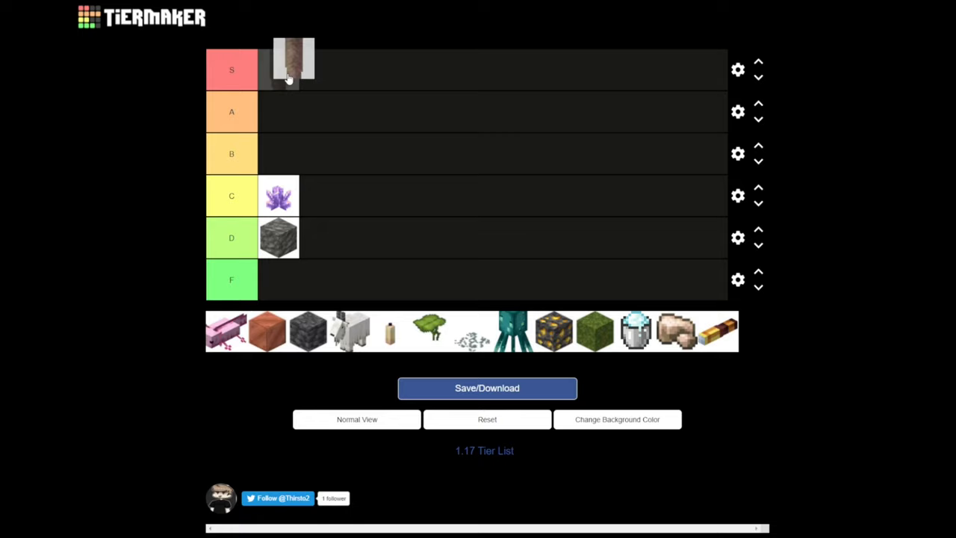
left_click_drag(293, 60, 284, 101)
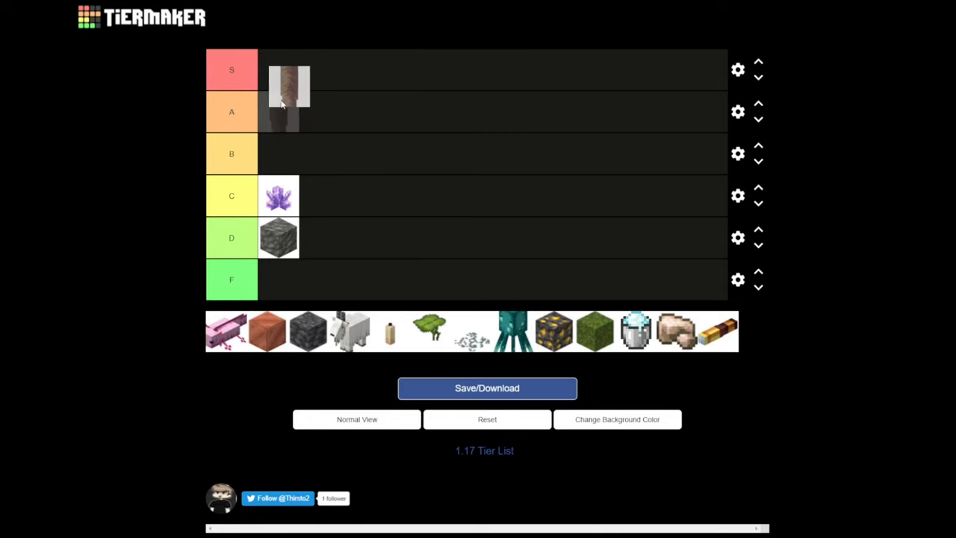
left_click_drag(287, 84, 278, 111)
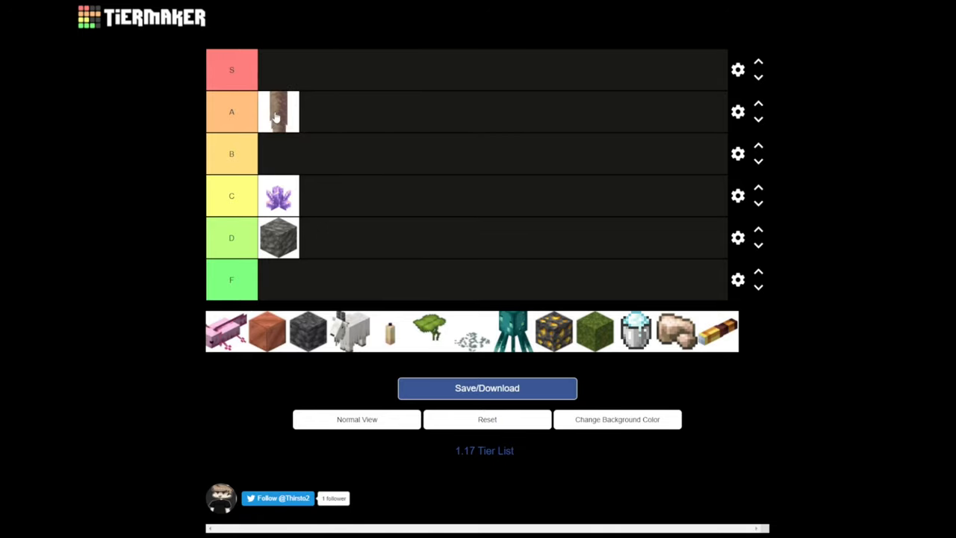
left_click_drag(277, 110, 278, 69)
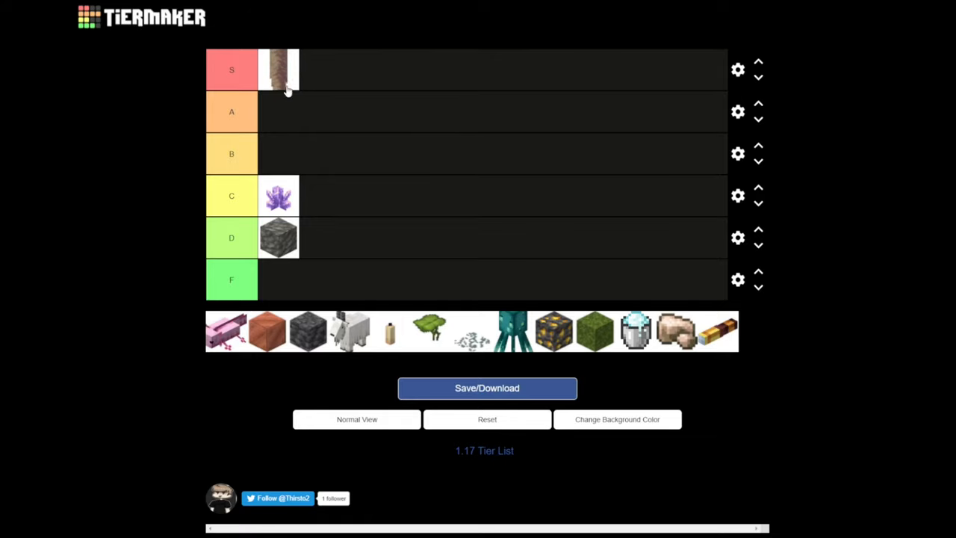
left_click_drag(277, 68, 278, 111)
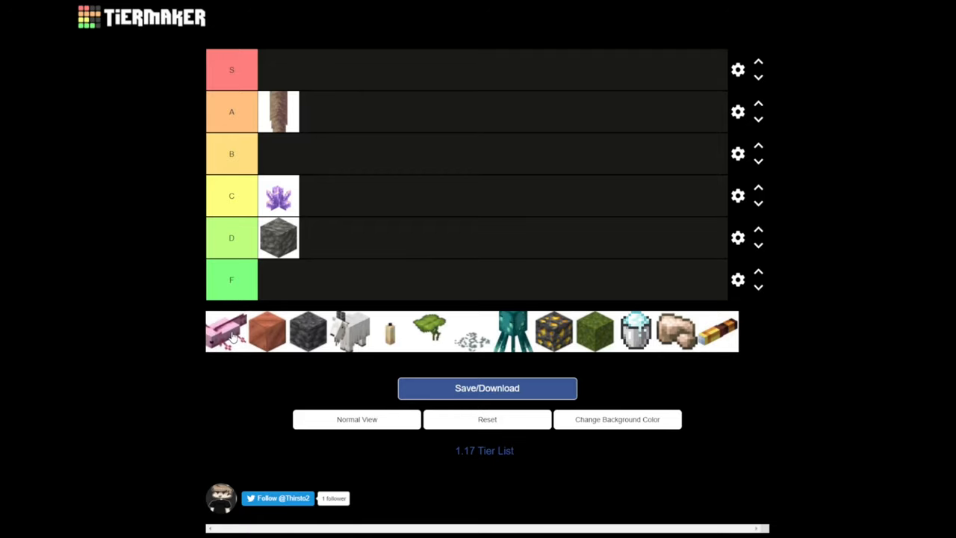
- Rank the pink axolotl from the pool in tier S
left_click_drag(231, 330, 278, 69)
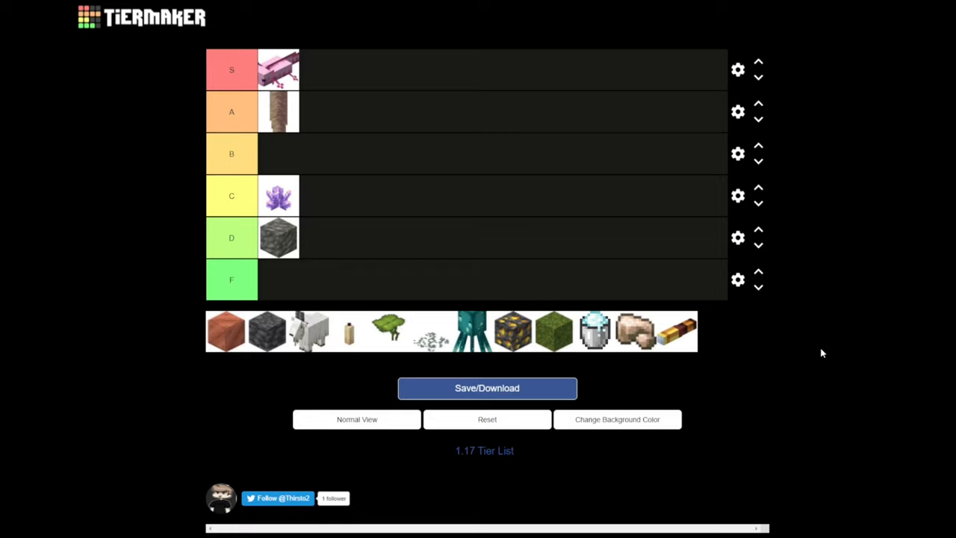
mouse_move(451, 297)
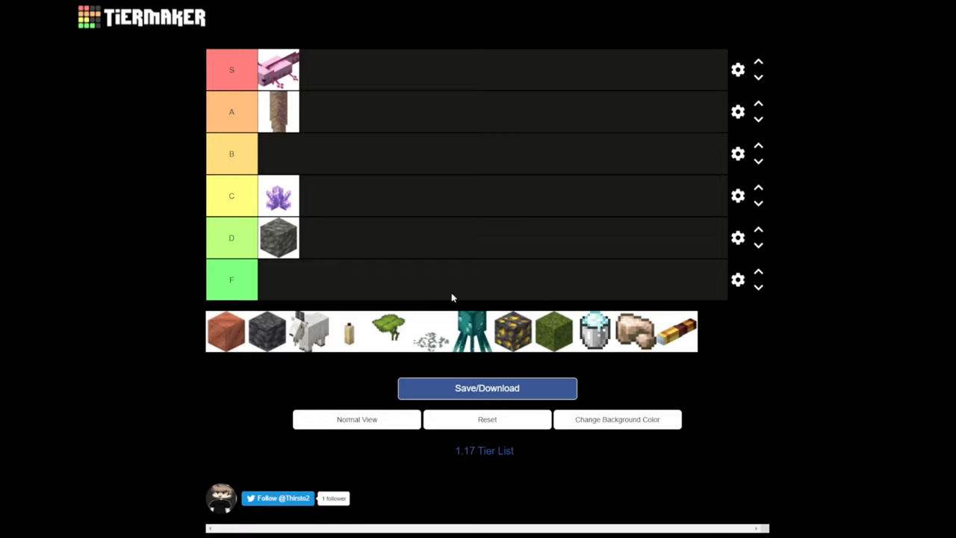
mouse_move(308, 122)
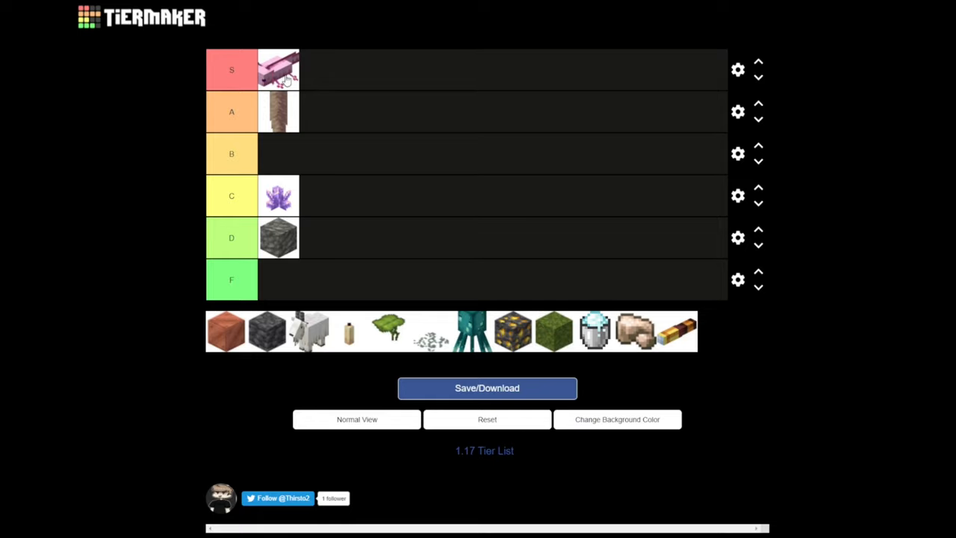
mouse_move(346, 71)
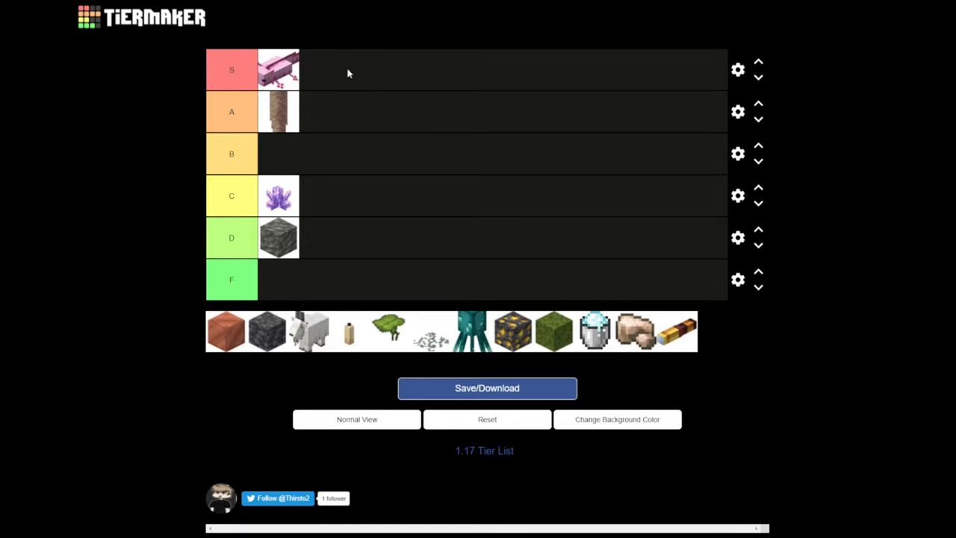
mouse_move(266, 96)
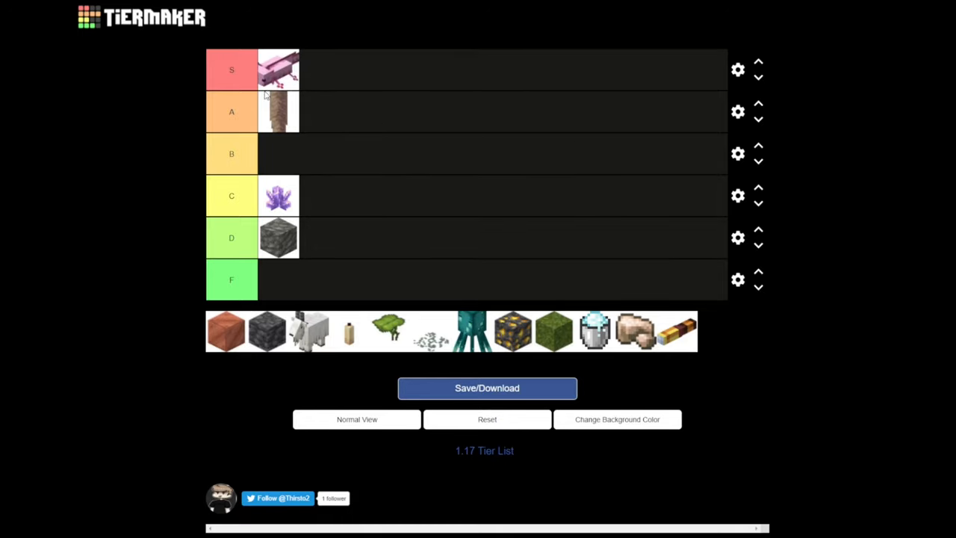
mouse_move(496, 18)
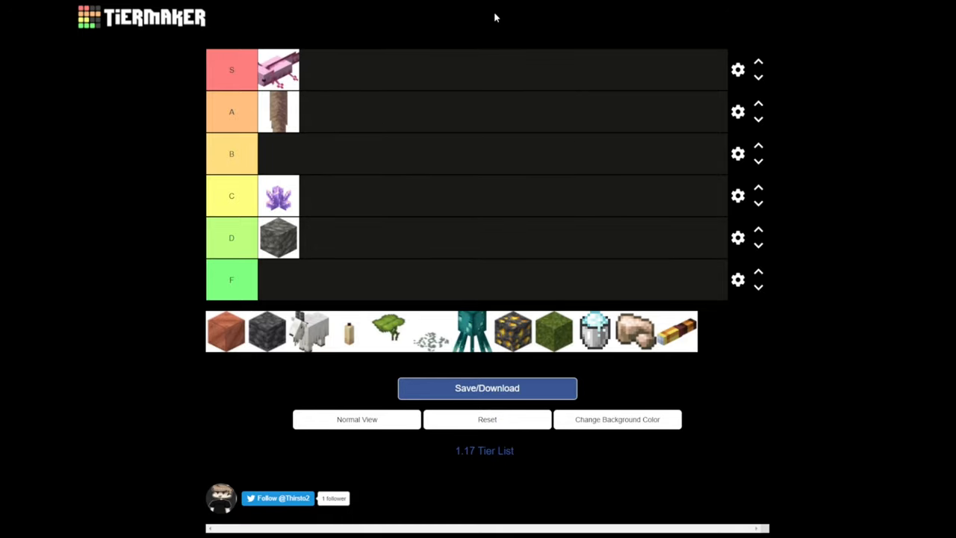
mouse_move(391, 78)
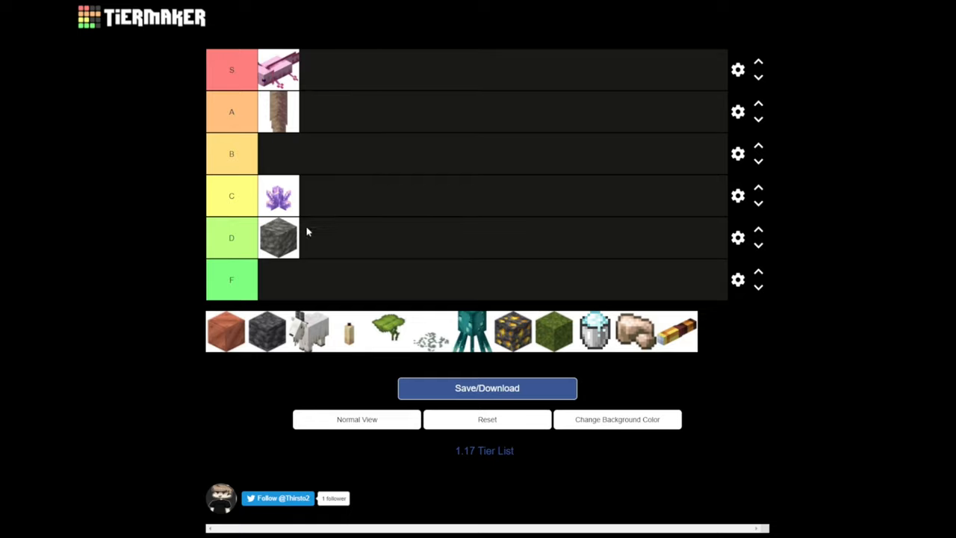
mouse_move(299, 309)
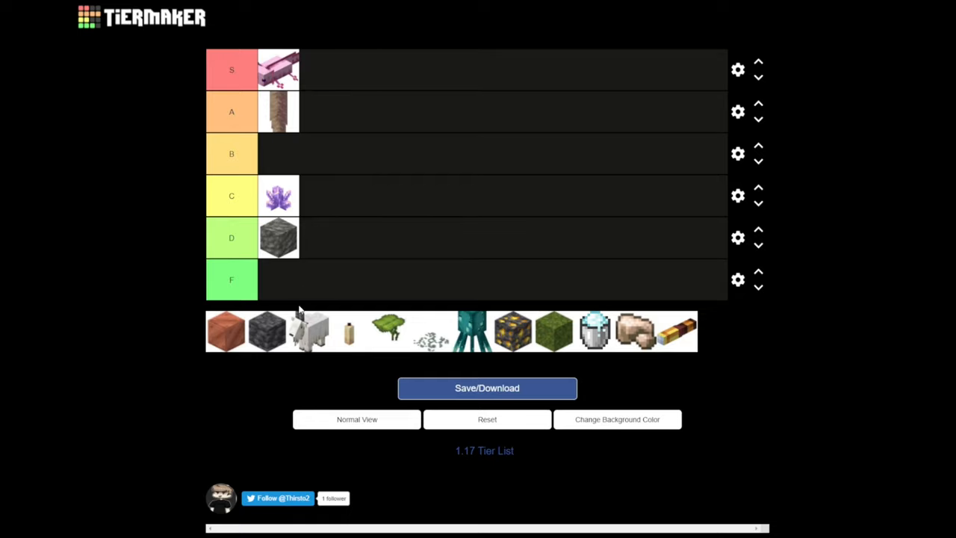
mouse_move(297, 312)
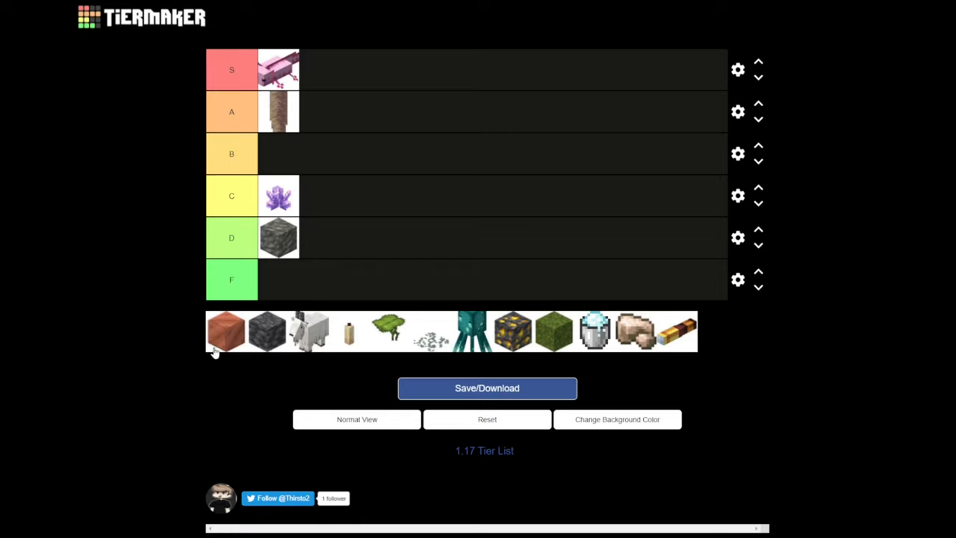
- Rank the copper block from the pool in tier B
left_click_drag(225, 332, 284, 152)
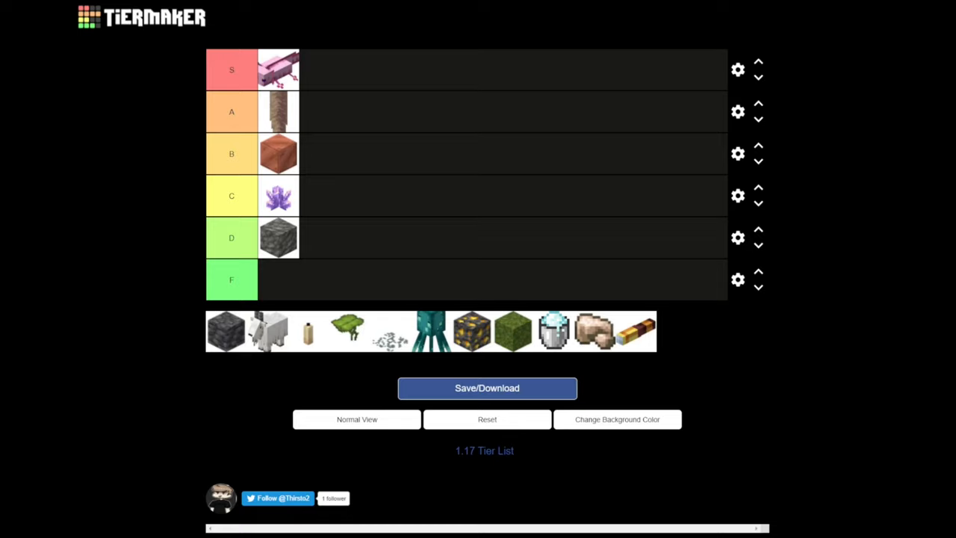
mouse_move(949, 337)
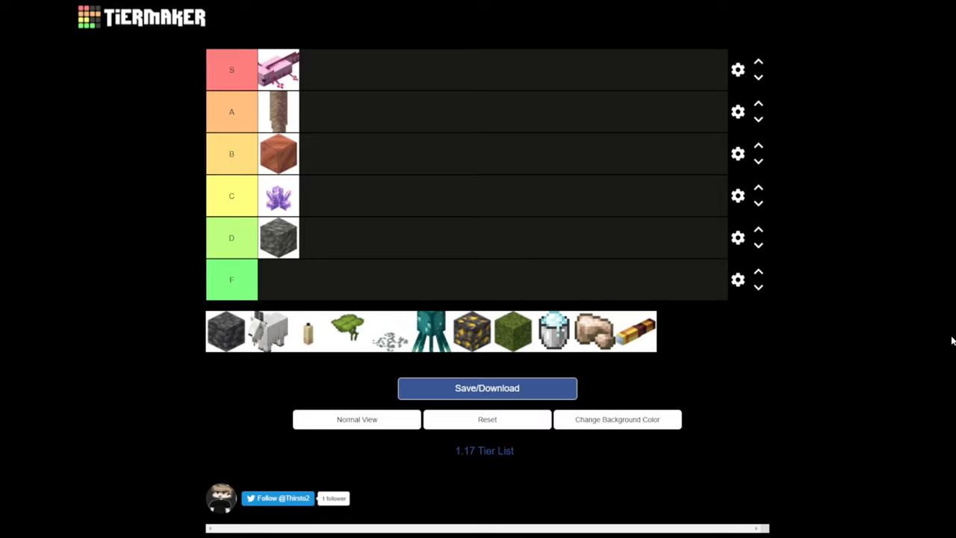
mouse_move(409, 319)
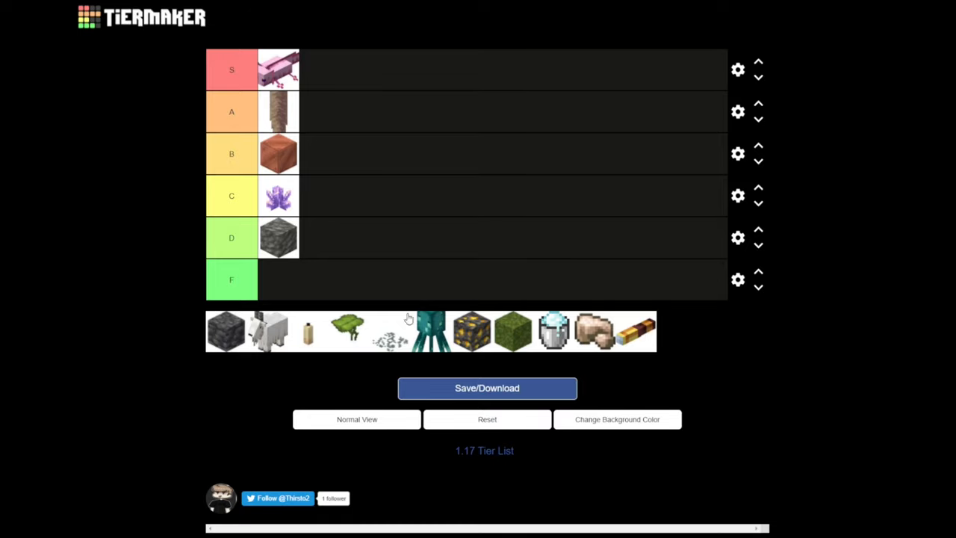
mouse_move(280, 137)
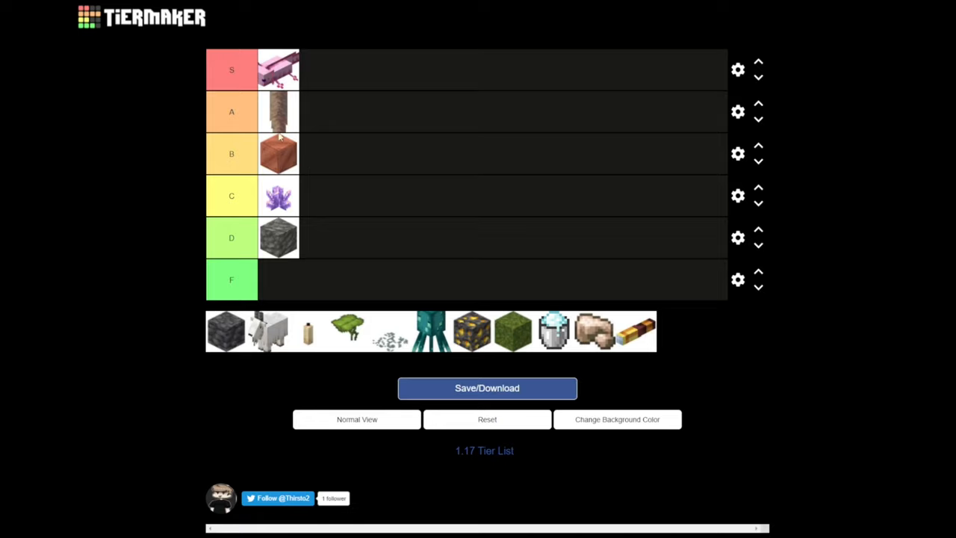
mouse_move(346, 118)
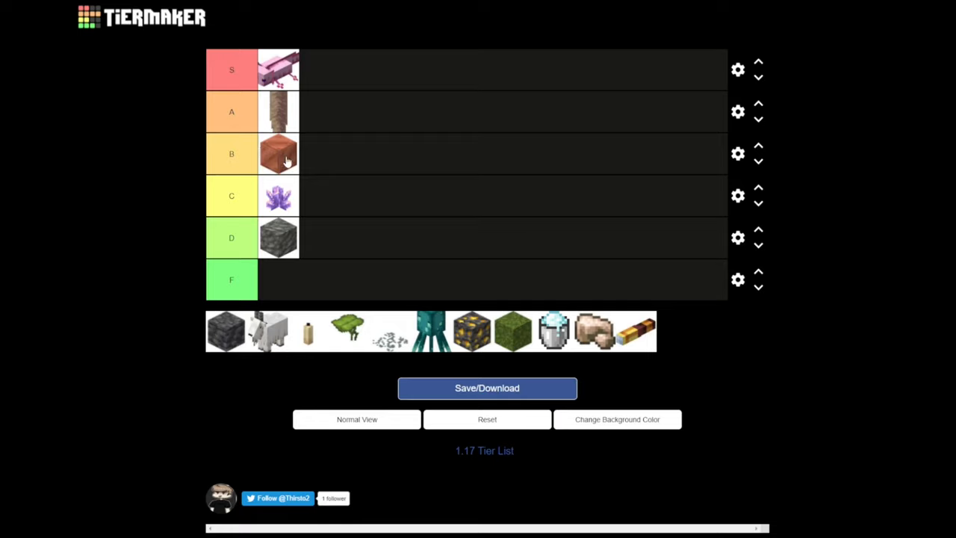
mouse_move(282, 152)
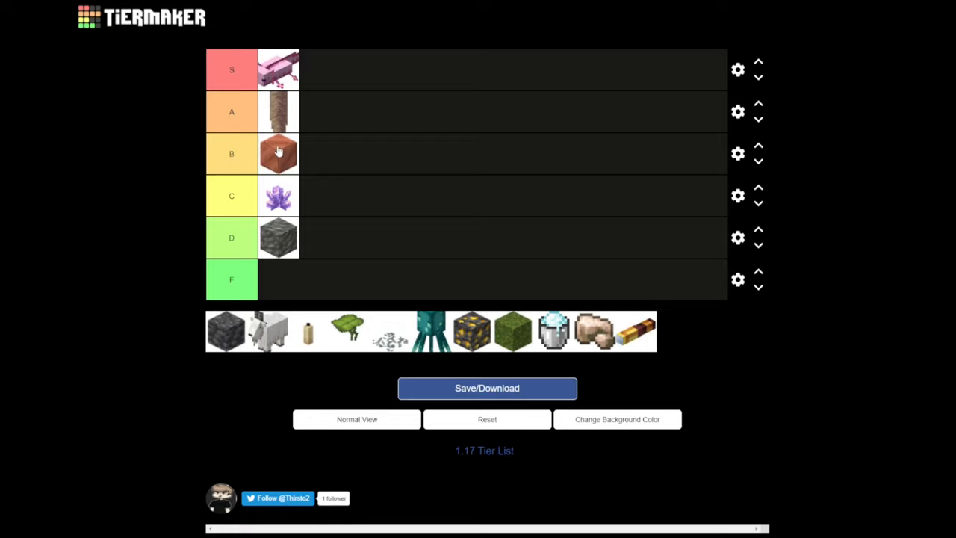
left_click(230, 152)
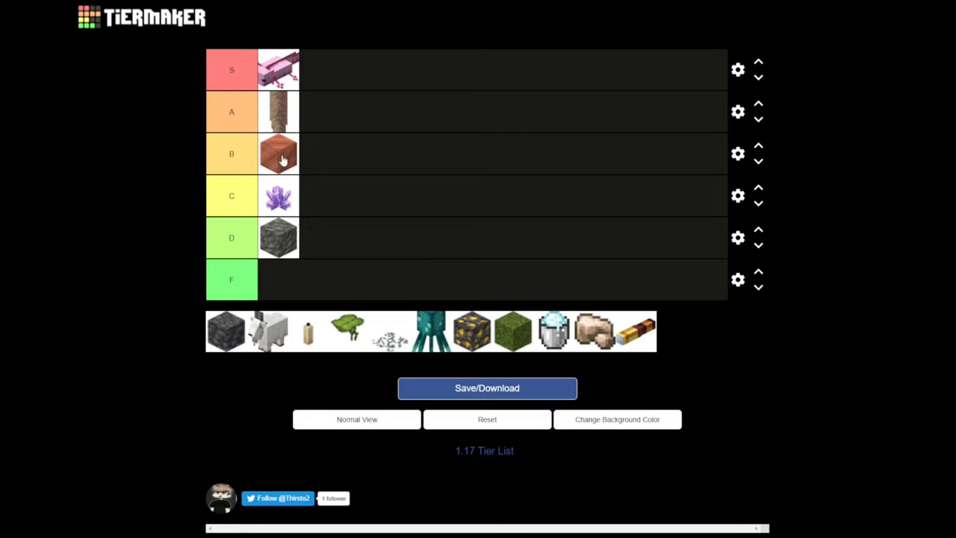
mouse_move(342, 180)
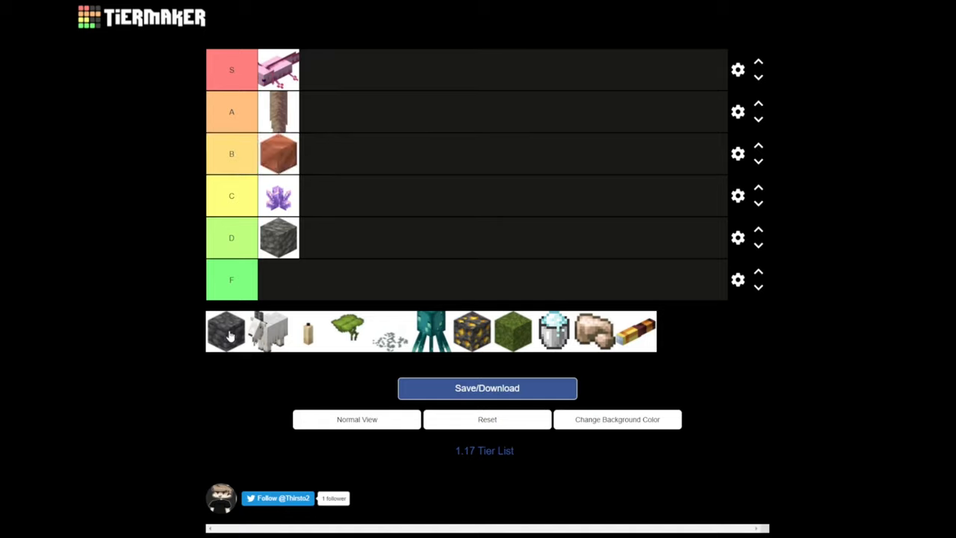
- Try the deepslate block in tier A, return it, then settle it in tier B beside the copper block
left_click_drag(230, 332, 332, 119)
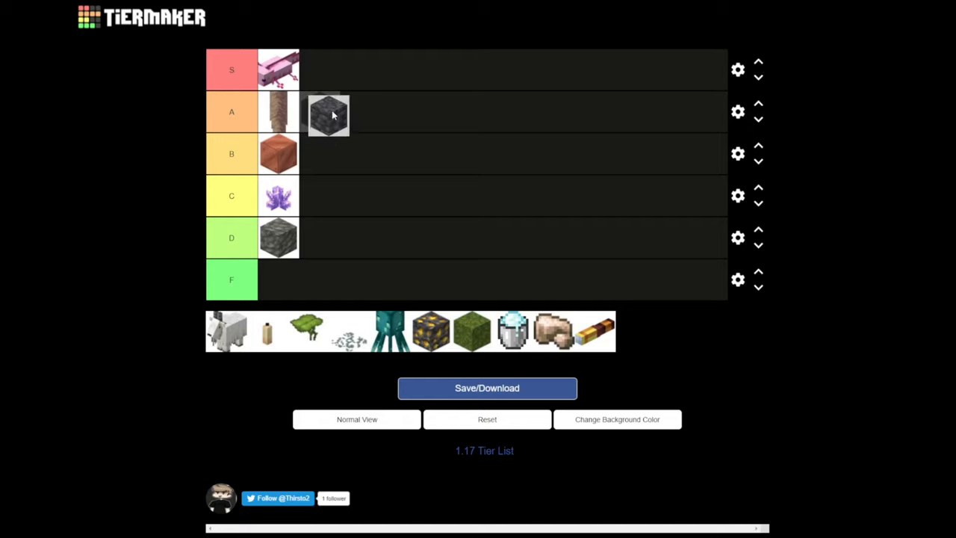
left_click_drag(328, 116, 416, 188)
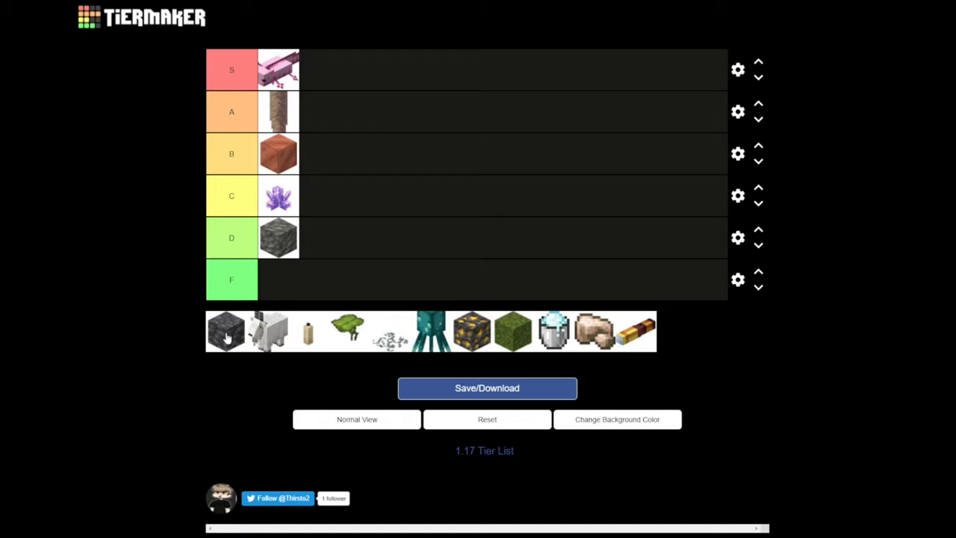
left_click_drag(227, 332, 346, 132)
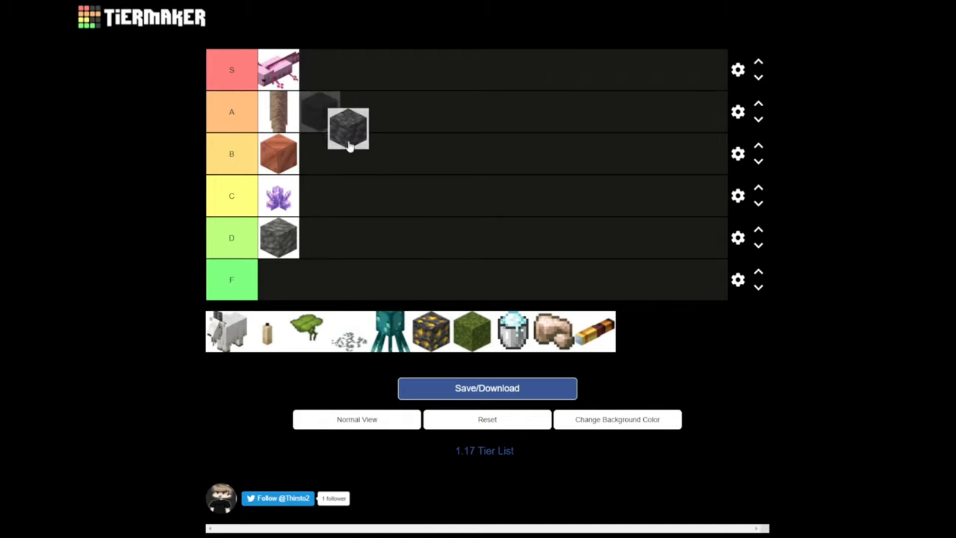
left_click_drag(346, 131, 320, 152)
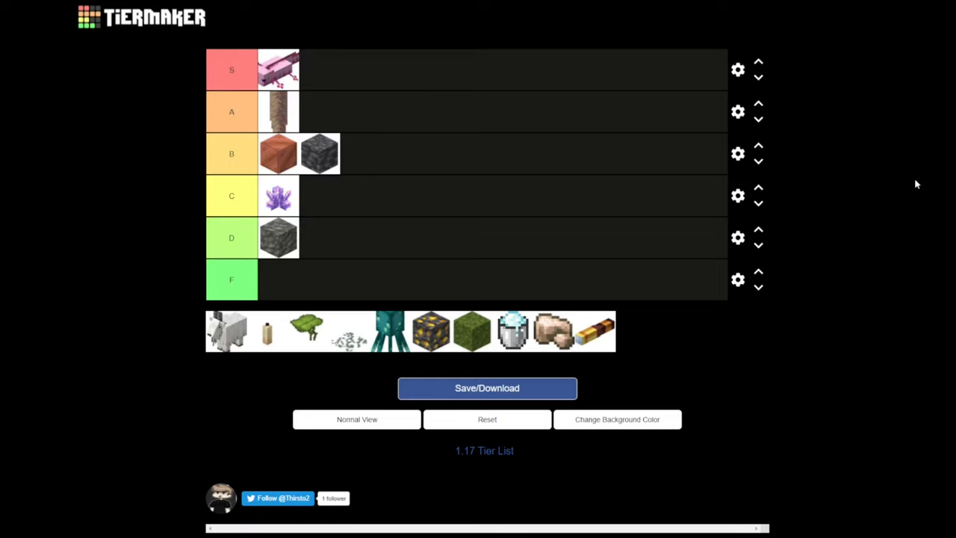
mouse_move(338, 166)
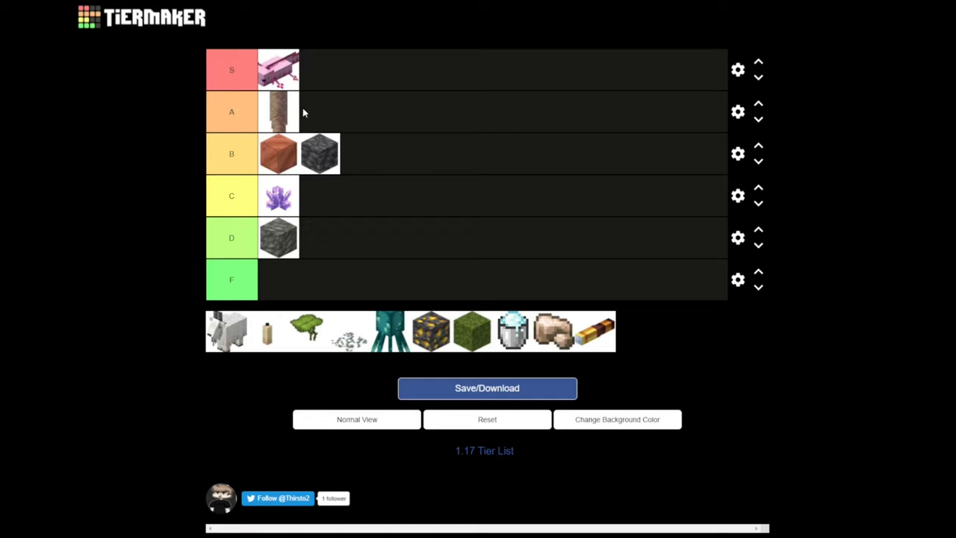
mouse_move(331, 218)
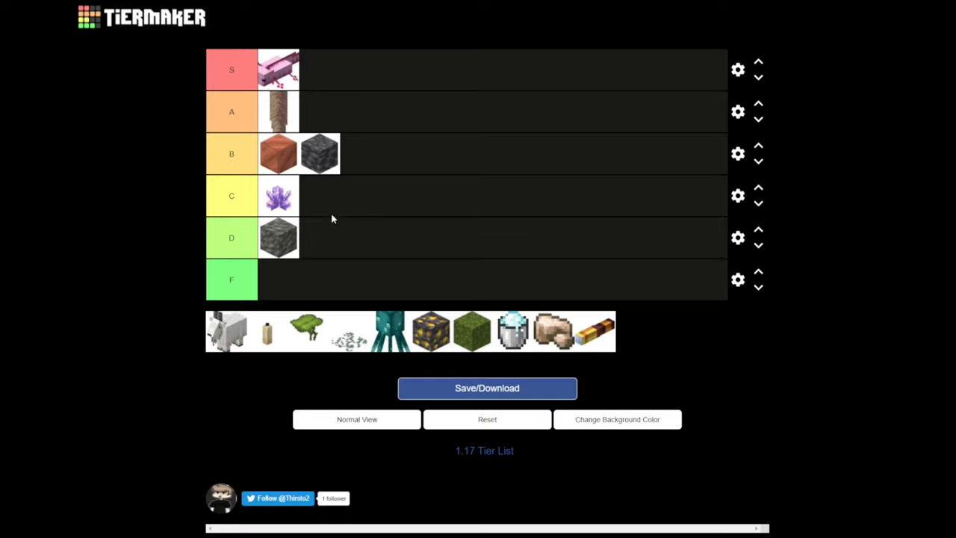
mouse_move(430, 114)
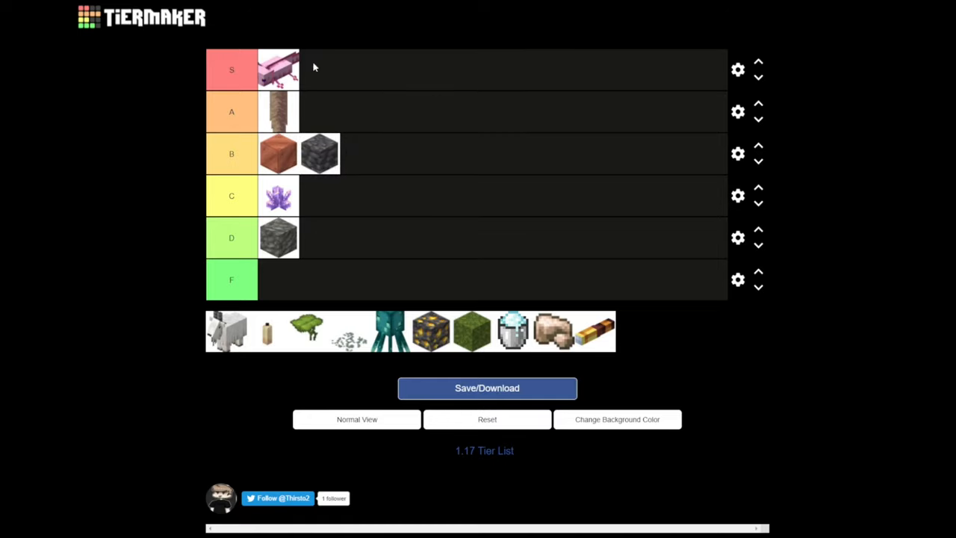
mouse_move(176, 82)
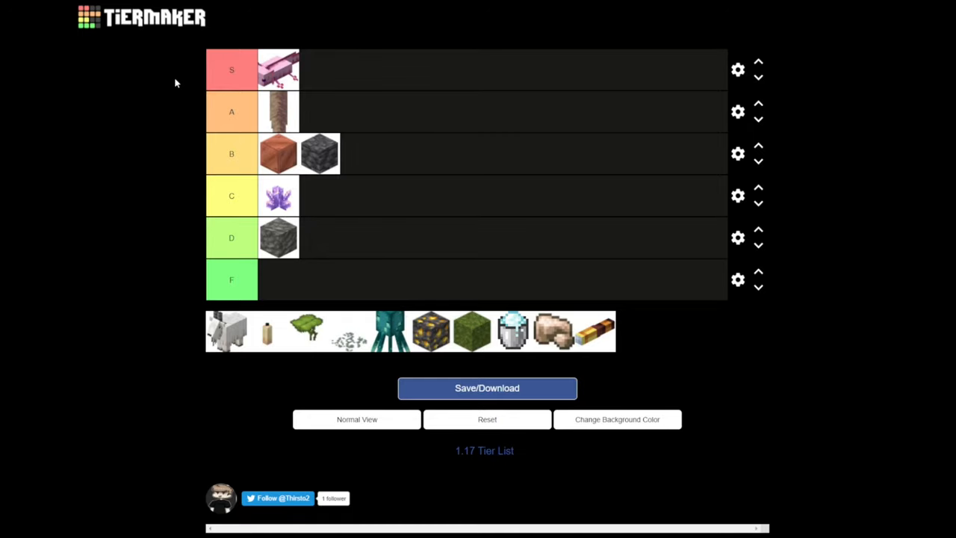
mouse_move(340, 153)
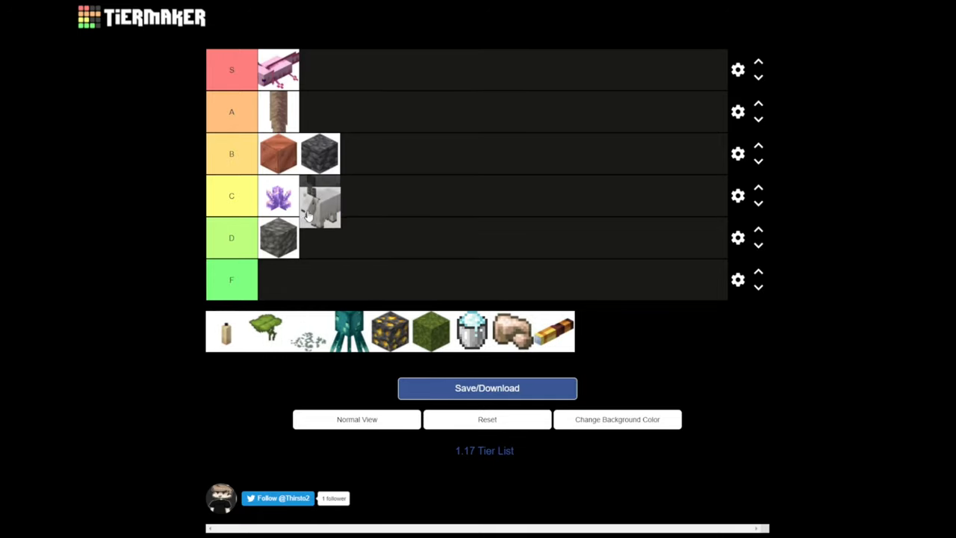
- Move the goat out of tier C, trying B and S, and settle it in tier A beside the dripstone
left_click_drag(320, 203, 340, 195)
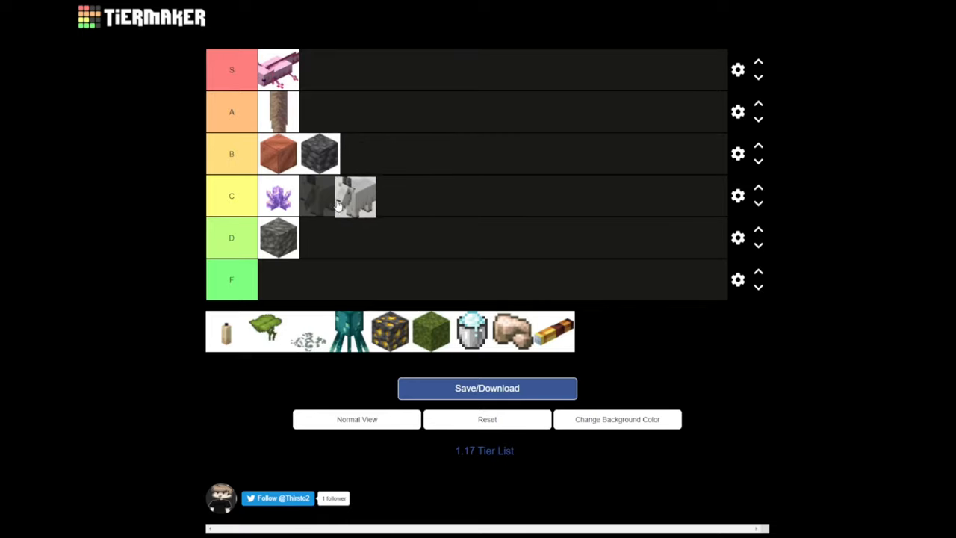
left_click_drag(338, 196, 355, 147)
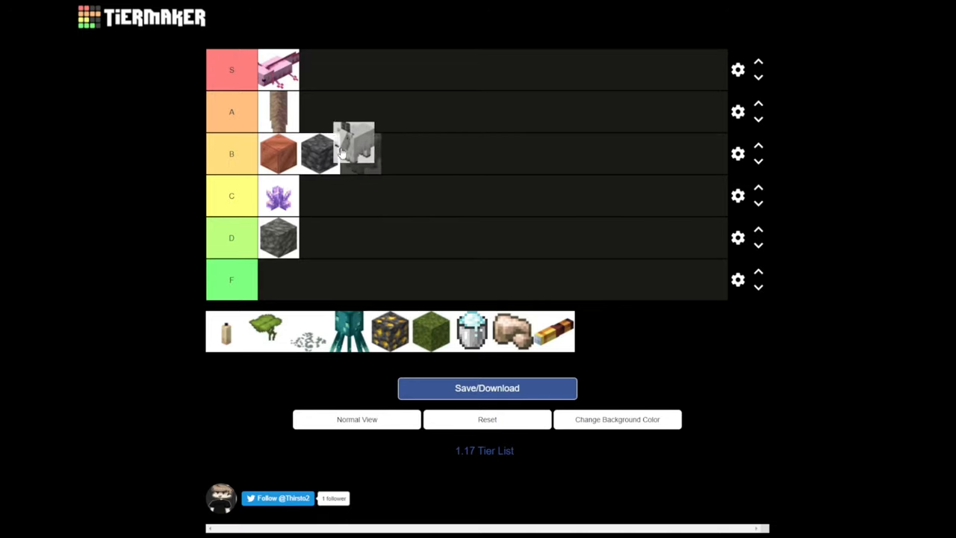
left_click_drag(351, 147, 326, 82)
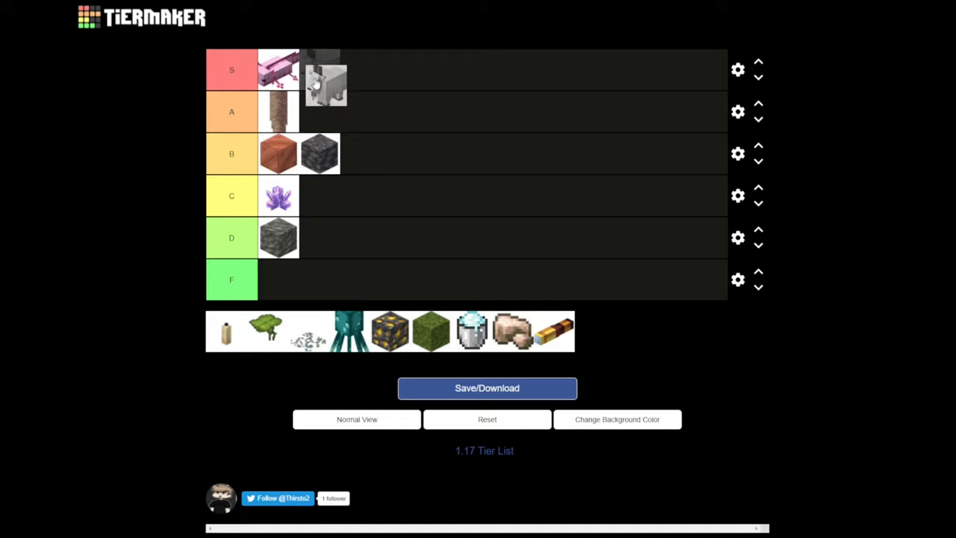
left_click_drag(325, 82, 325, 120)
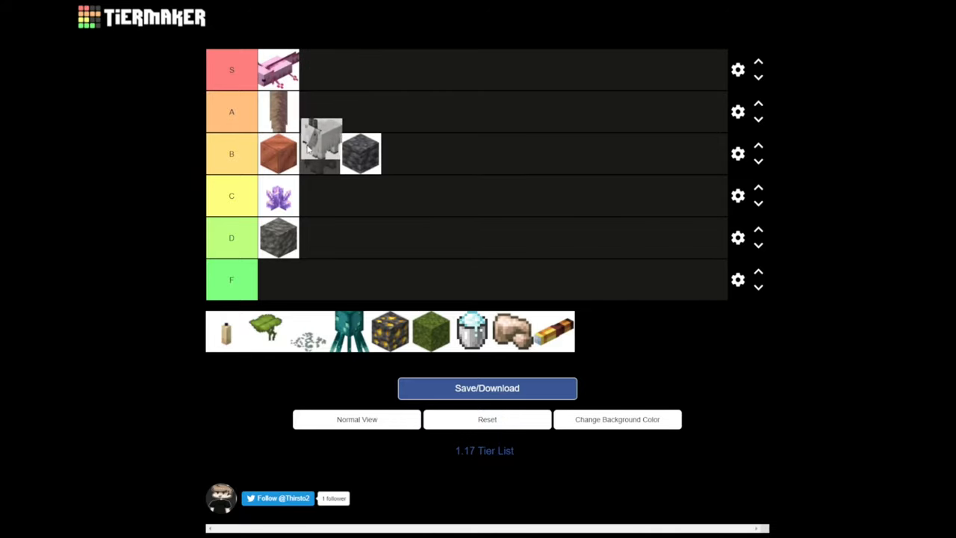
left_click_drag(321, 142, 325, 105)
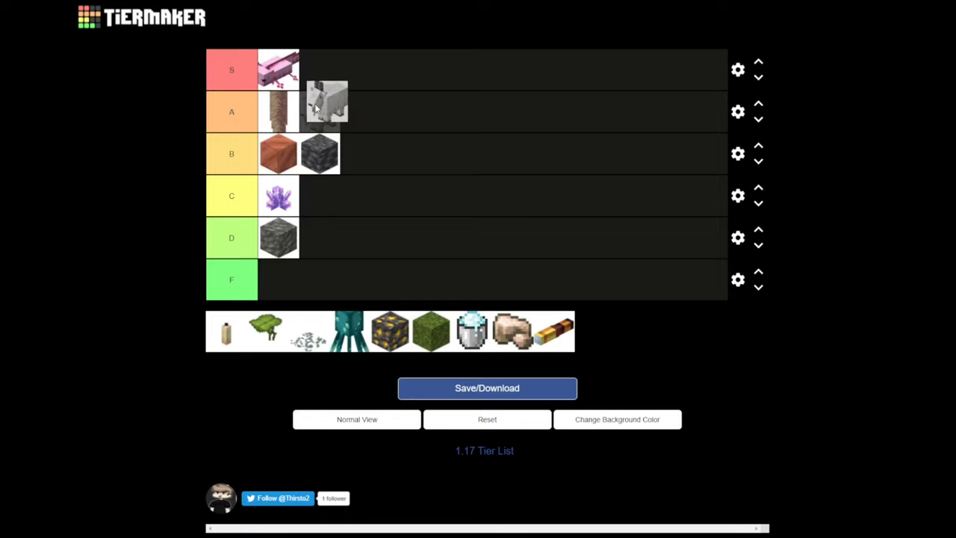
left_click_drag(325, 103, 320, 110)
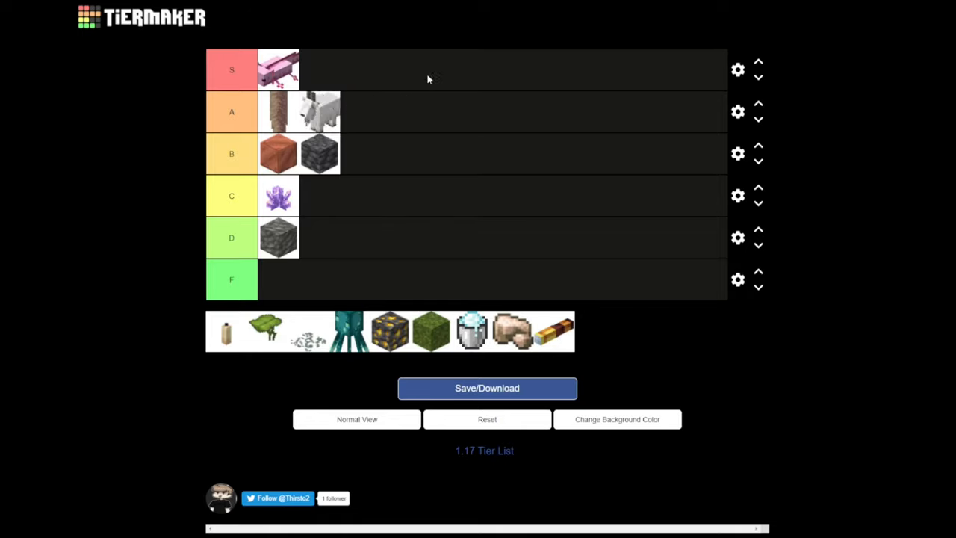
mouse_move(510, 57)
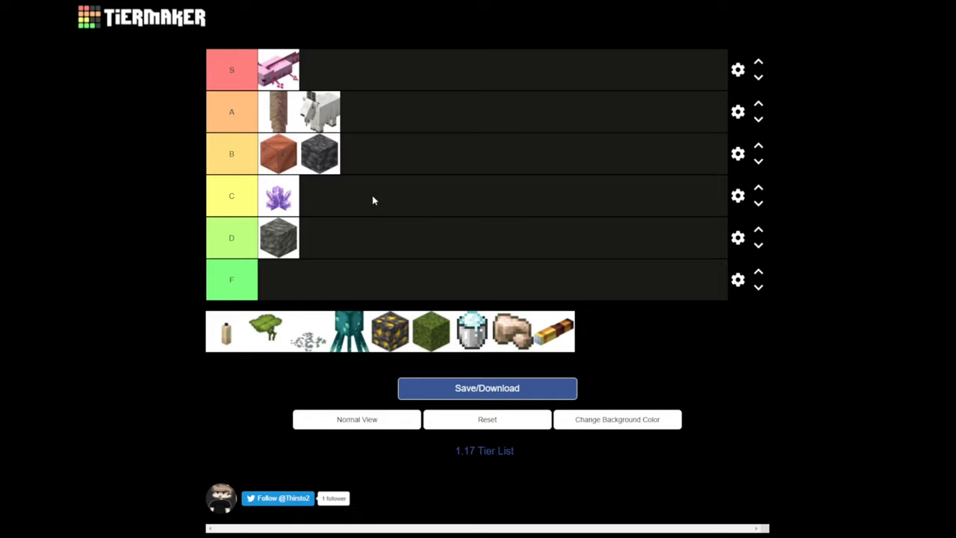
mouse_move(632, 167)
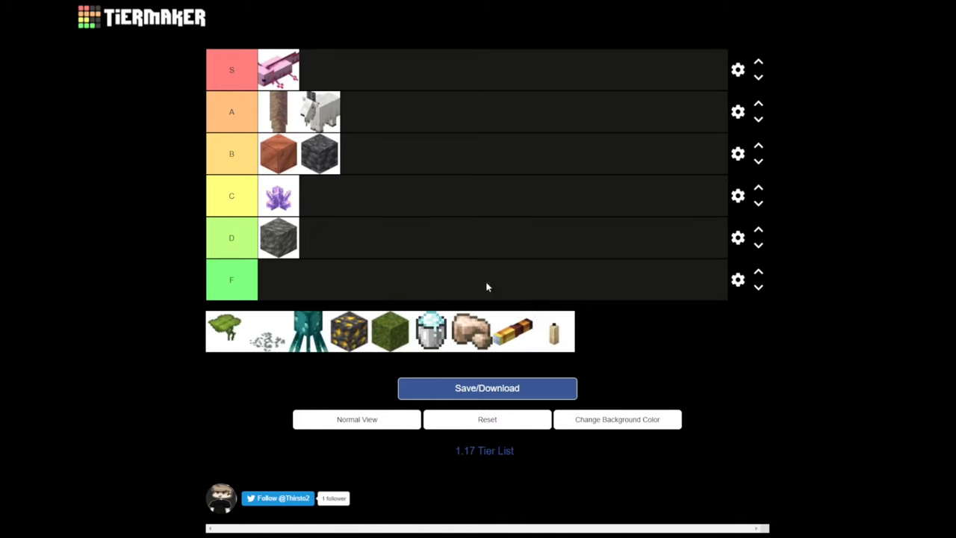
mouse_move(441, 104)
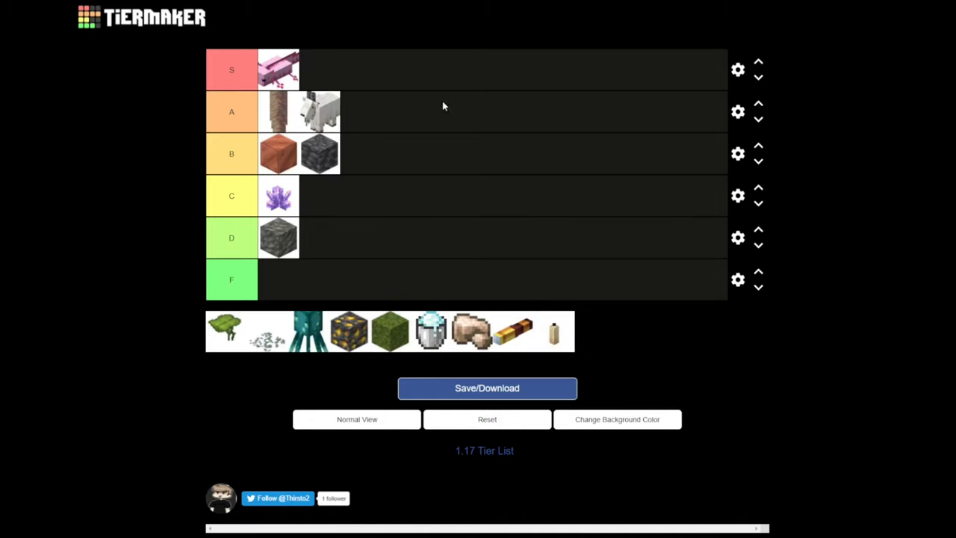
mouse_move(538, 334)
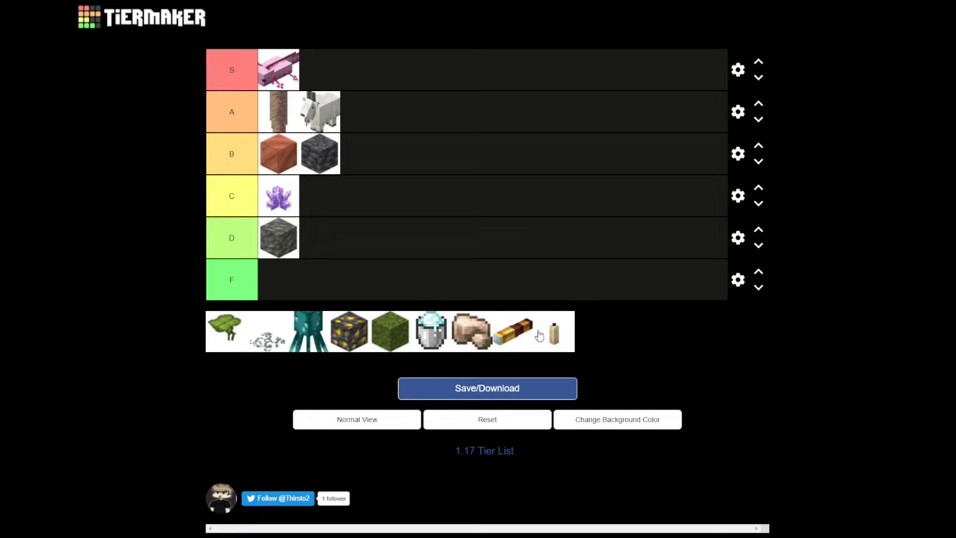
mouse_move(221, 338)
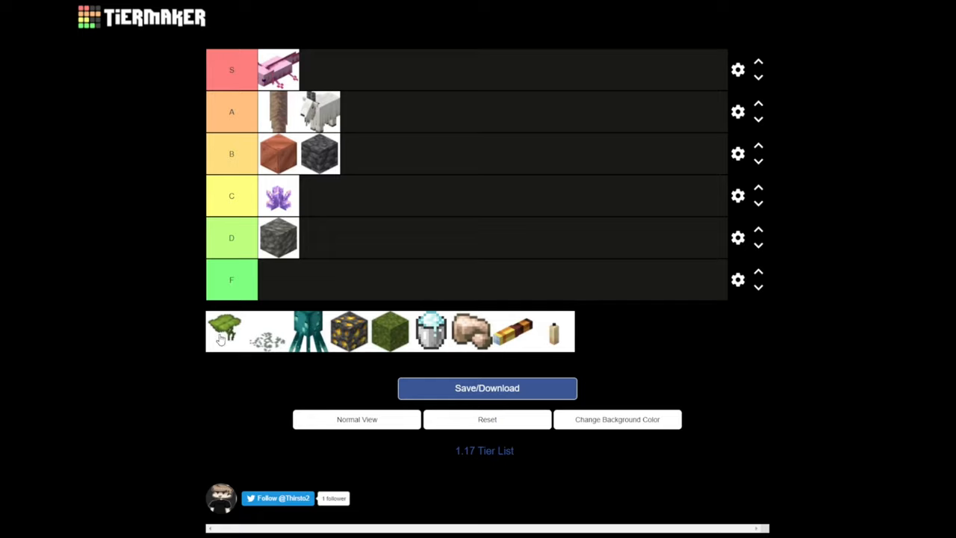
- Rank the green glow lichen icon in tier C beside the amethyst after trying tier A
left_click_drag(224, 330, 361, 110)
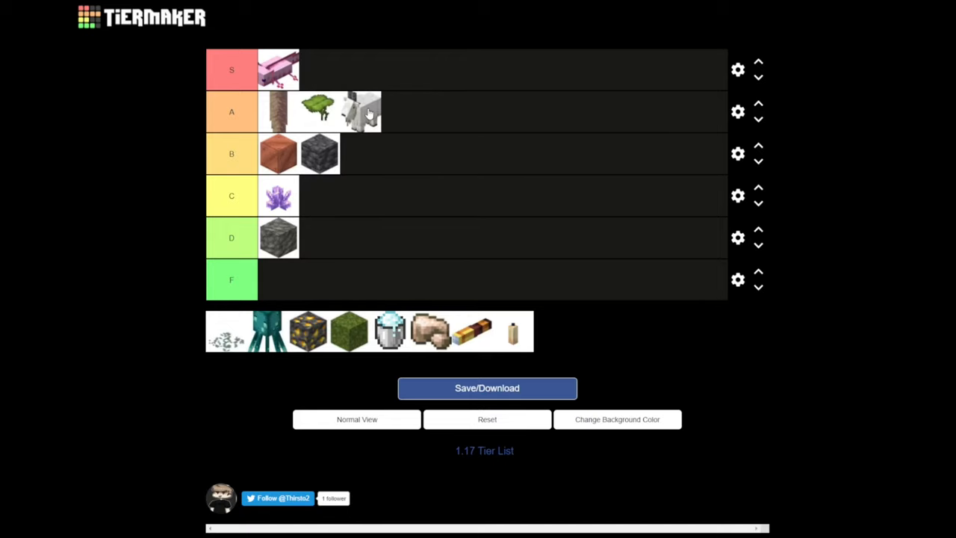
left_click_drag(307, 111, 344, 194)
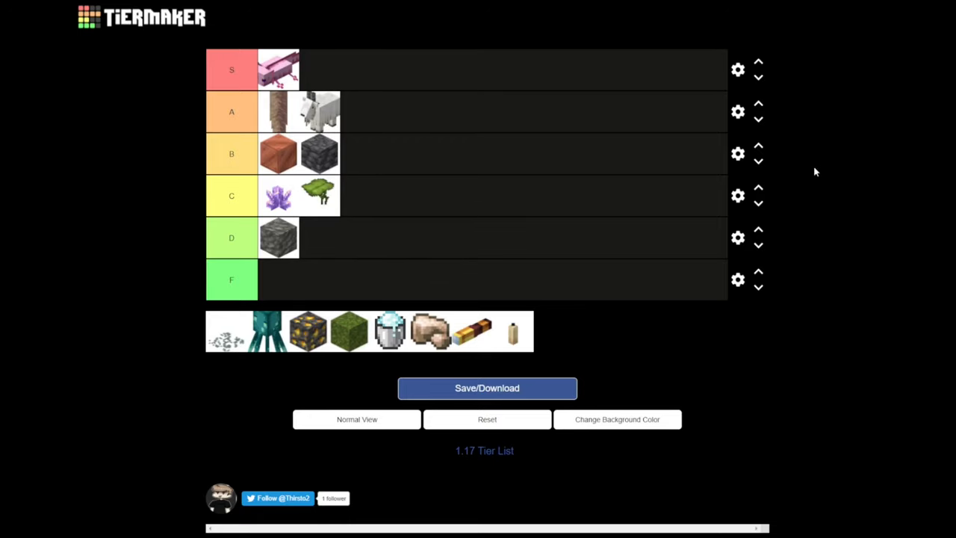
mouse_move(818, 173)
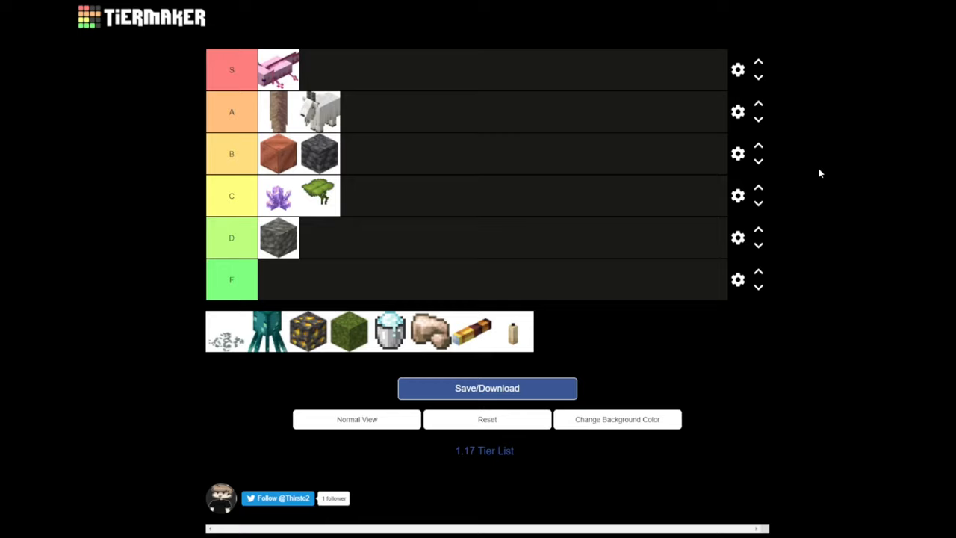
mouse_move(700, 224)
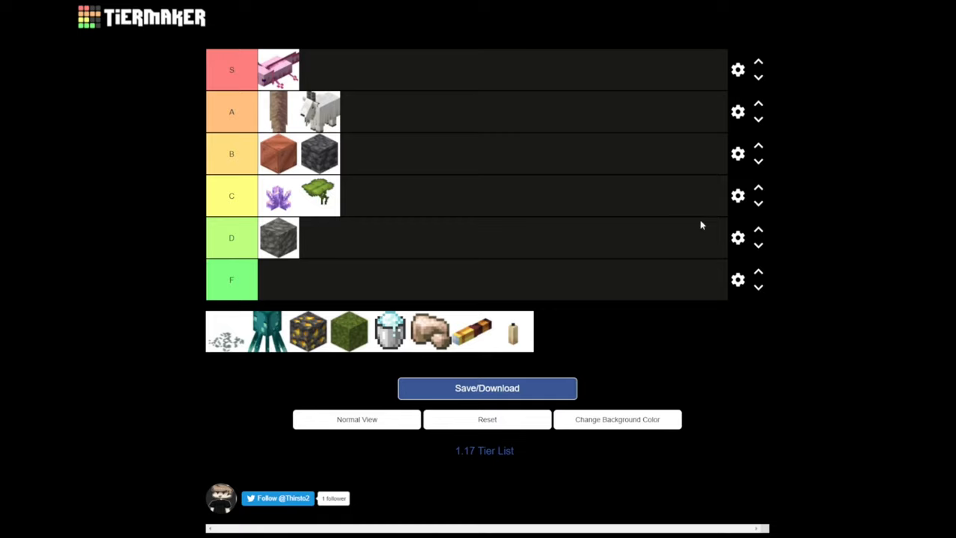
mouse_move(657, 248)
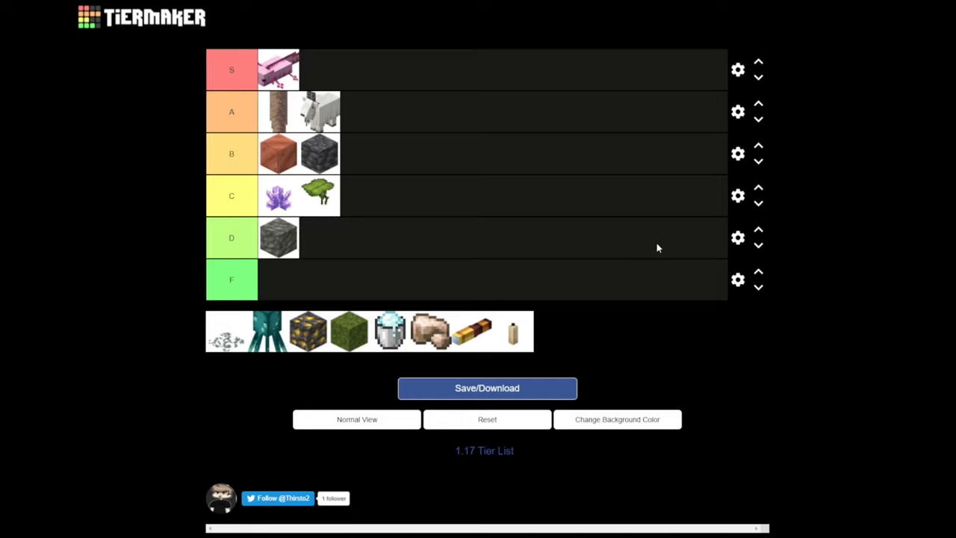
mouse_move(337, 206)
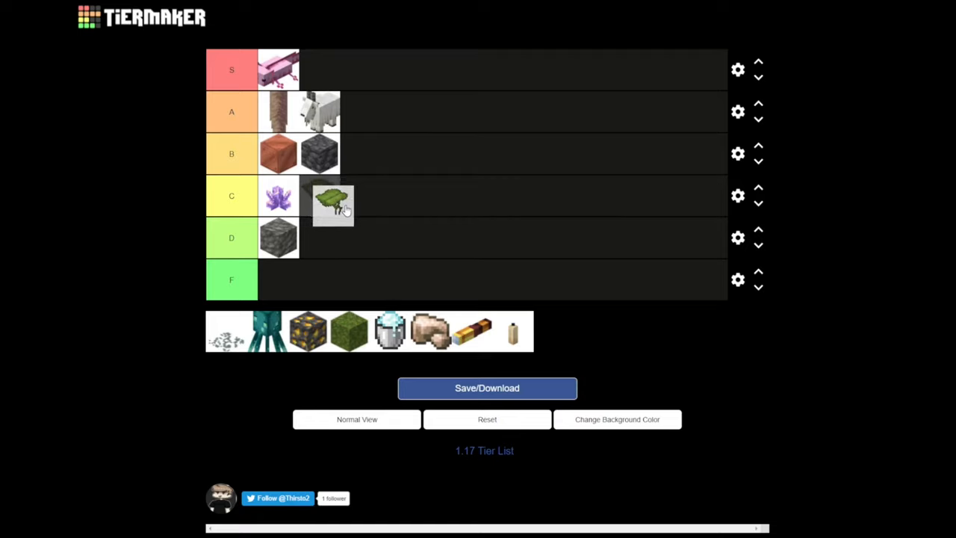
left_click_drag(333, 204, 319, 195)
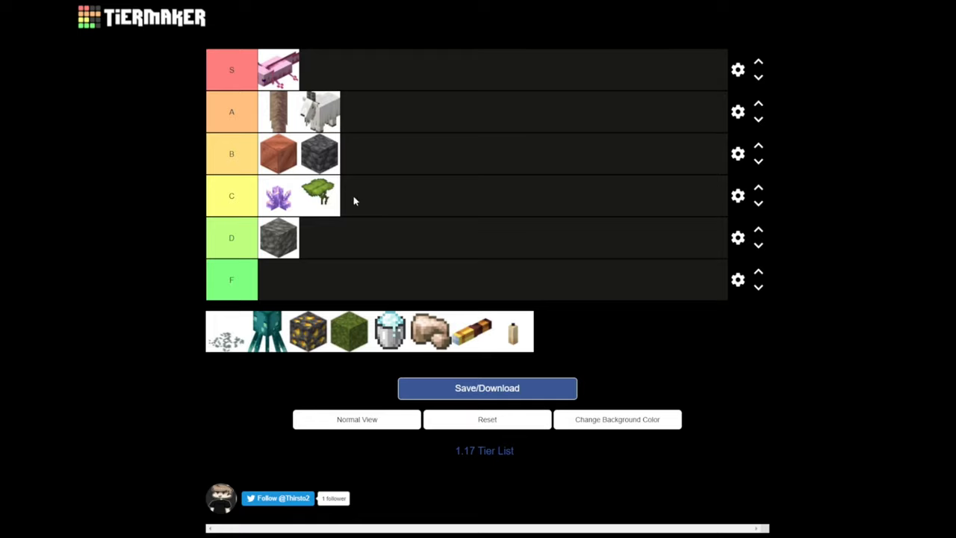
mouse_move(351, 209)
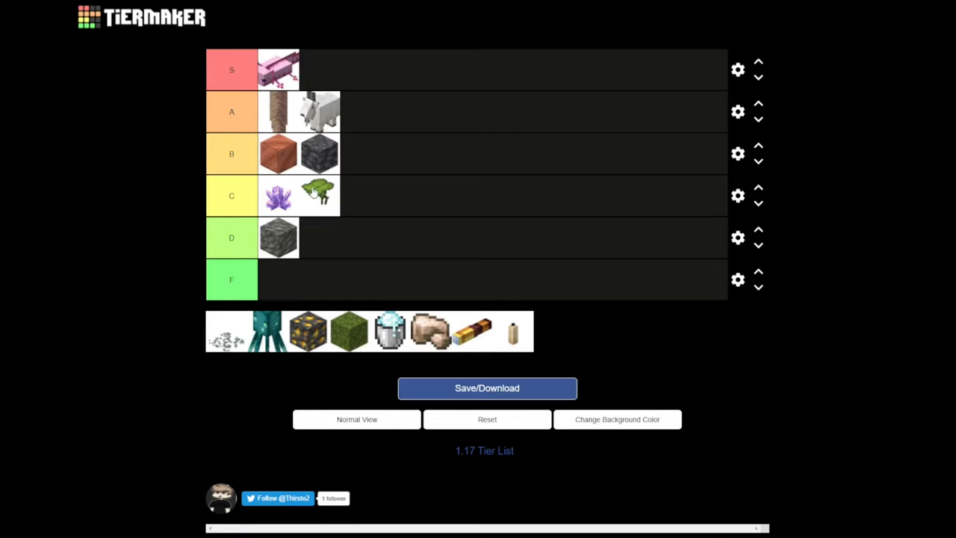
mouse_move(302, 132)
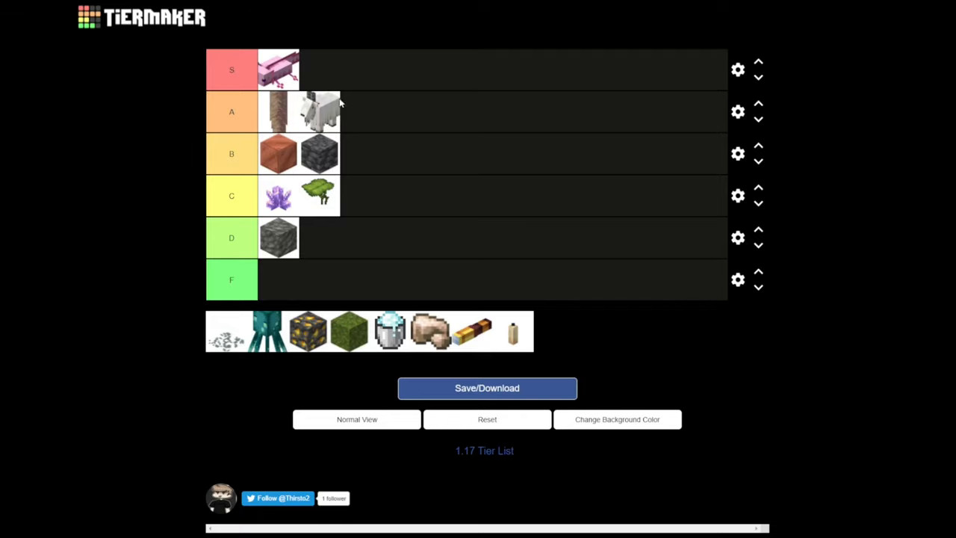
mouse_move(278, 248)
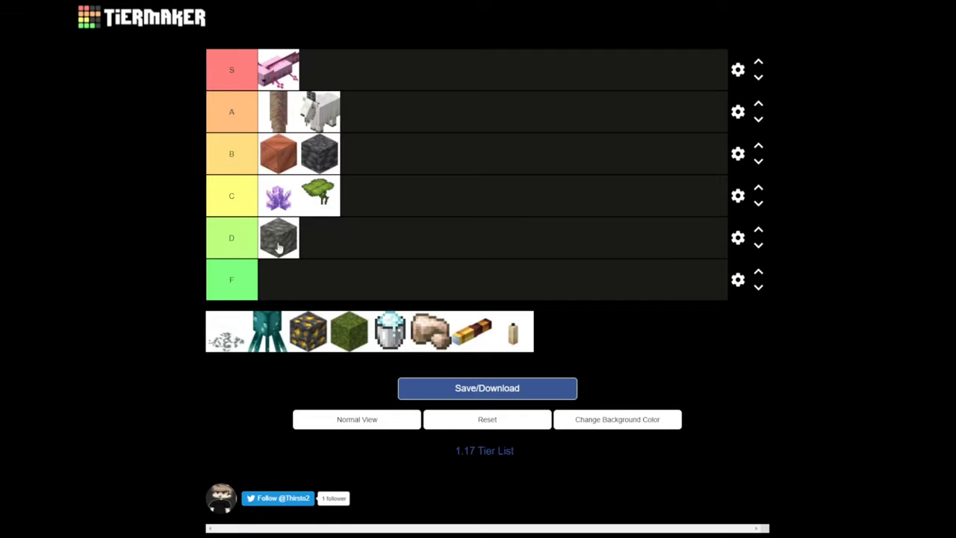
mouse_move(370, 313)
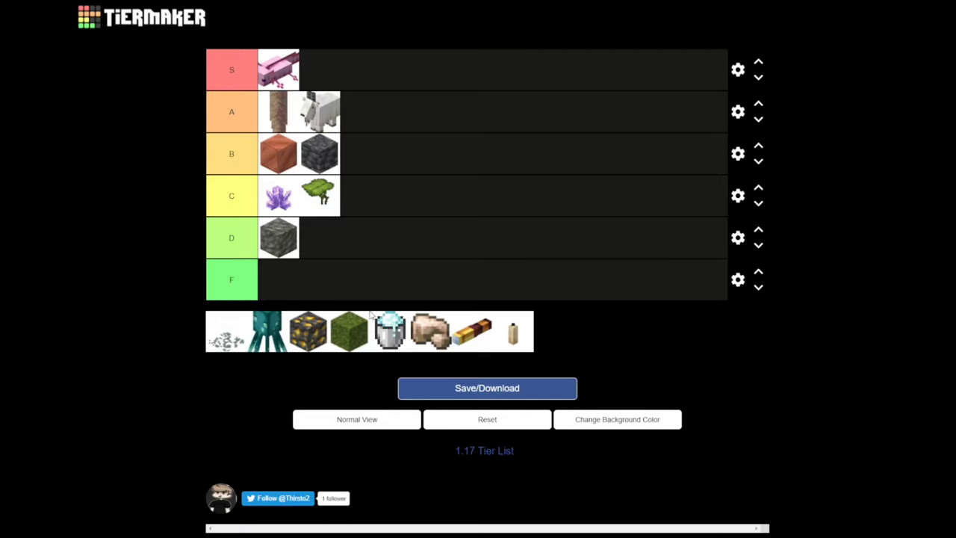
mouse_move(293, 297)
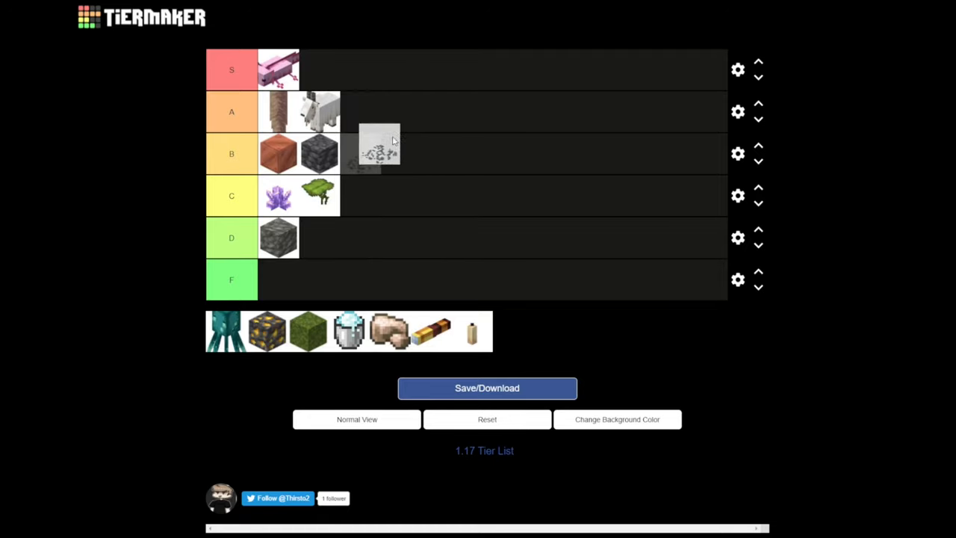
left_click_drag(379, 142, 361, 161)
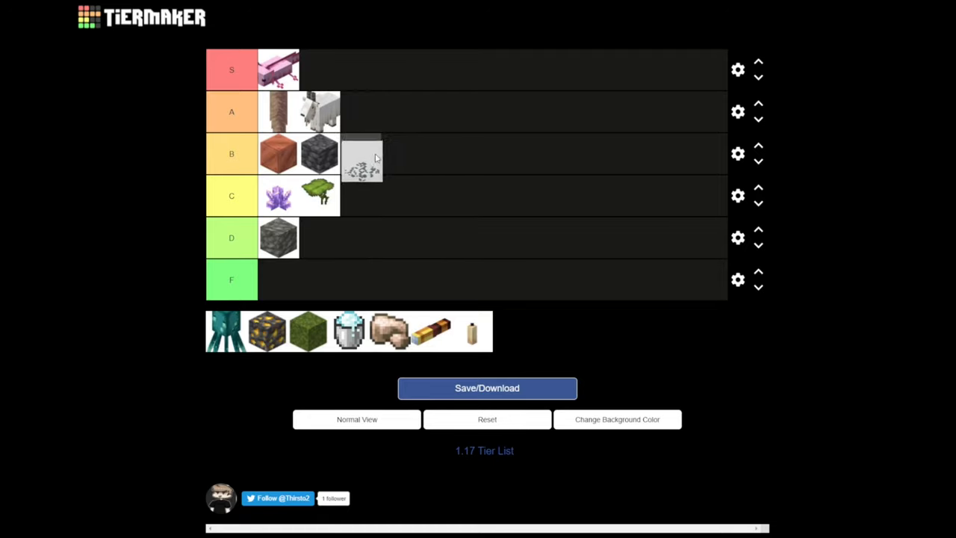
left_click_drag(361, 157, 343, 206)
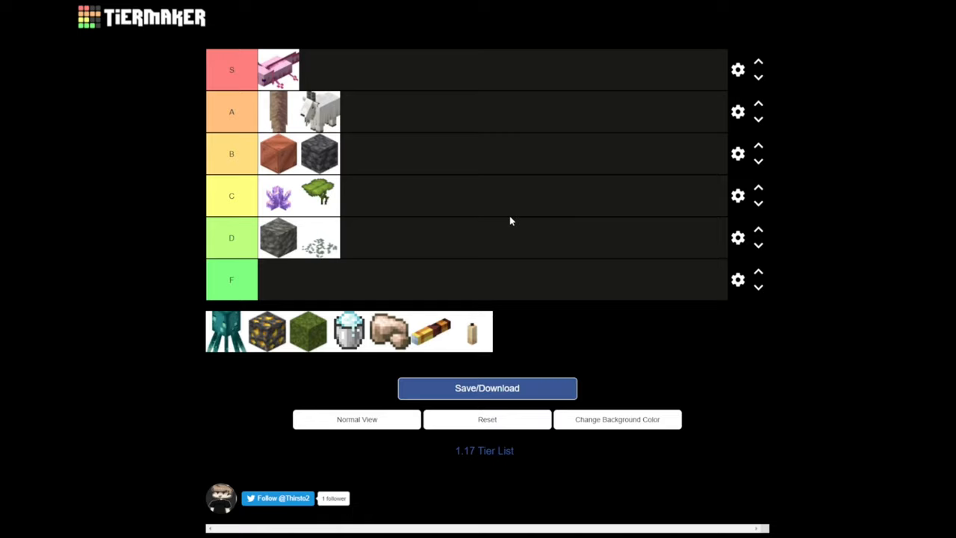
mouse_move(525, 206)
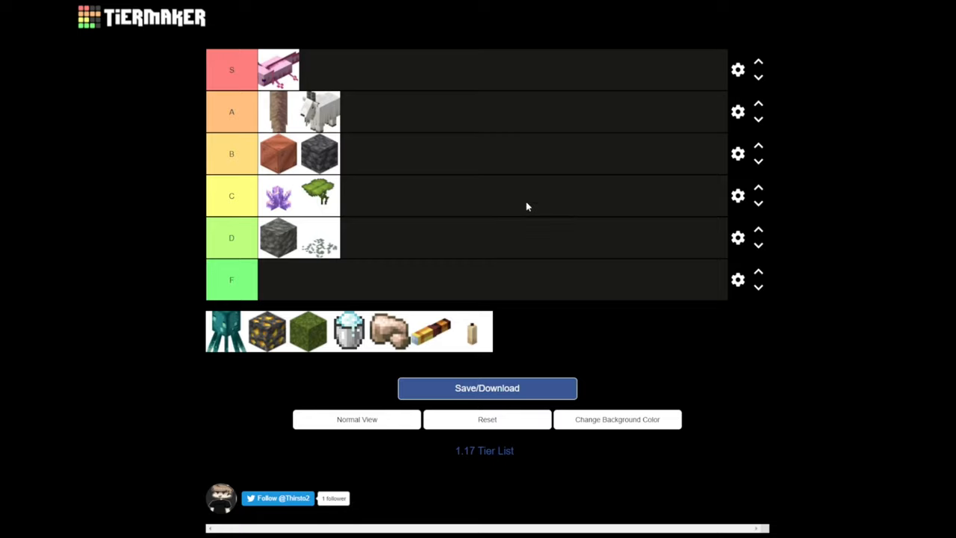
mouse_move(521, 214)
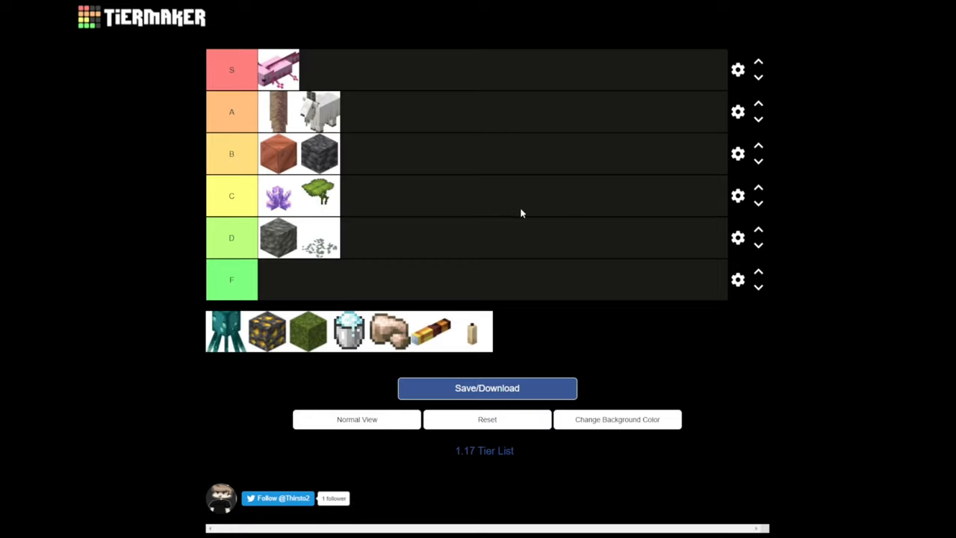
mouse_move(569, 289)
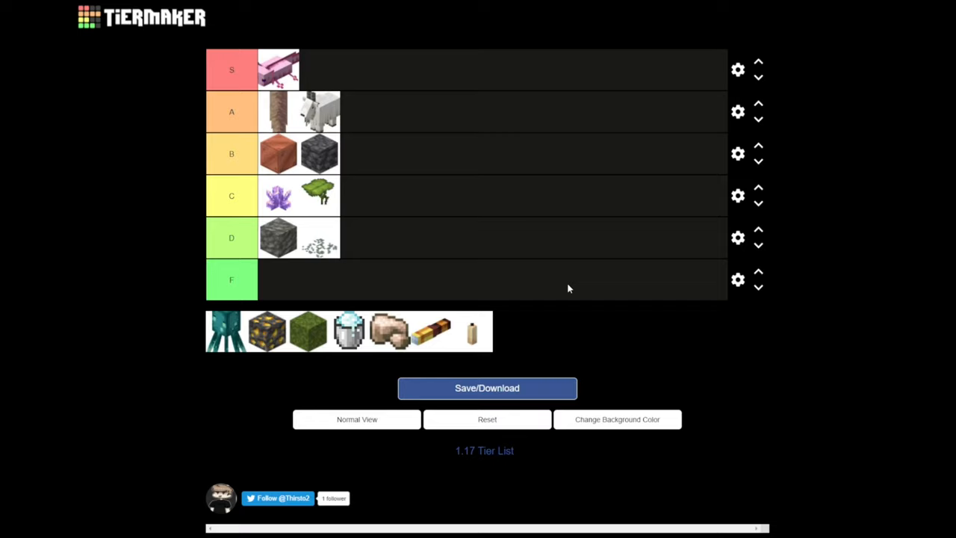
mouse_move(585, 233)
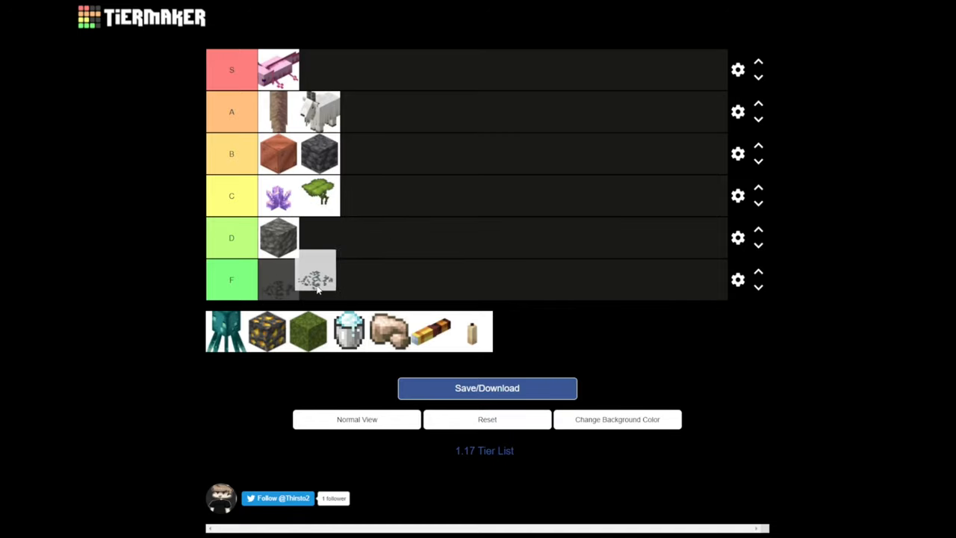
left_click_drag(317, 281, 334, 250)
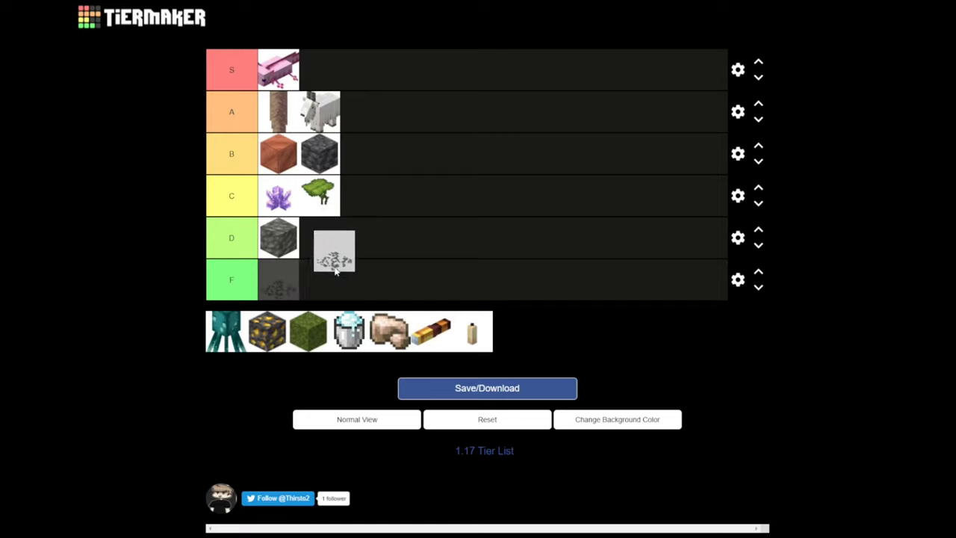
left_click_drag(335, 257, 322, 237)
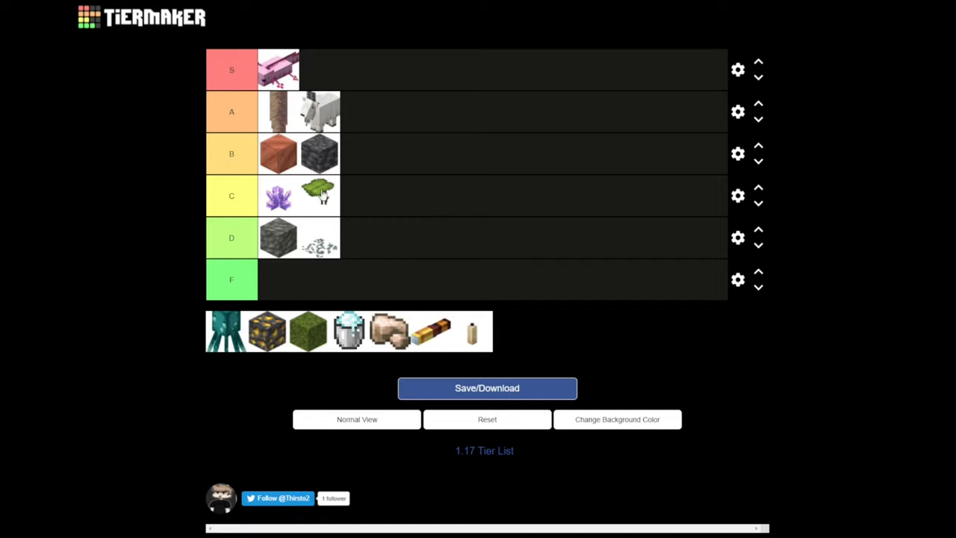
mouse_move(366, 185)
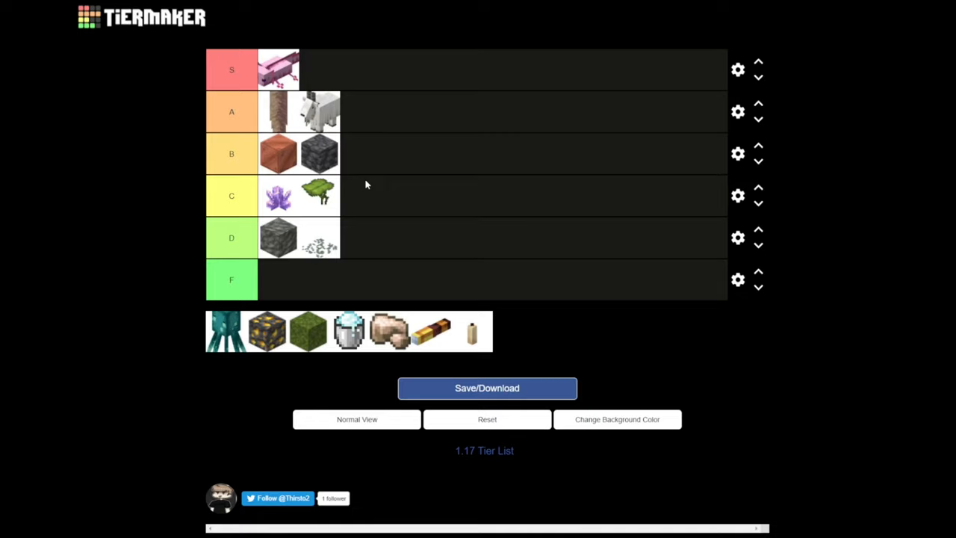
mouse_move(357, 215)
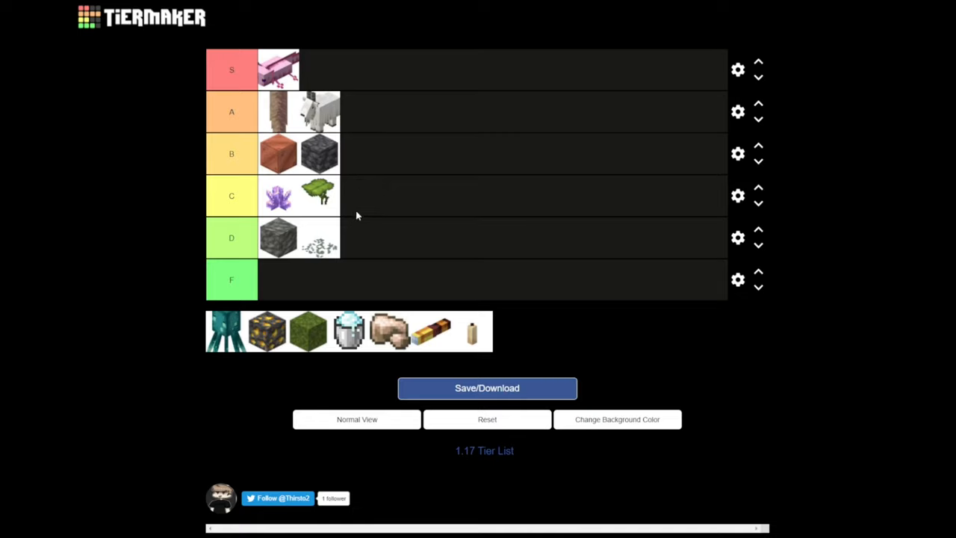
mouse_move(332, 308)
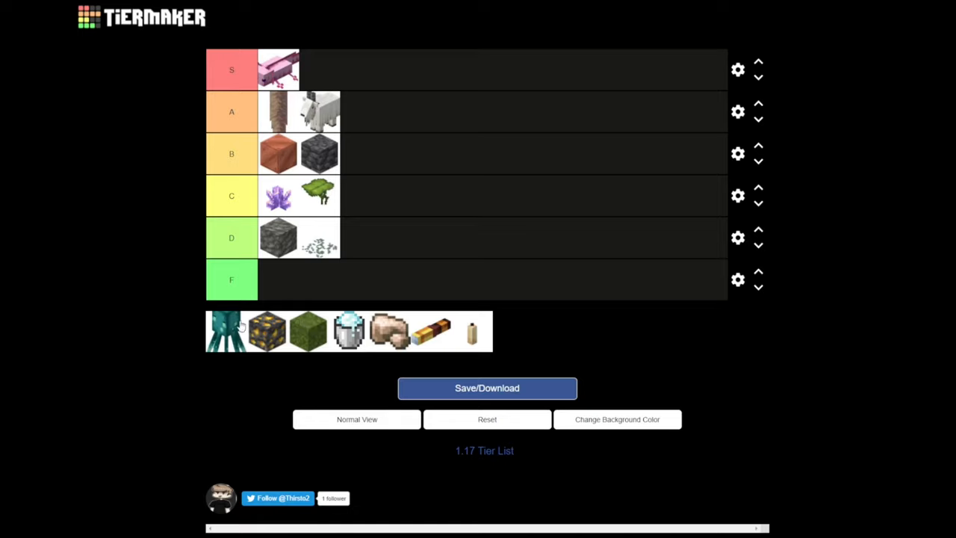
mouse_move(227, 341)
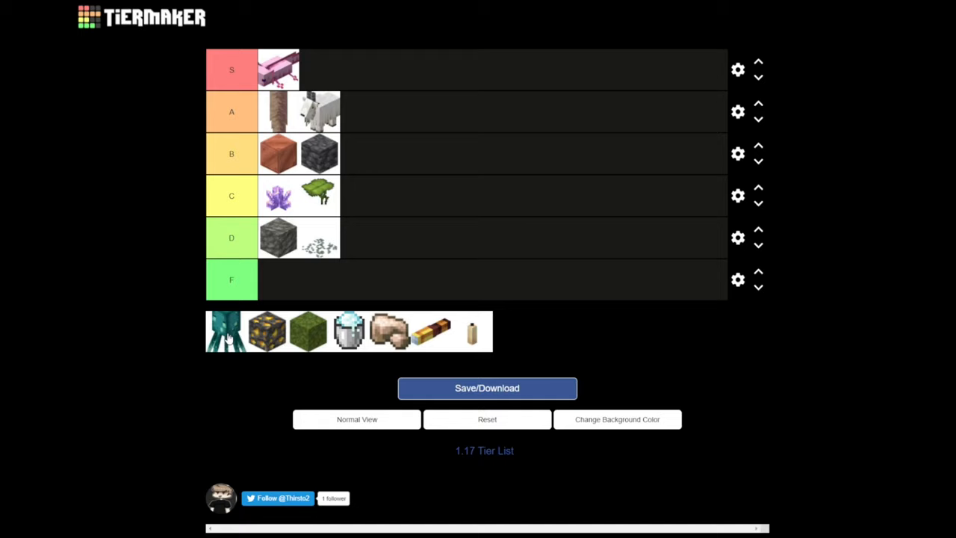
- Rank the teal glow squid in tier B, then move it up to tier A beside the goat
left_click_drag(222, 331, 361, 153)
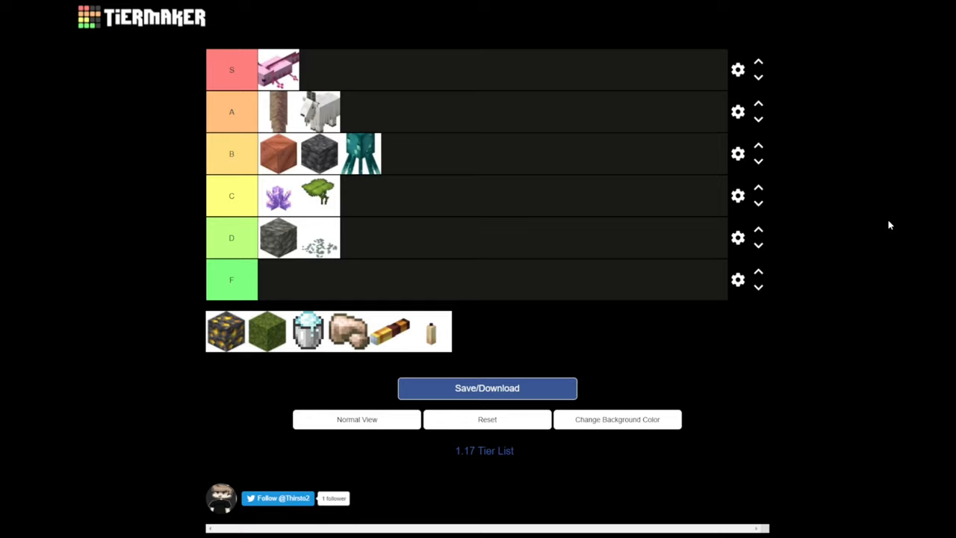
mouse_move(402, 160)
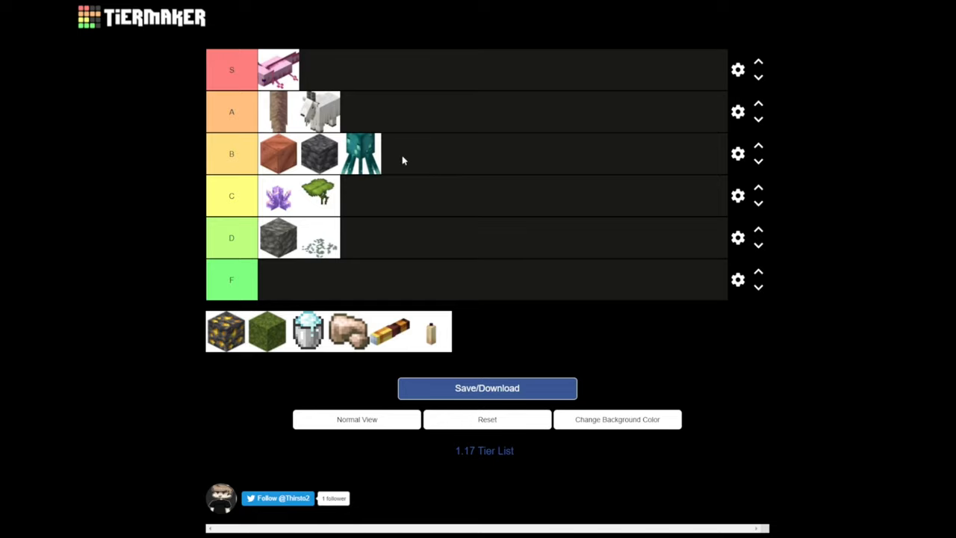
mouse_move(356, 163)
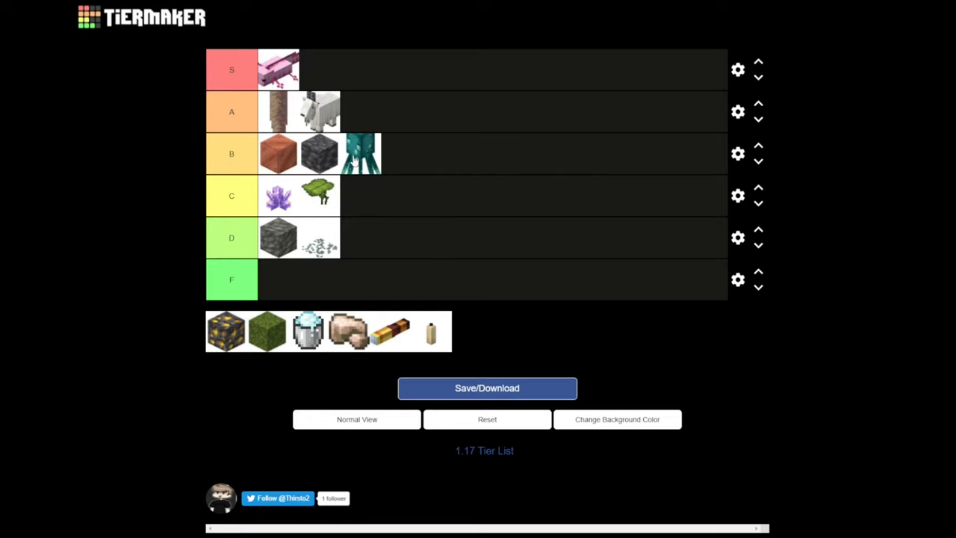
left_click_drag(361, 154, 372, 69)
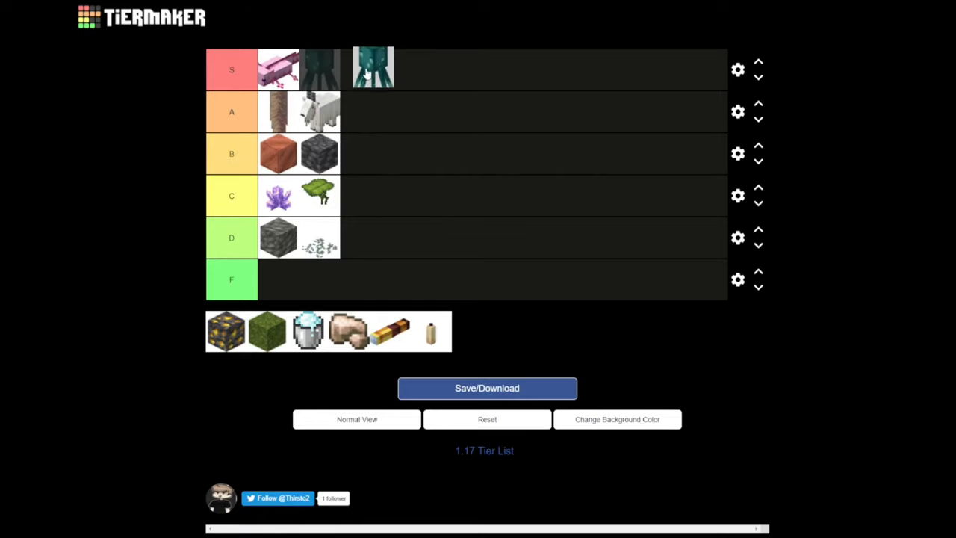
left_click_drag(372, 67, 362, 112)
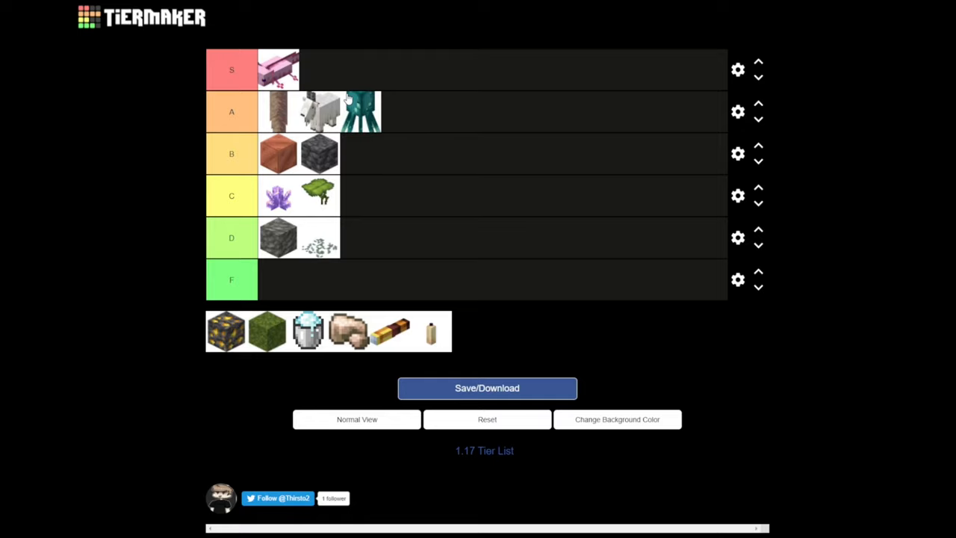
mouse_move(401, 103)
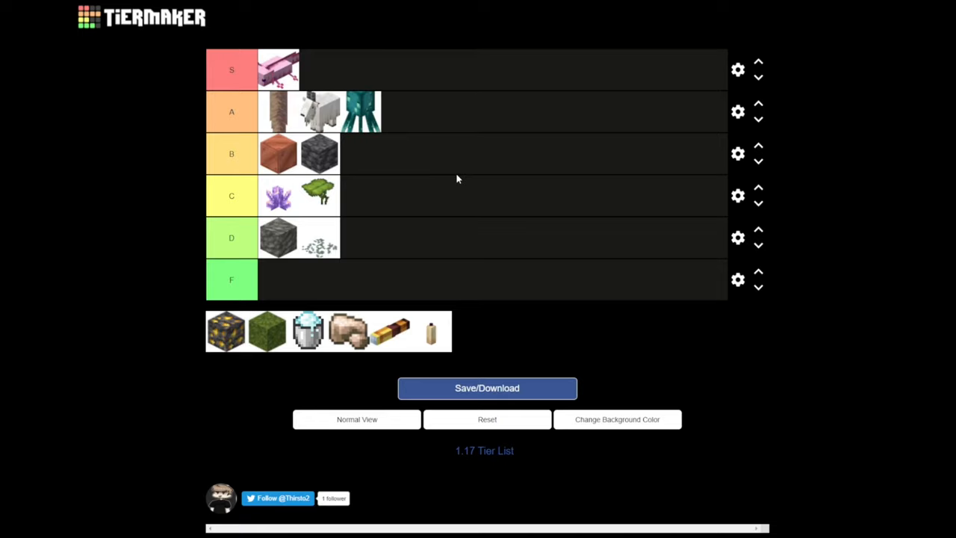
mouse_move(379, 220)
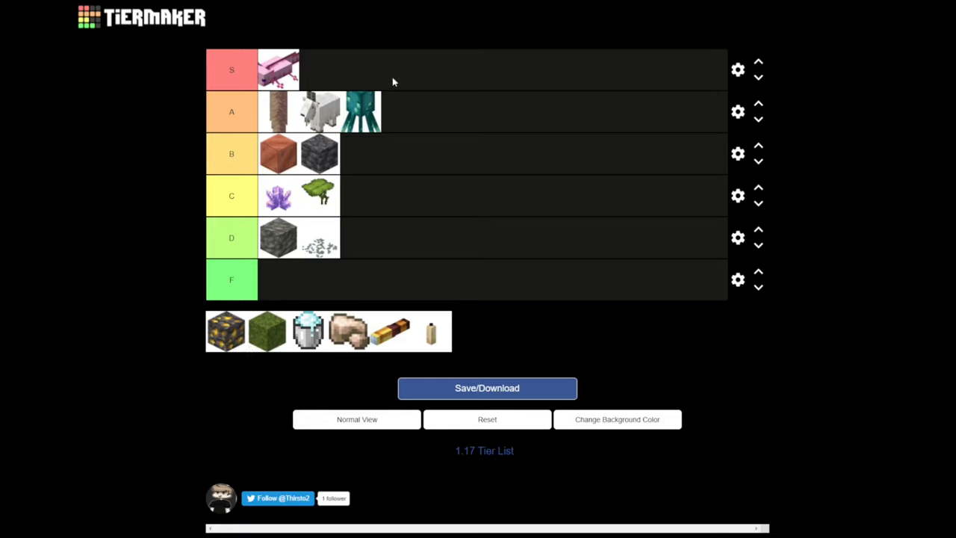
mouse_move(251, 343)
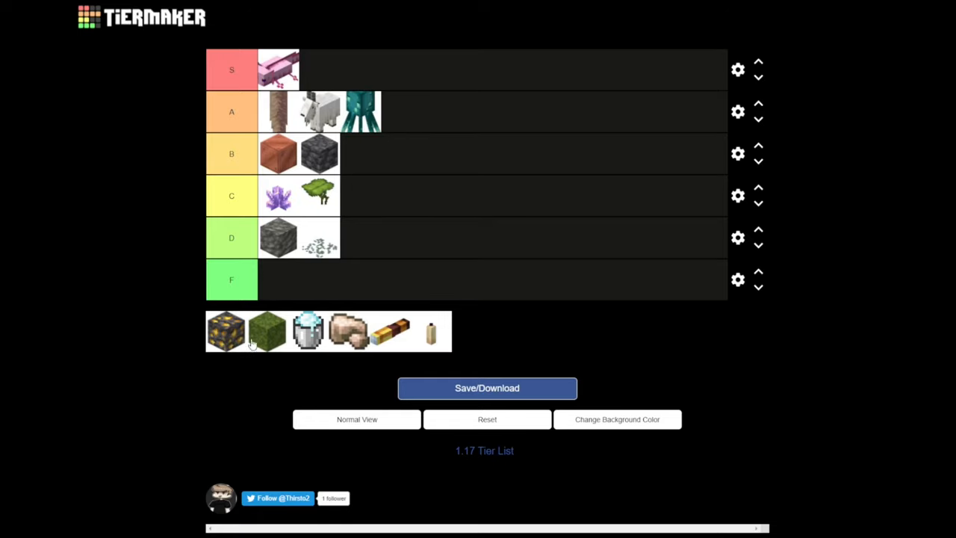
mouse_move(212, 321)
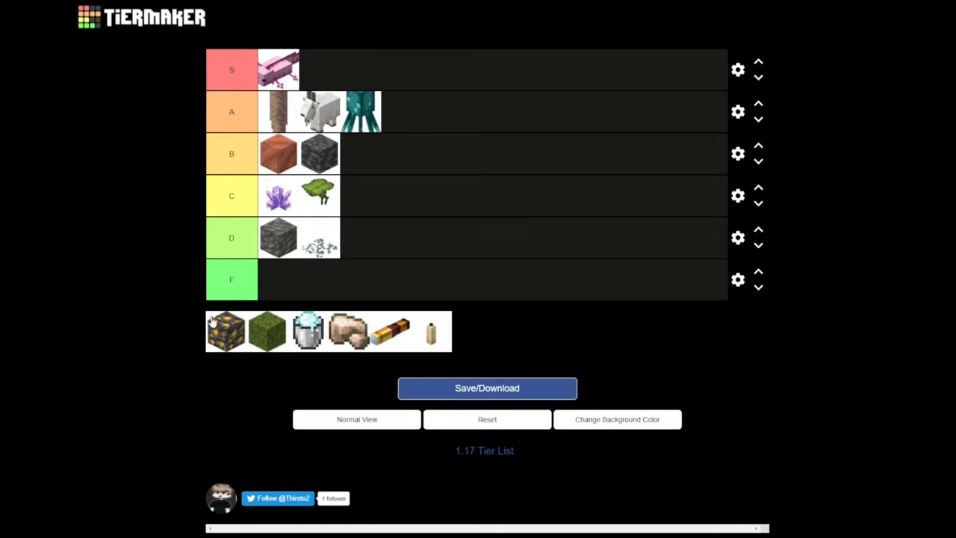
mouse_move(225, 327)
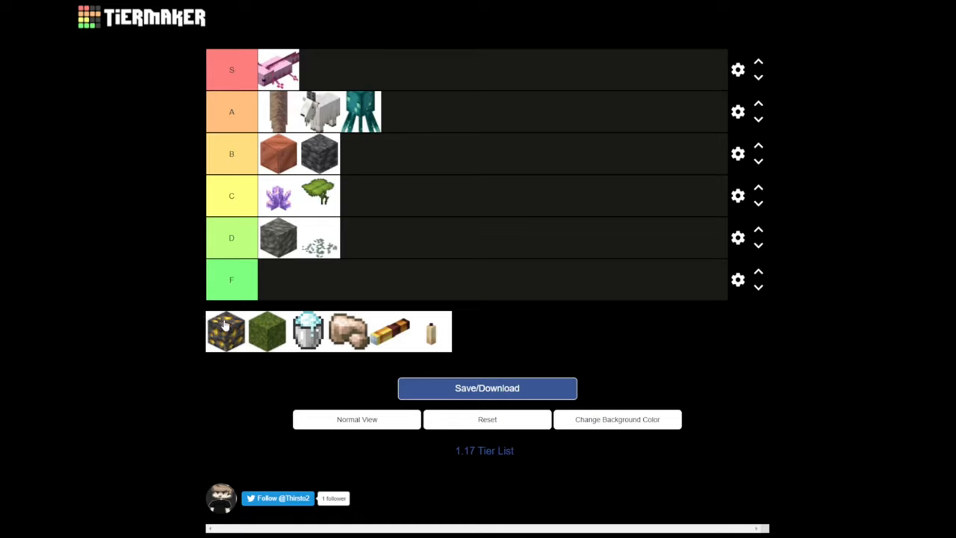
mouse_move(230, 327)
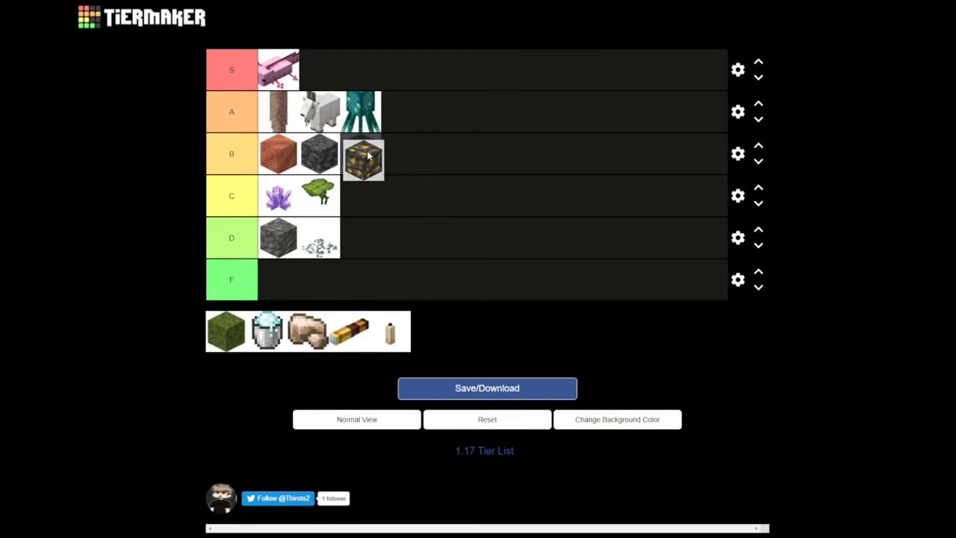
- Try the gold-speckled ore block in tier C, then return it to tier B with the other blocks
left_click_drag(365, 158, 361, 192)
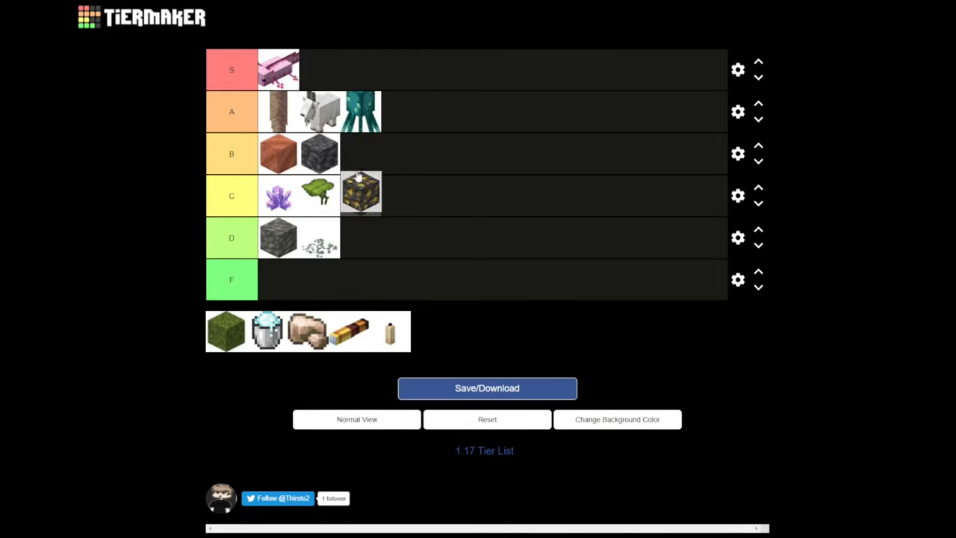
left_click_drag(361, 192, 362, 153)
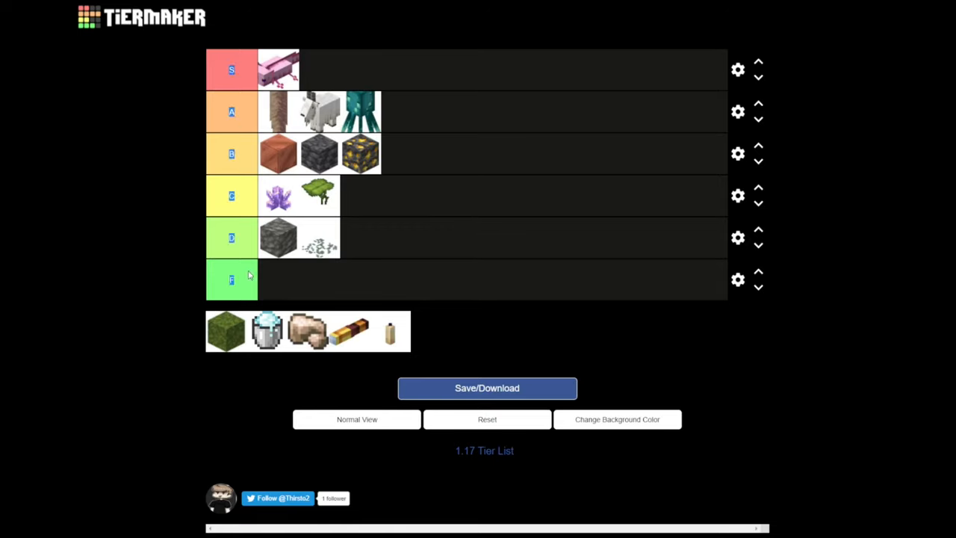
mouse_move(173, 166)
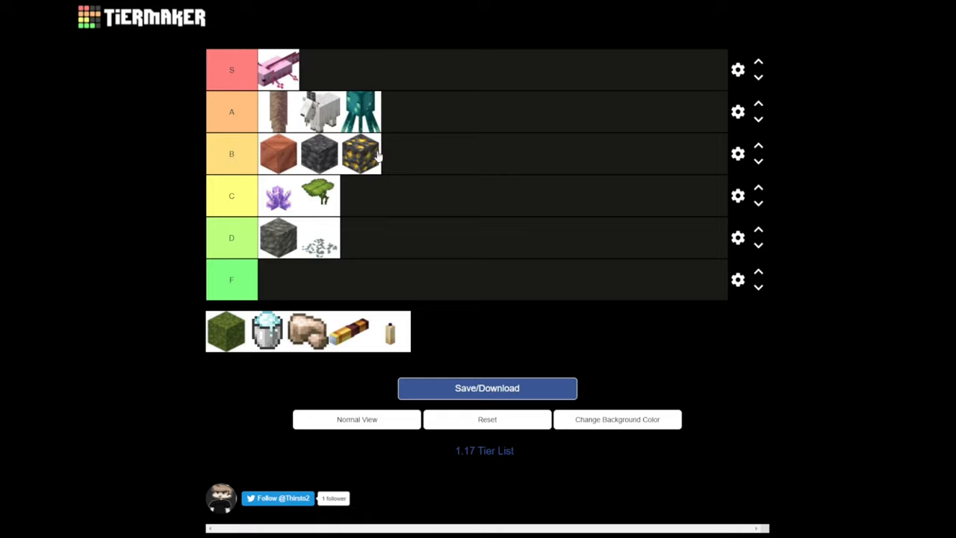
mouse_move(277, 131)
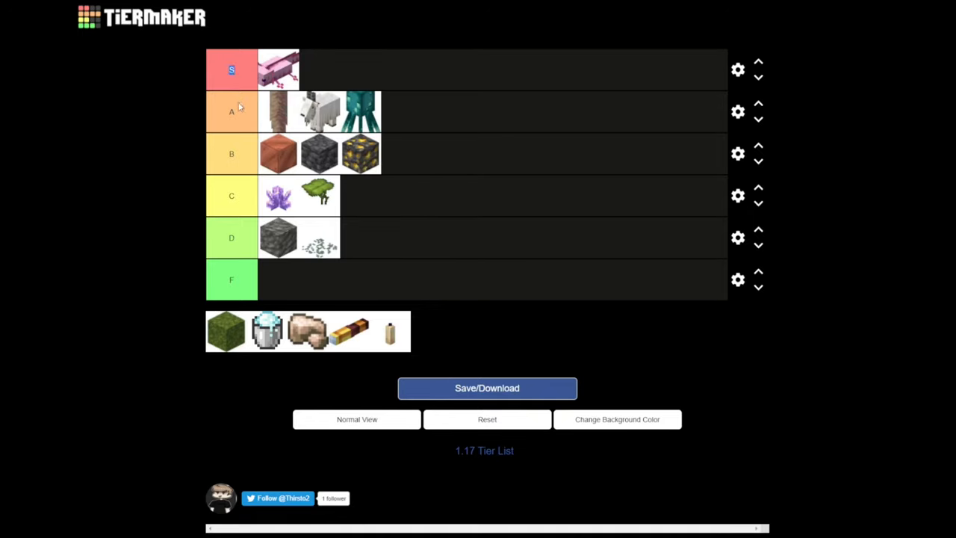
mouse_move(178, 100)
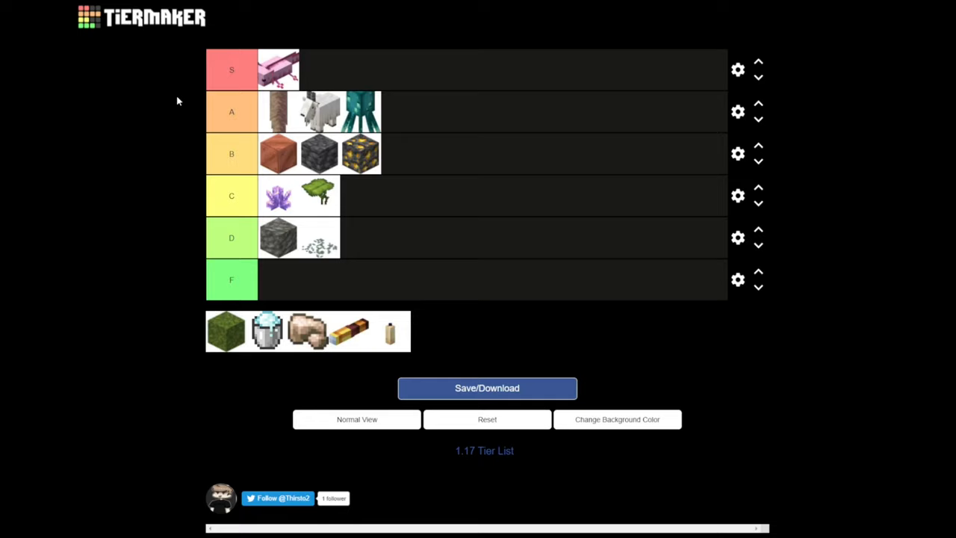
mouse_move(355, 147)
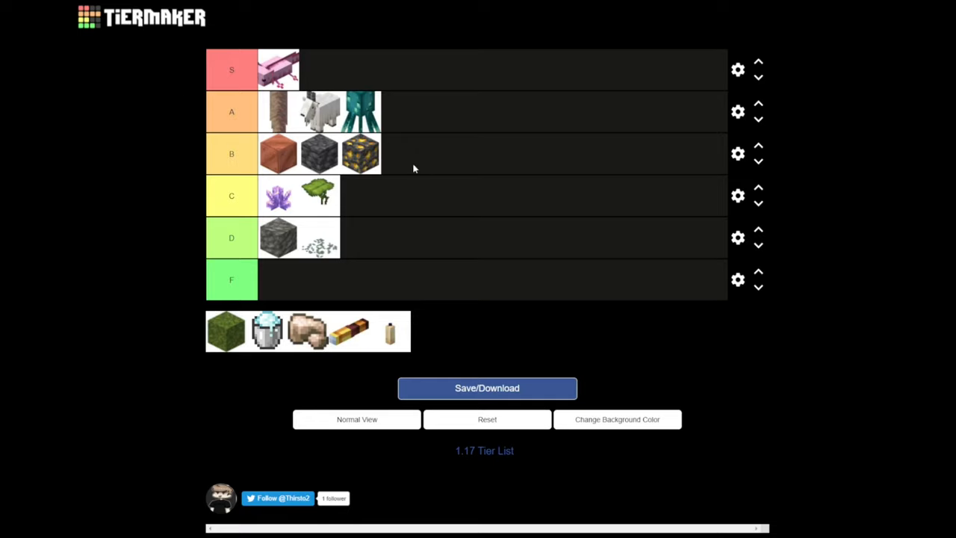
mouse_move(403, 176)
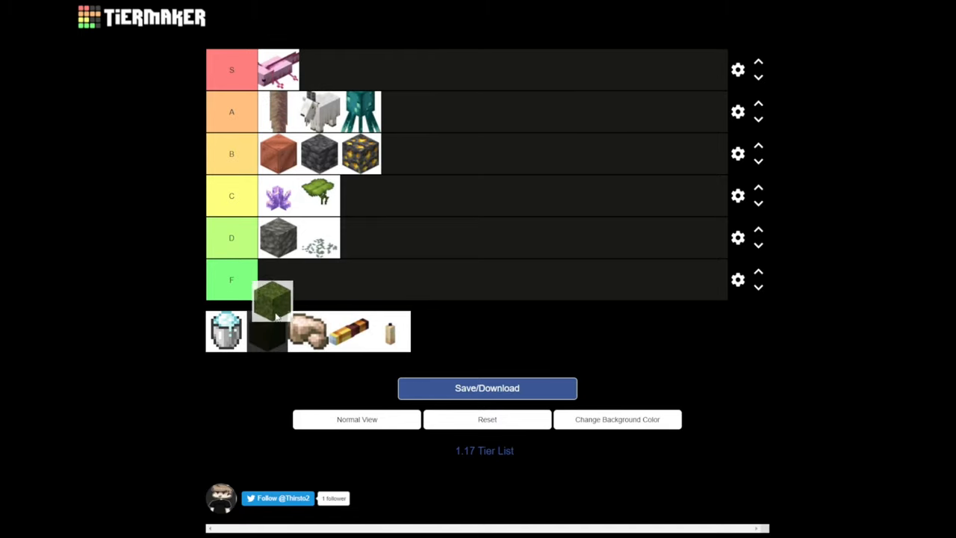
- Rank the moss block from the pool in the empty tier F
left_click_drag(273, 298, 278, 279)
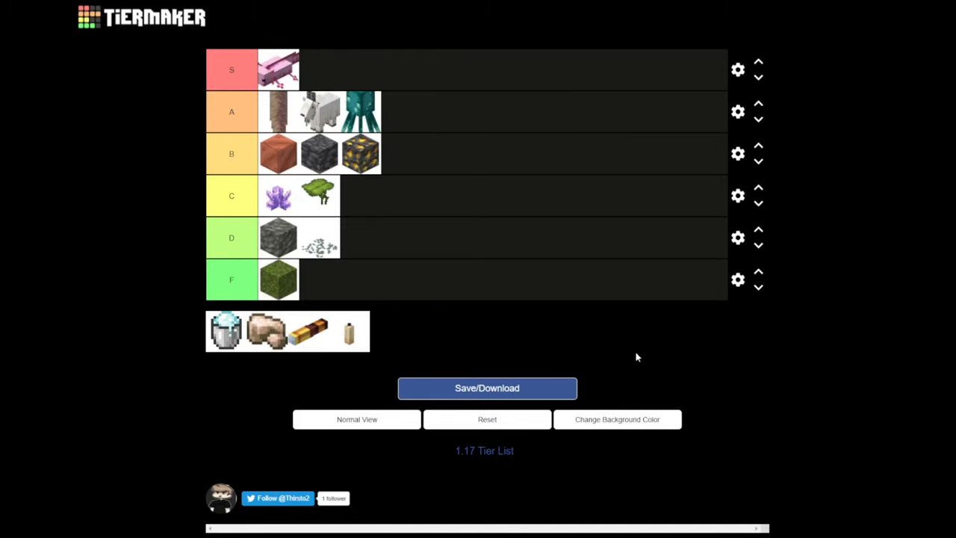
mouse_move(603, 347)
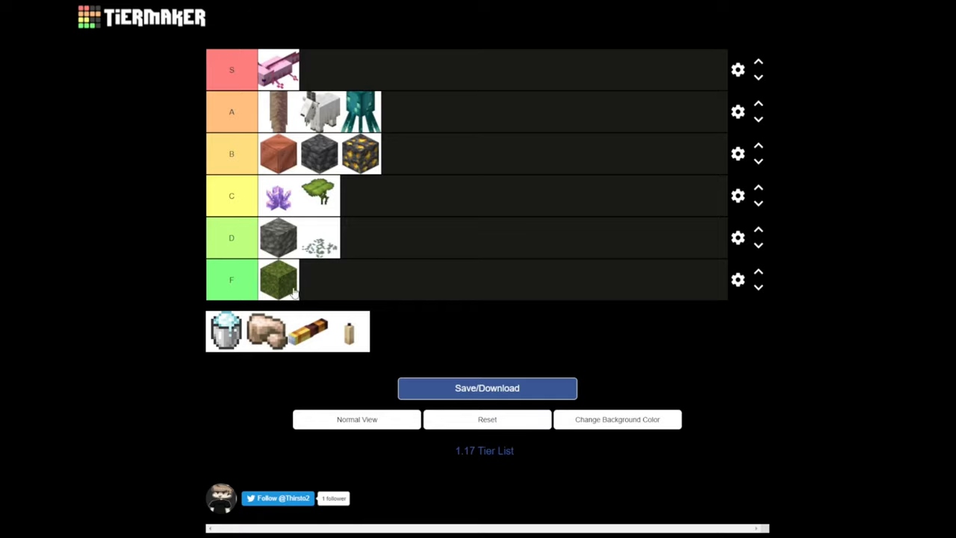
mouse_move(282, 281)
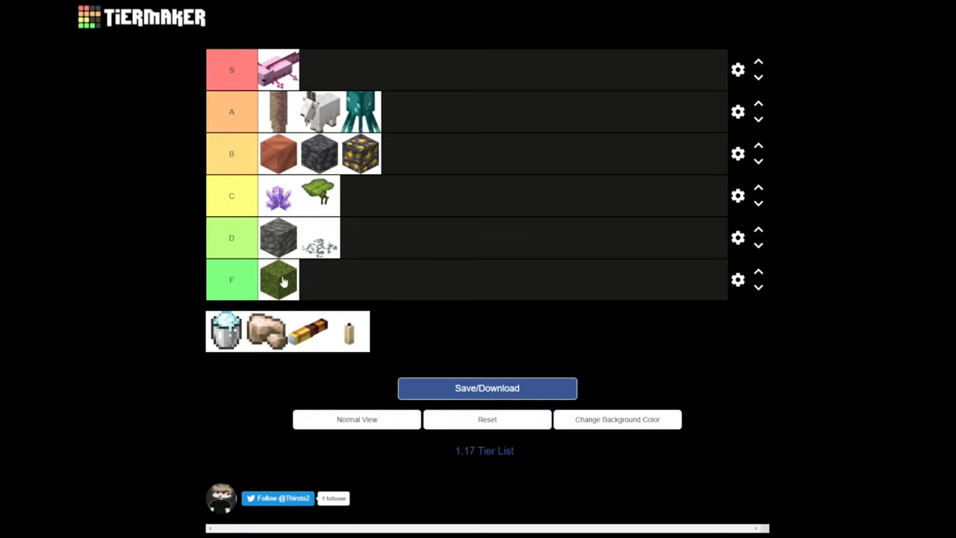
mouse_move(159, 49)
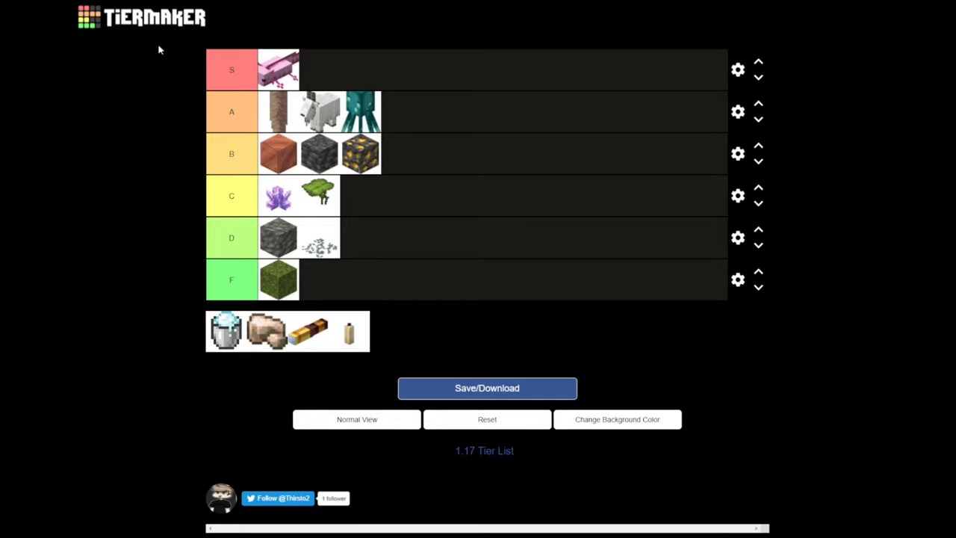
- Place the bucket icon in the A tier beside the glow squid after trying it in B
left_click_drag(224, 332, 276, 196)
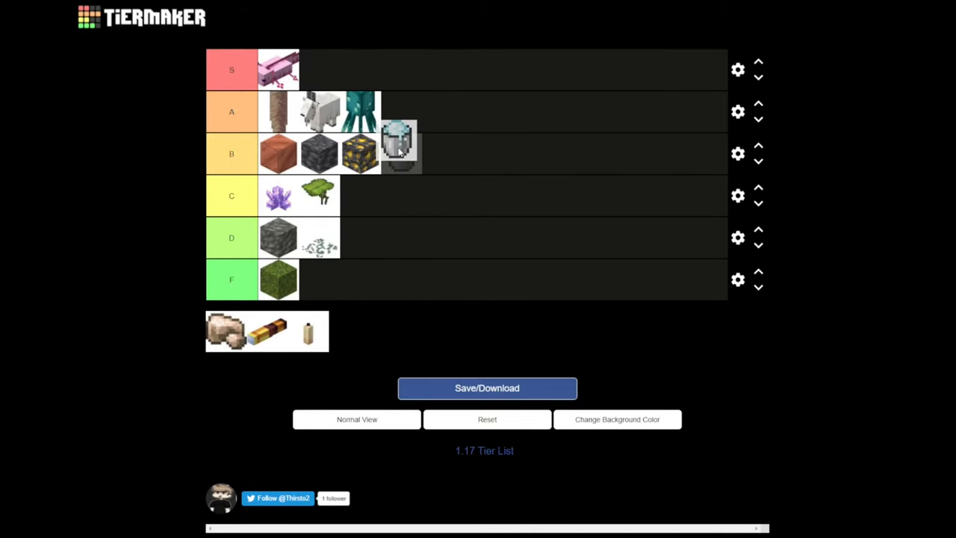
left_click_drag(401, 146, 391, 162)
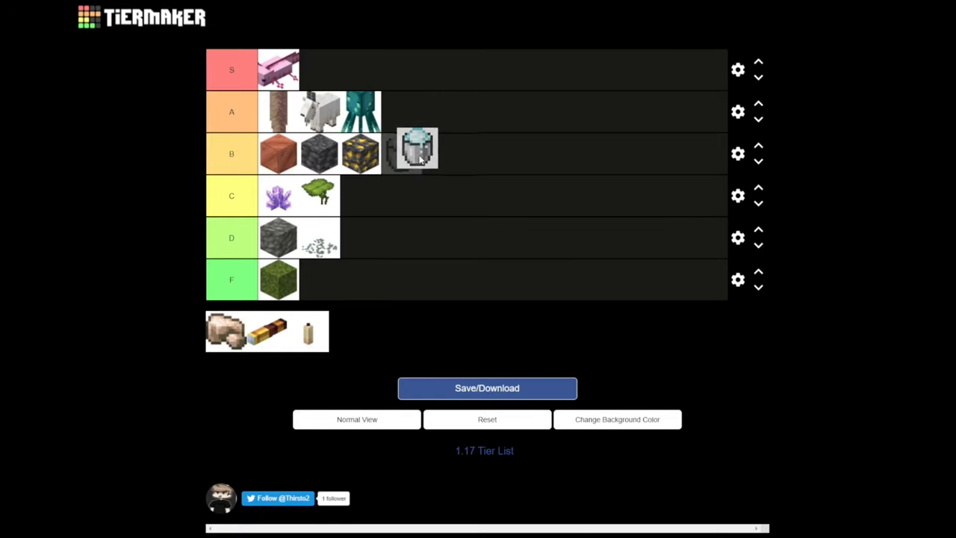
left_click_drag(417, 148, 400, 110)
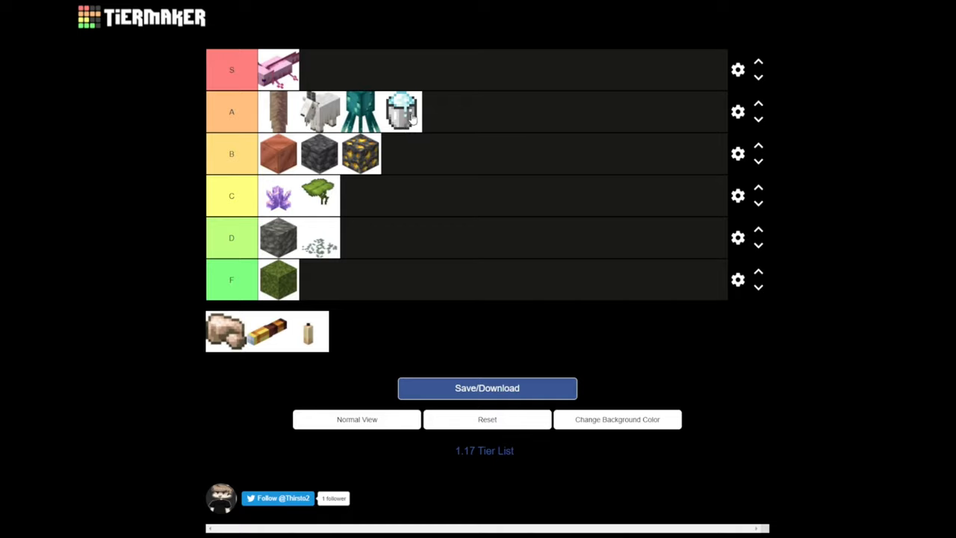
mouse_move(406, 132)
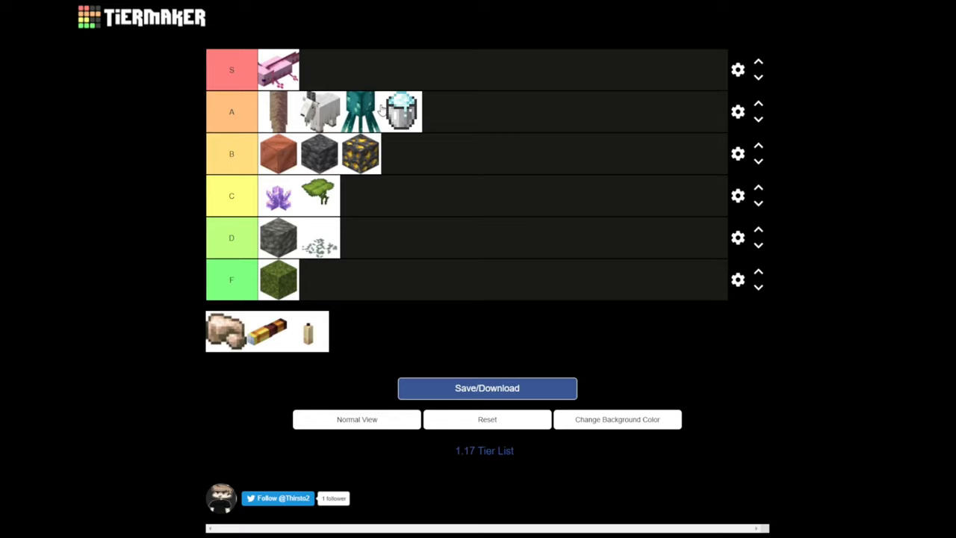
mouse_move(436, 156)
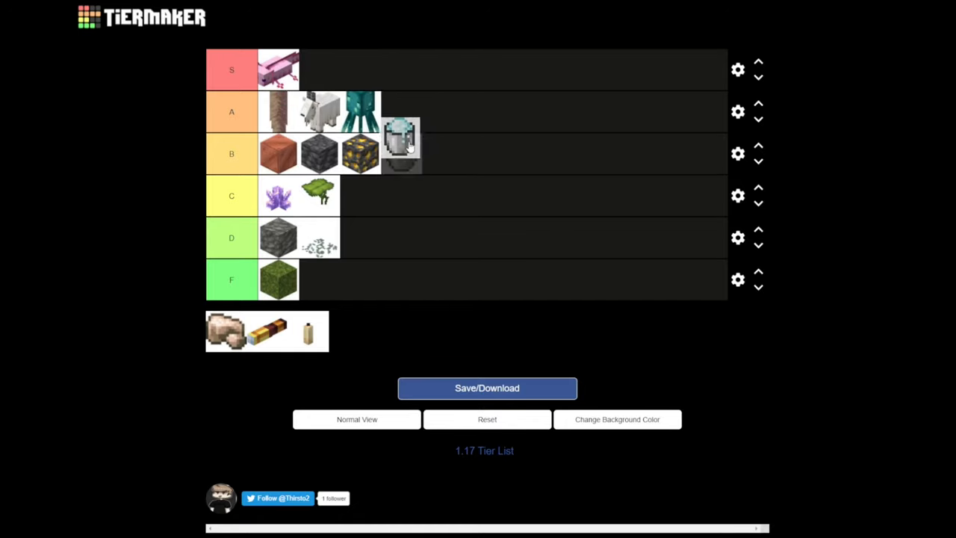
left_click_drag(400, 144, 400, 110)
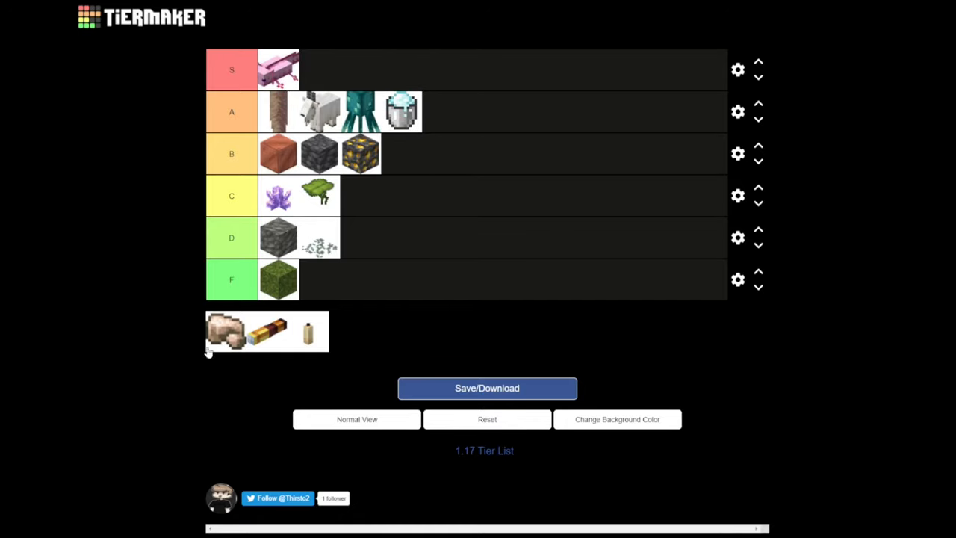
mouse_move(352, 335)
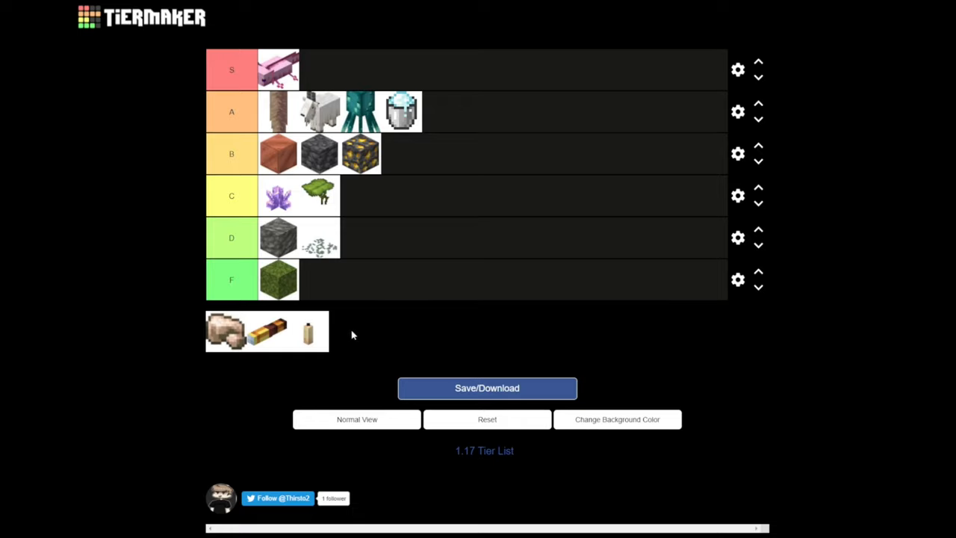
mouse_move(231, 322)
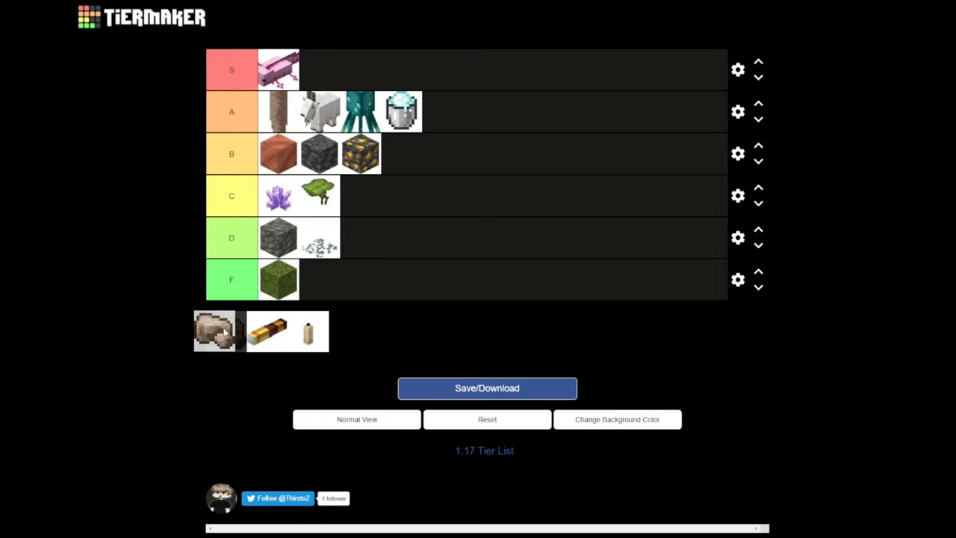
- Settle the hand-shaped icon in the B tier, then move the striped spyglass into the S tier
left_click_drag(215, 332, 424, 111)
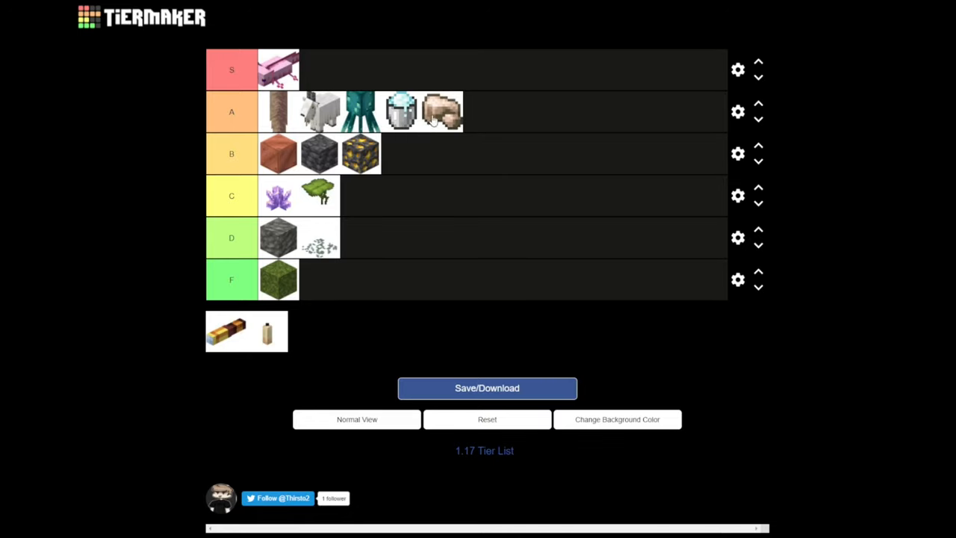
left_click_drag(440, 112, 401, 153)
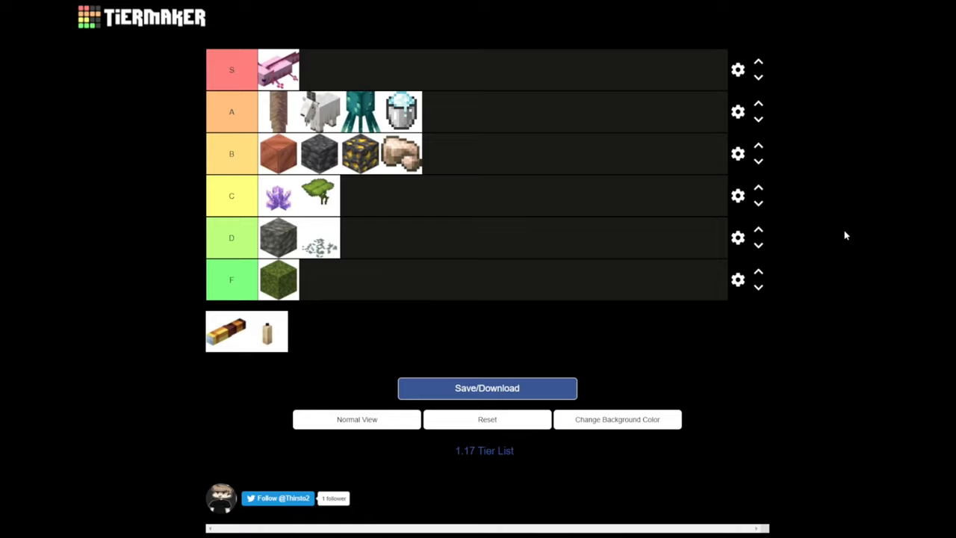
mouse_move(743, 195)
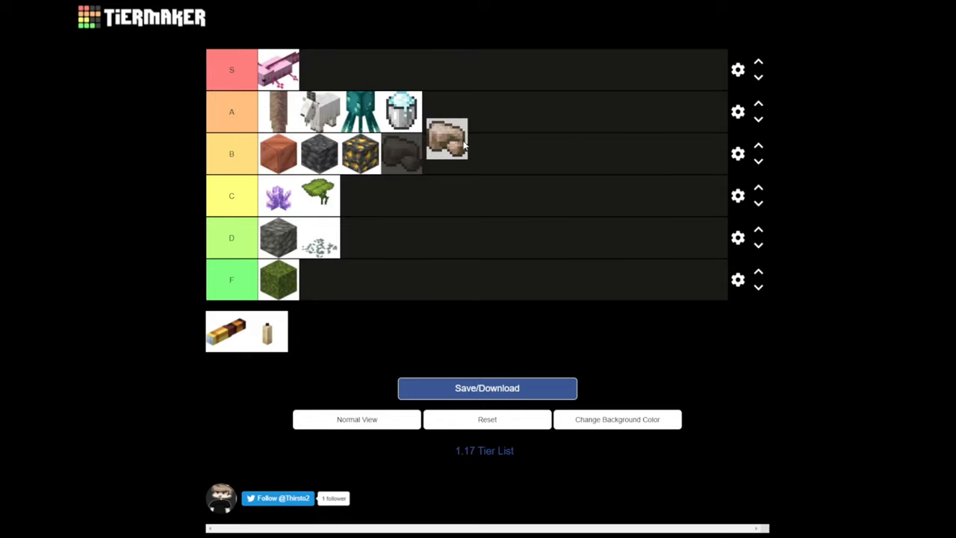
left_click_drag(447, 141, 402, 153)
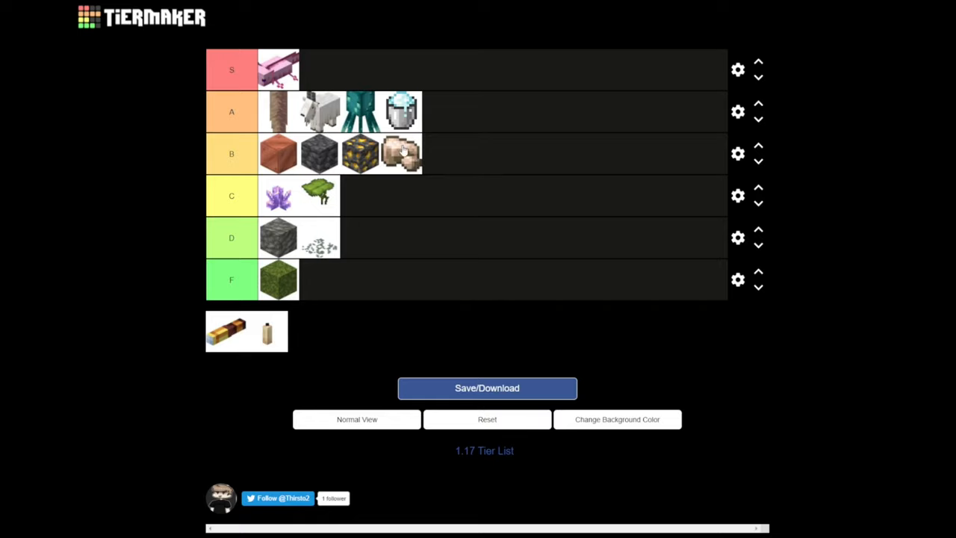
left_click_drag(227, 331, 320, 68)
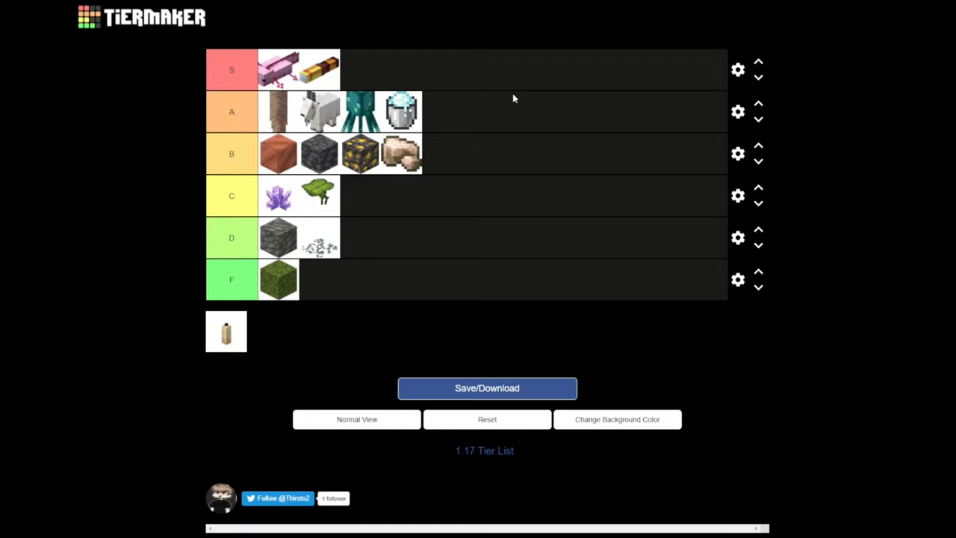
mouse_move(498, 85)
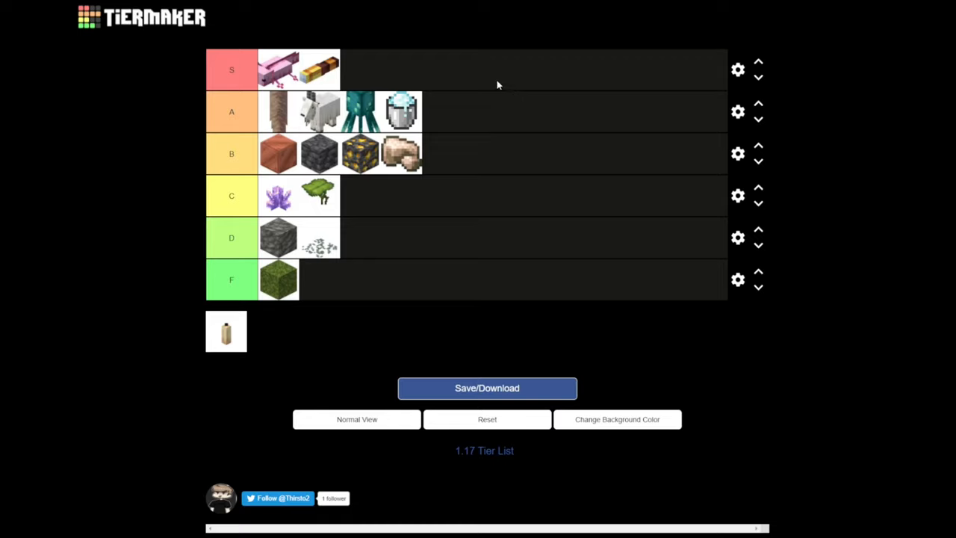
mouse_move(226, 331)
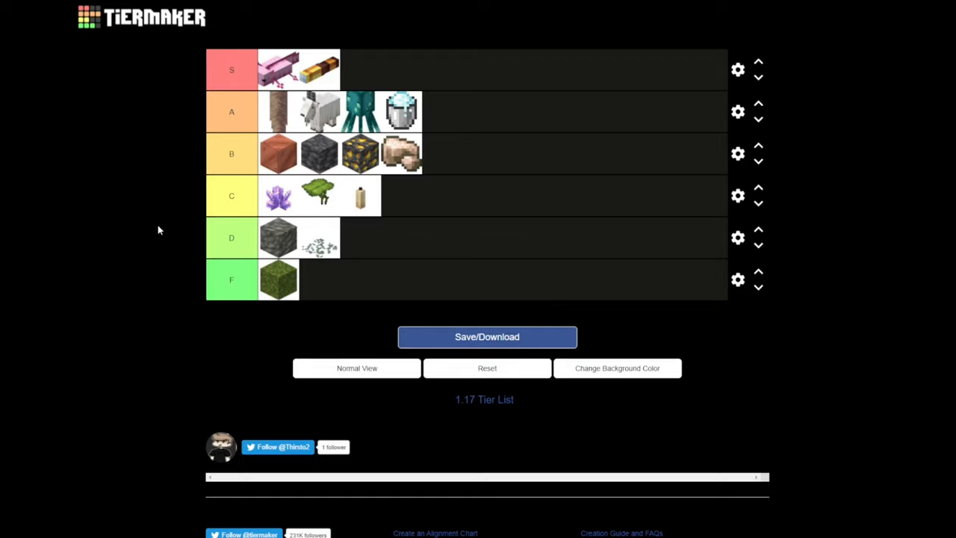
mouse_move(597, 82)
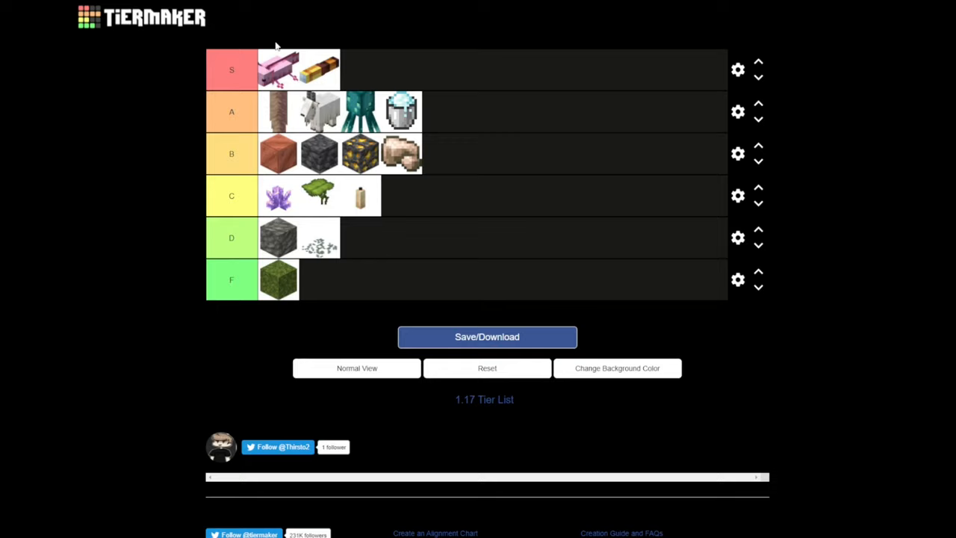
mouse_move(663, 227)
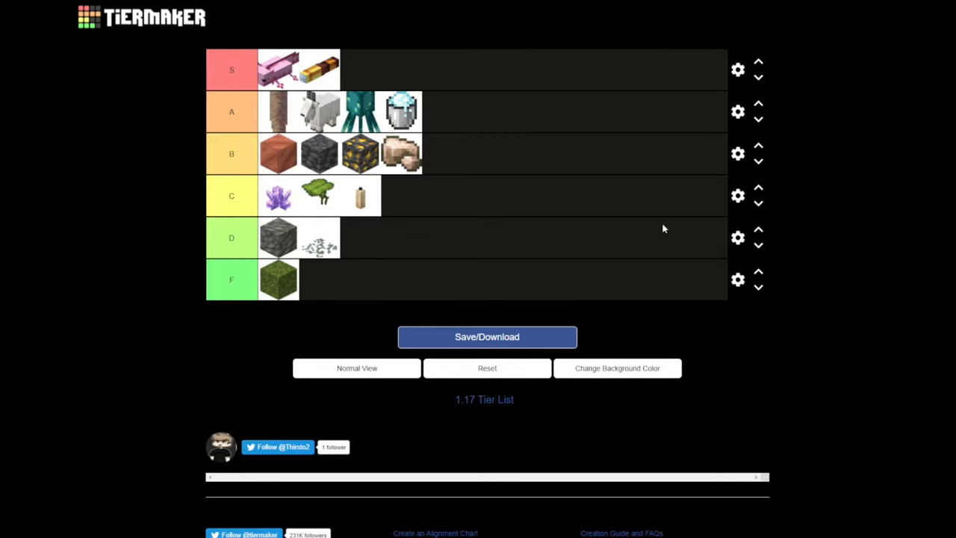
mouse_move(749, 6)
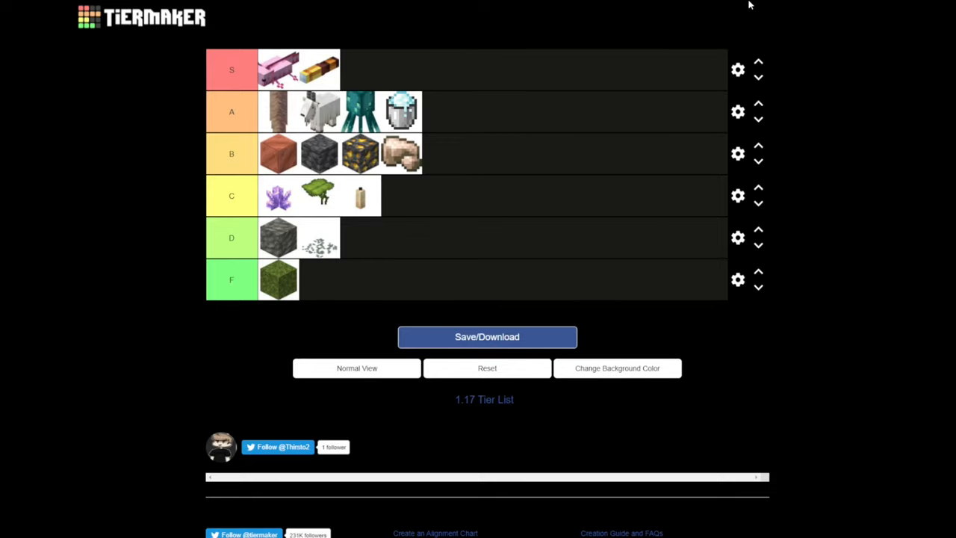
mouse_move(194, 125)
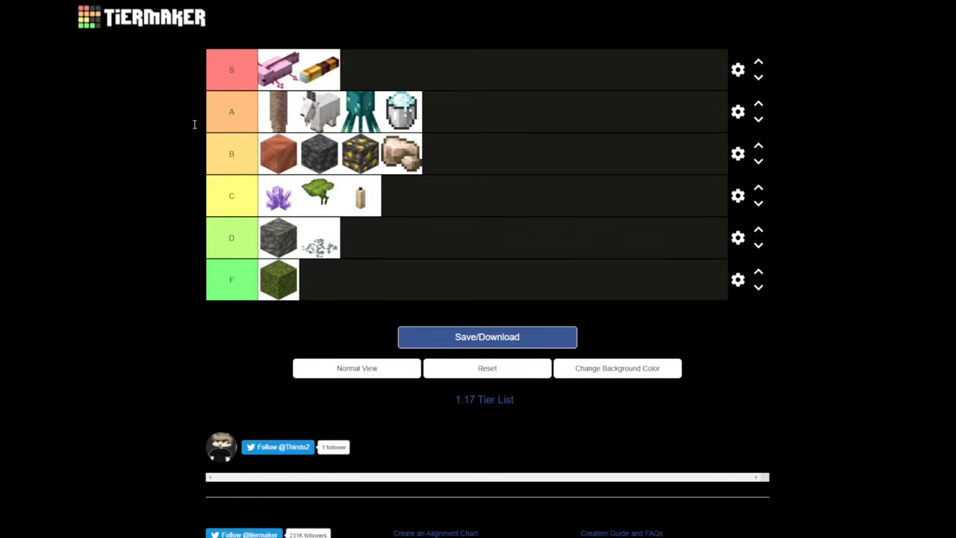
mouse_move(738, 237)
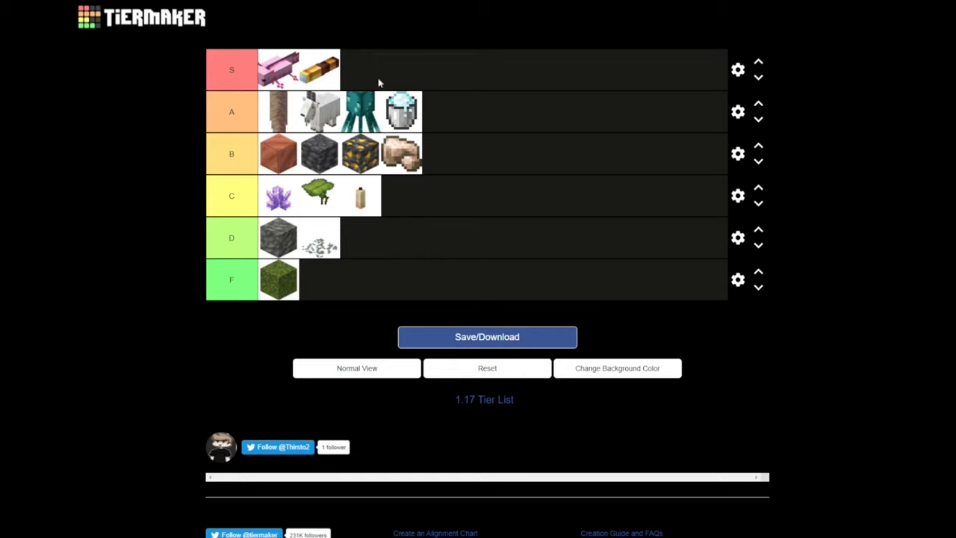
mouse_move(251, 177)
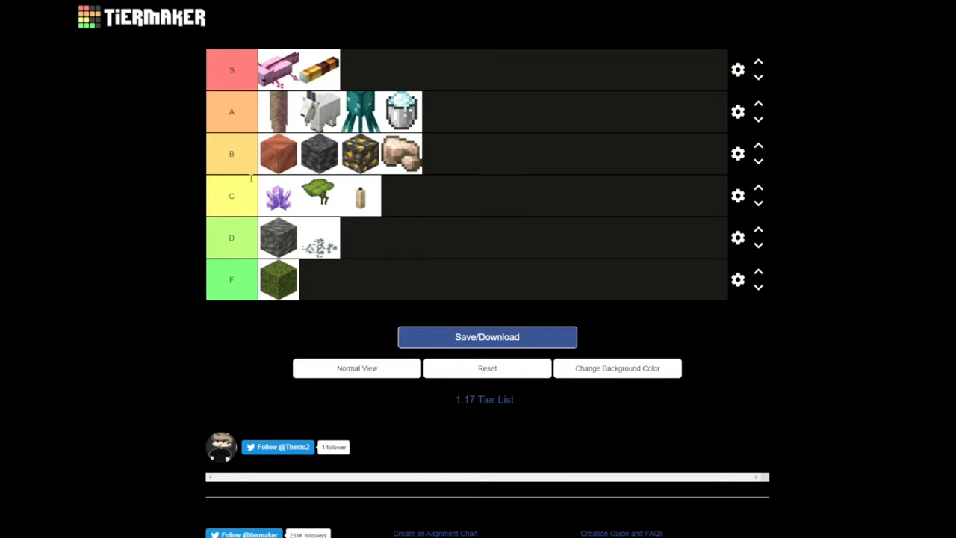
mouse_move(212, 39)
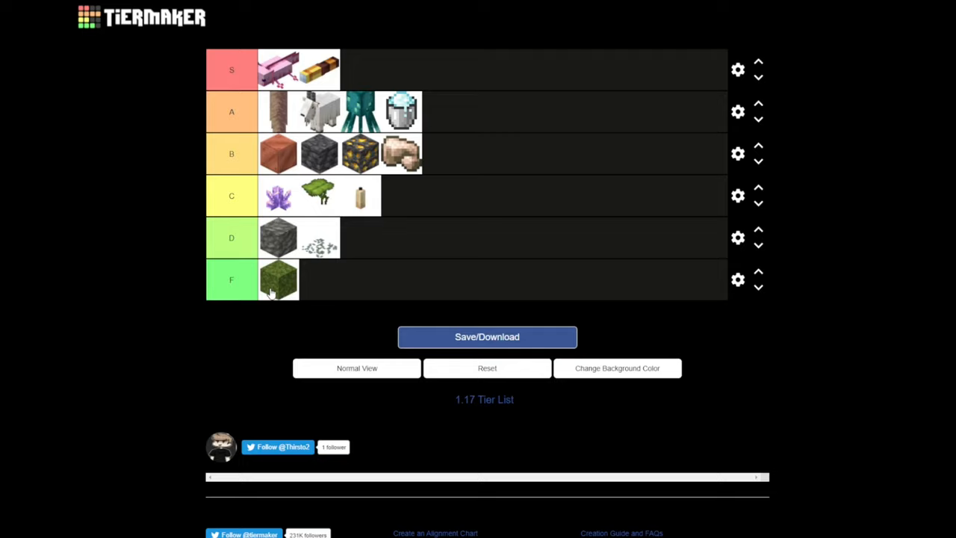
mouse_move(686, 301)
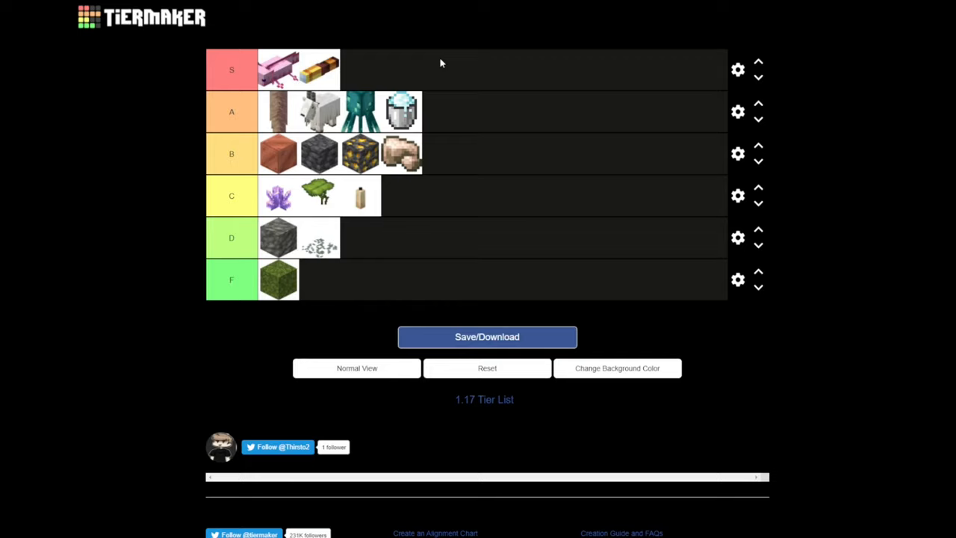
mouse_move(356, 112)
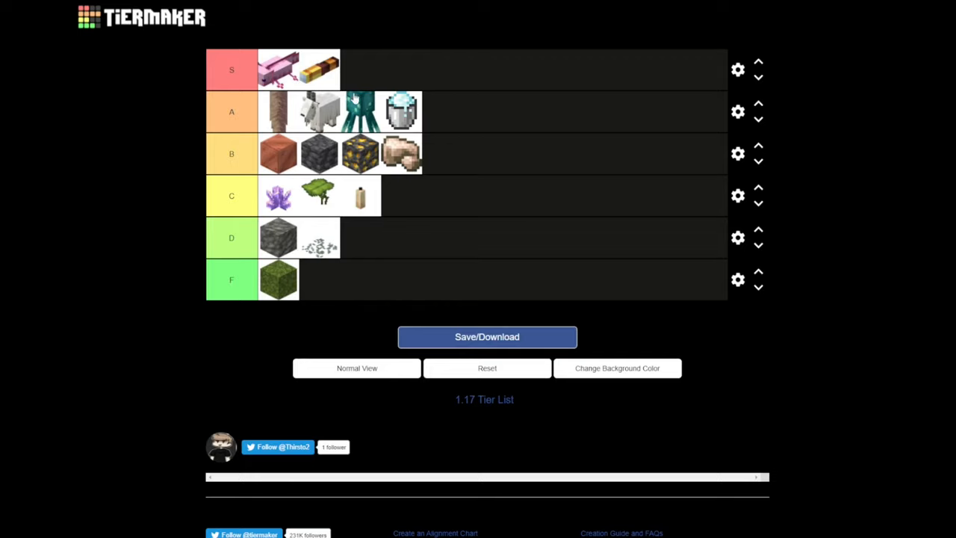